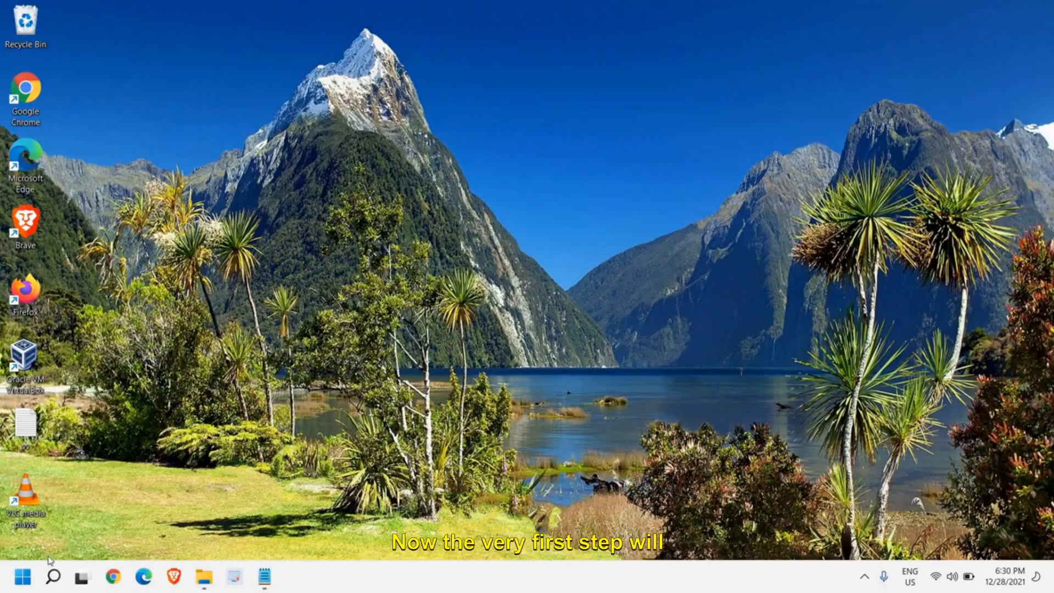
- Search Windows for 'troubleshoot' and open the Troubleshoot settings result
click(52, 575)
text(tr)
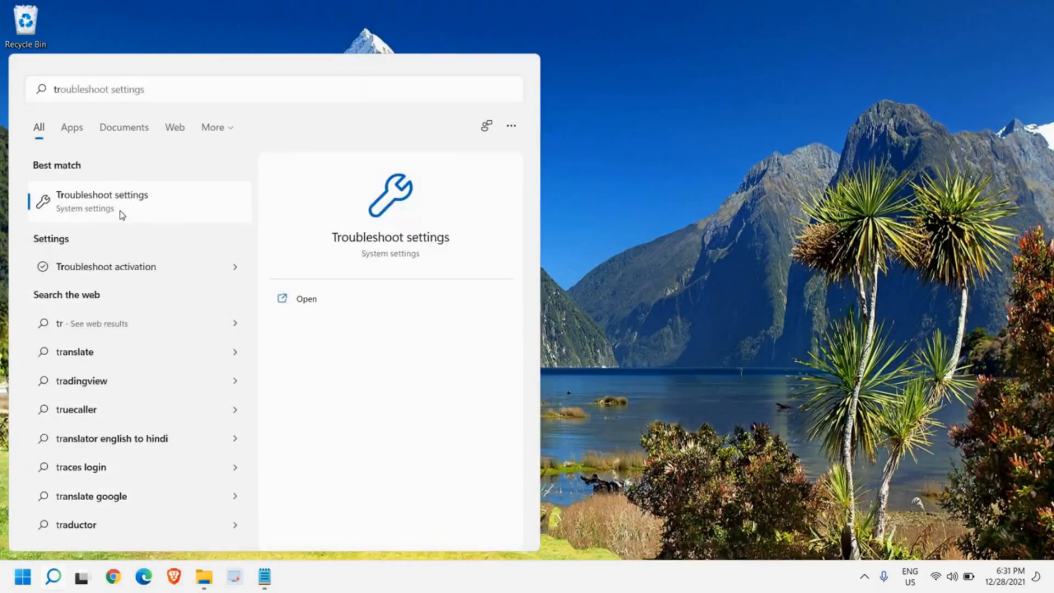
click(101, 201)
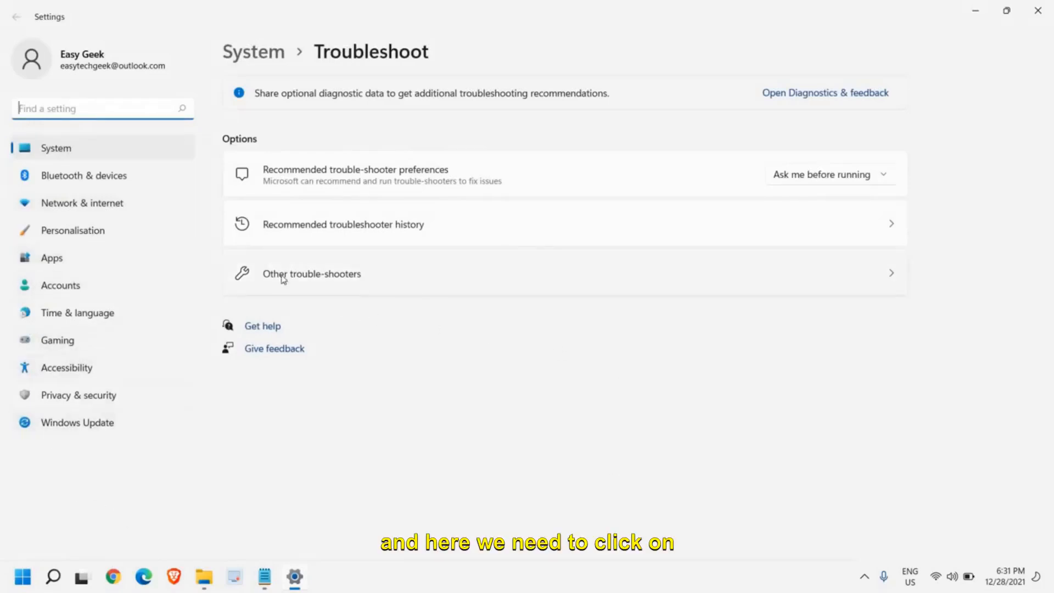
- Run the Bluetooth troubleshooter from Other troubleshooters and close its results
click(311, 274)
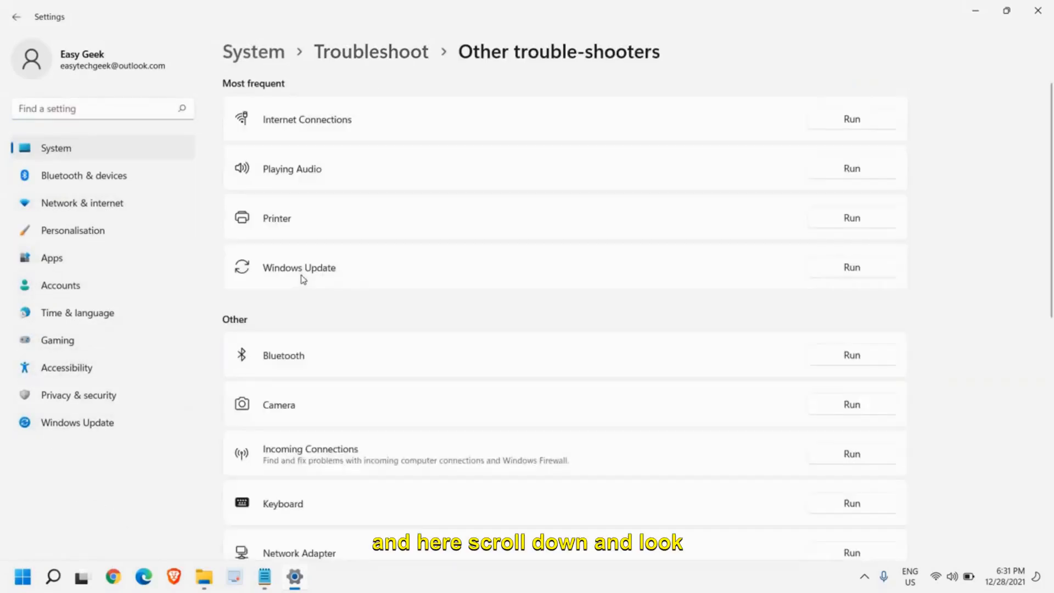
mouse_move(425, 369)
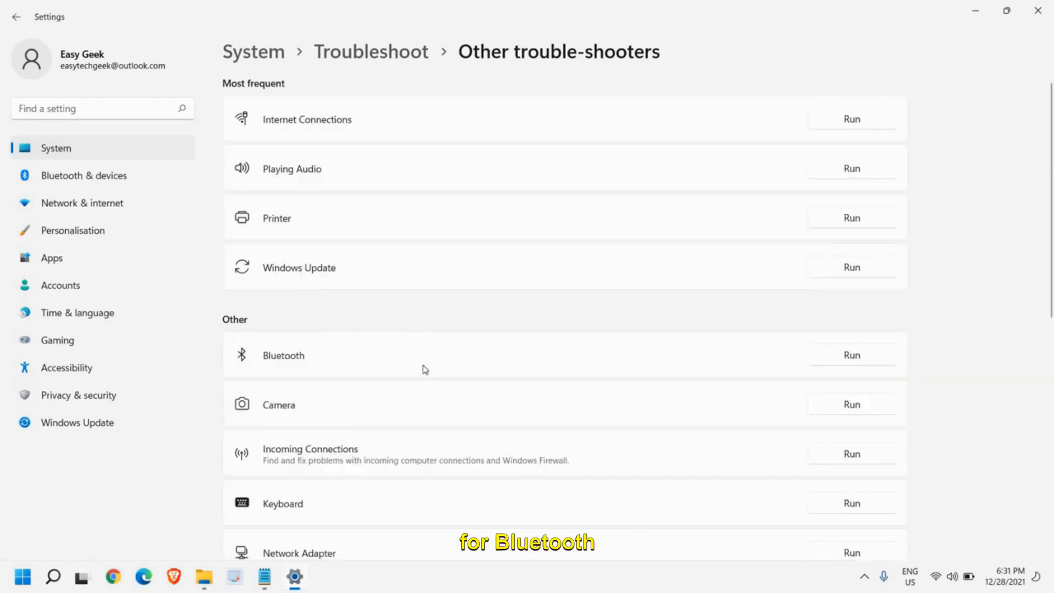
click(852, 355)
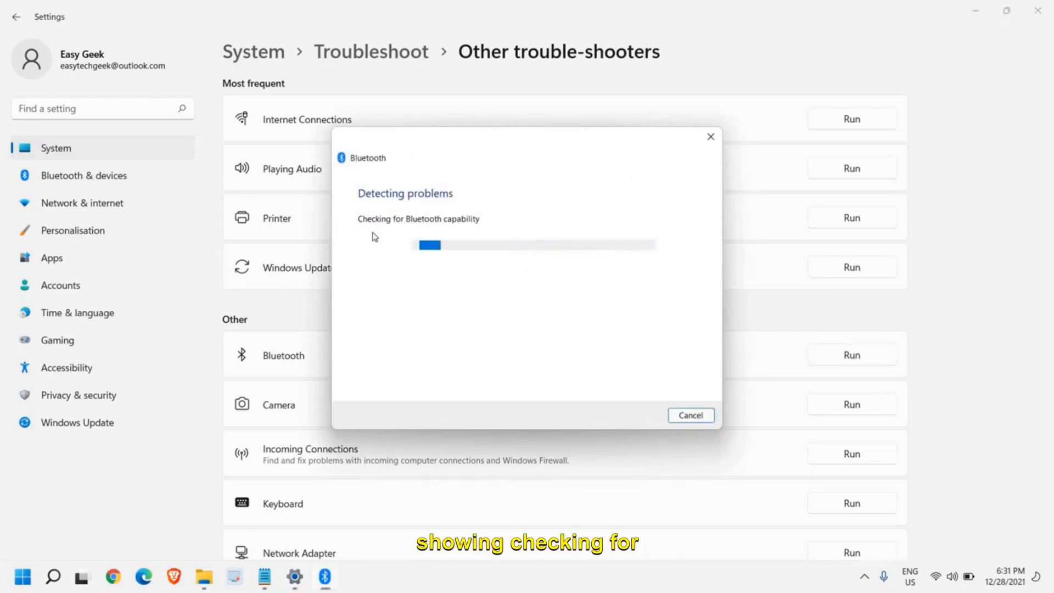
mouse_move(455, 258)
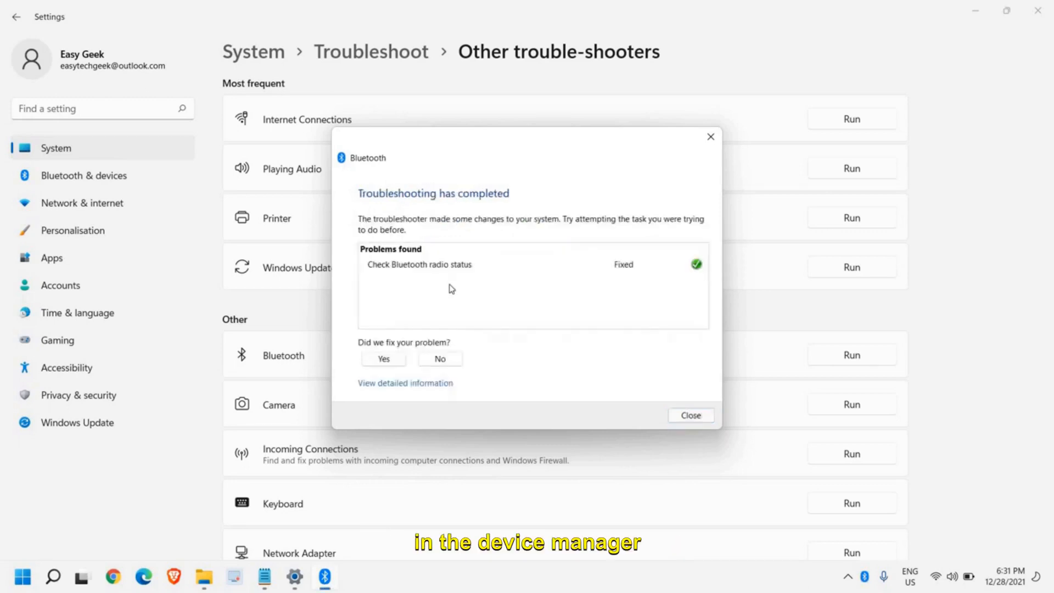
mouse_move(347, 298)
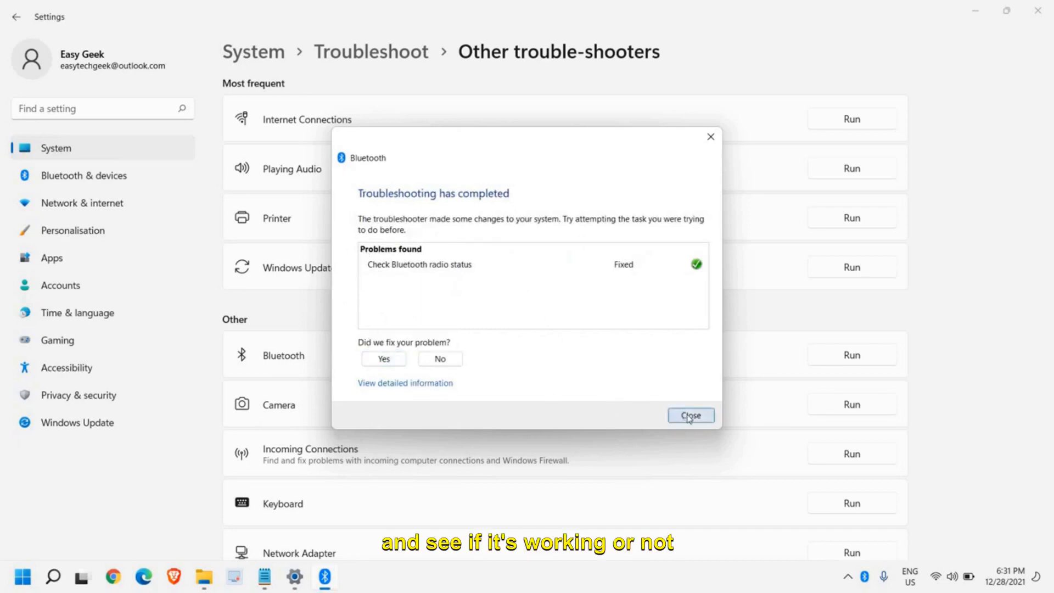
click(691, 415)
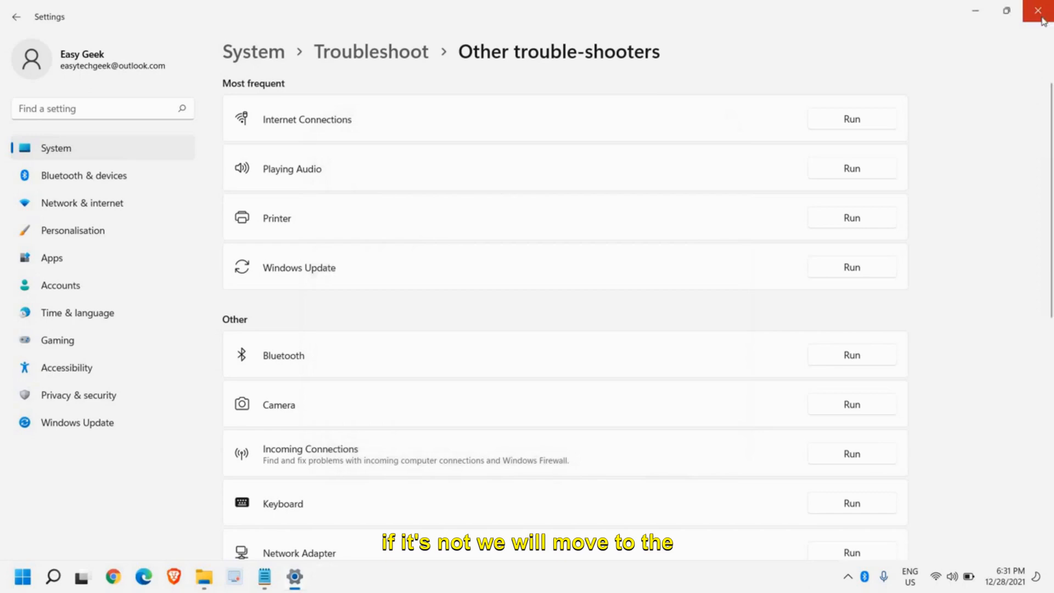
- Close Settings and launch services.msc from the Run dialog
click(1036, 11)
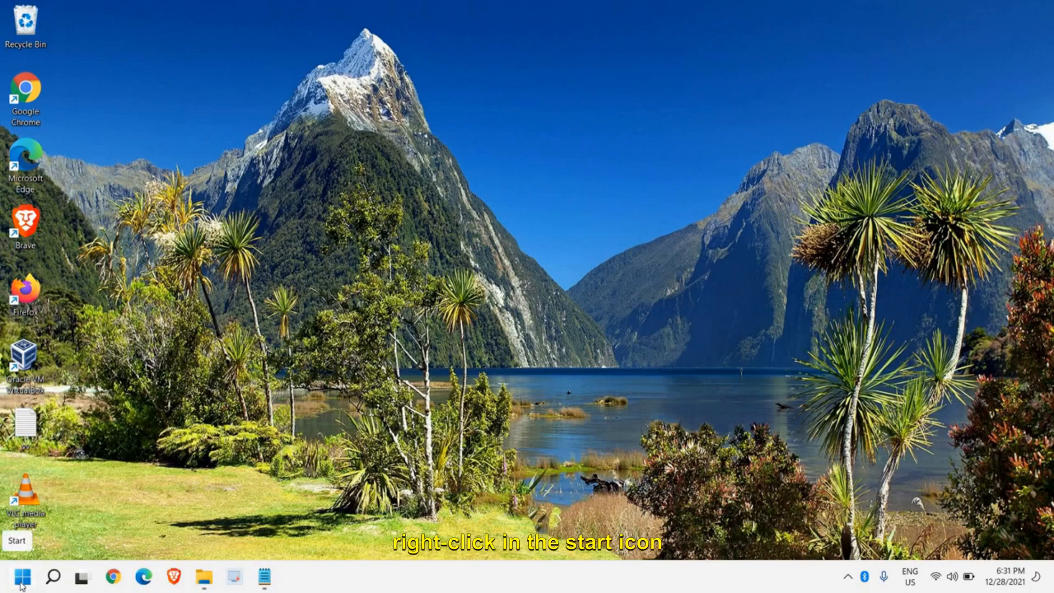
right_click(24, 575)
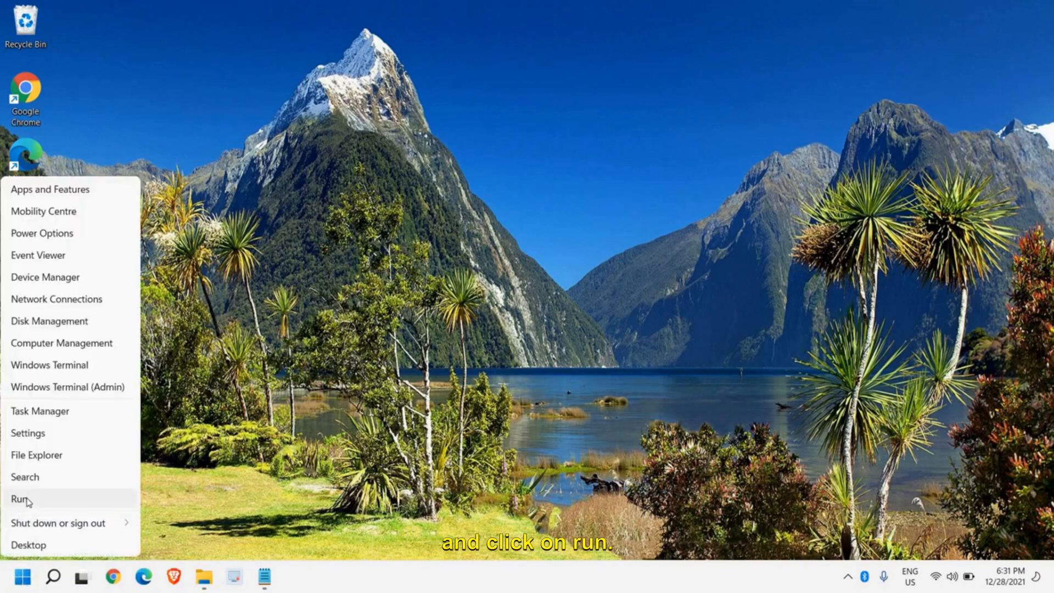
click(16, 500)
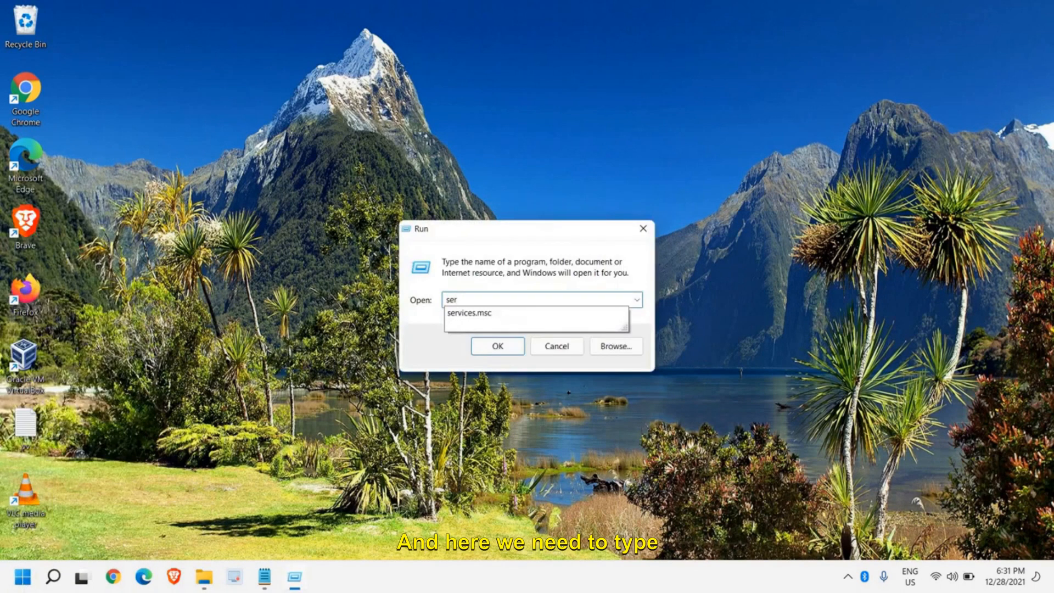
text(services.msc)
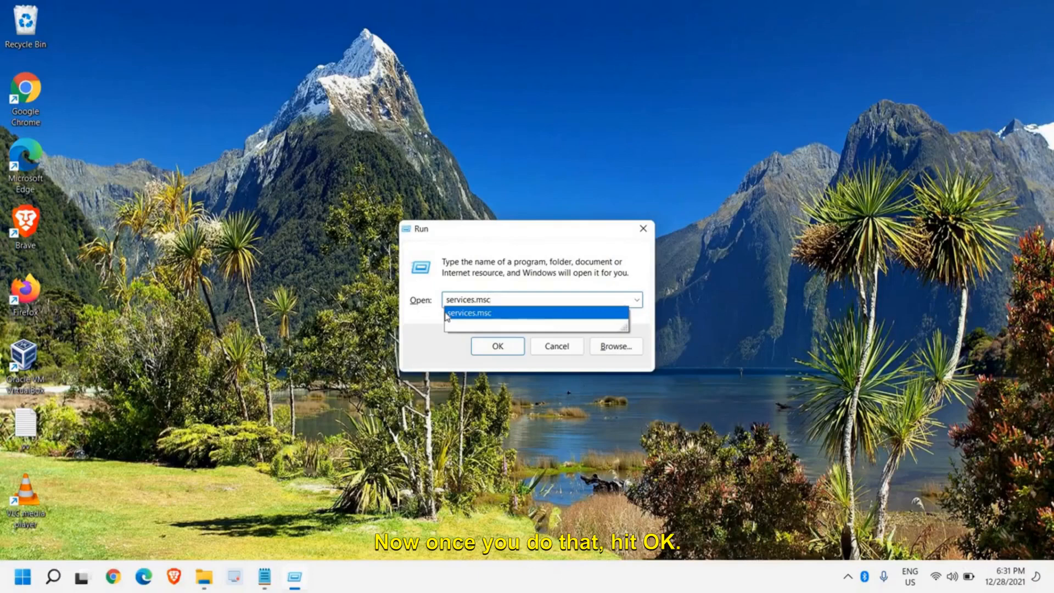
click(497, 346)
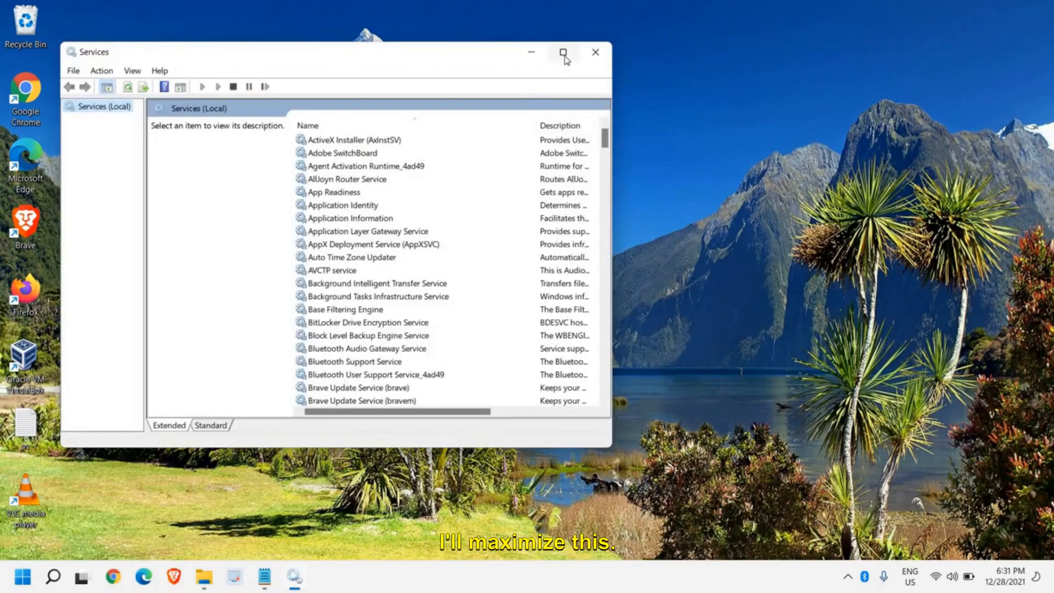
- Maximize Services and select the Bluetooth Audio Gateway, Support and User Support services
click(563, 53)
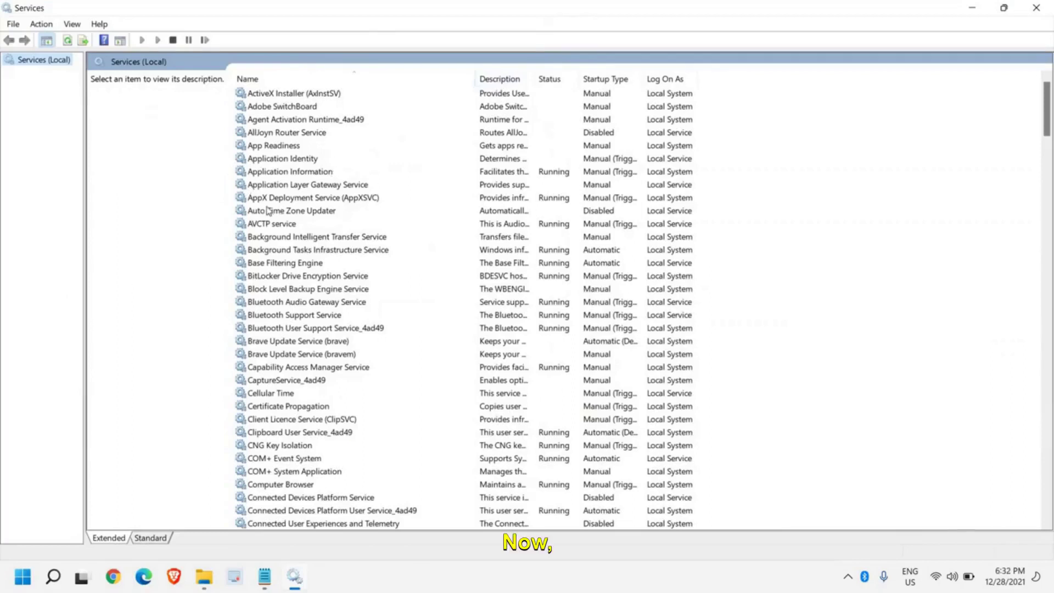
click(292, 210)
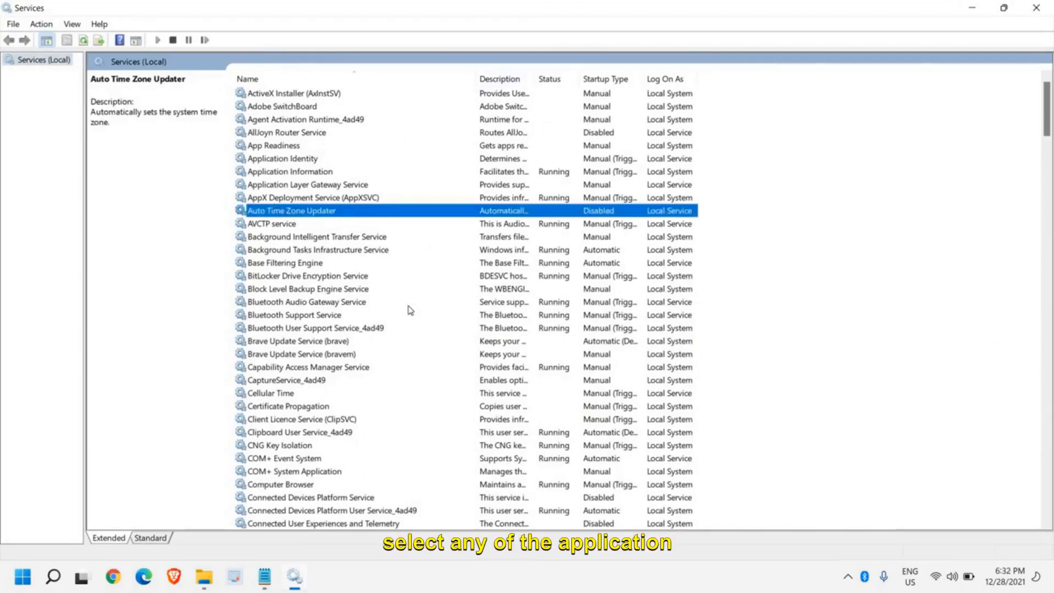
click(306, 302)
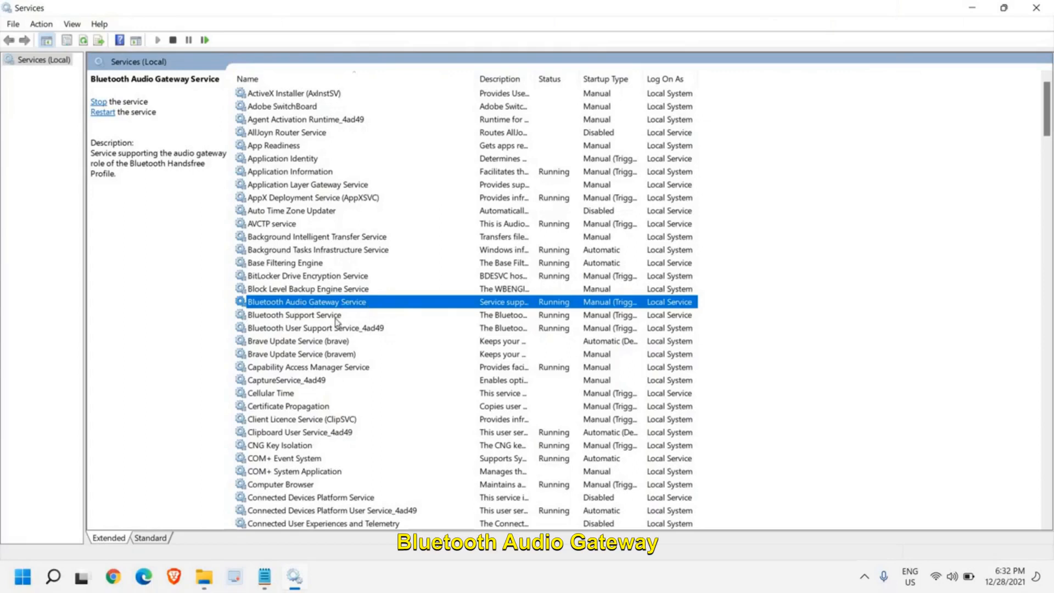
click(294, 315)
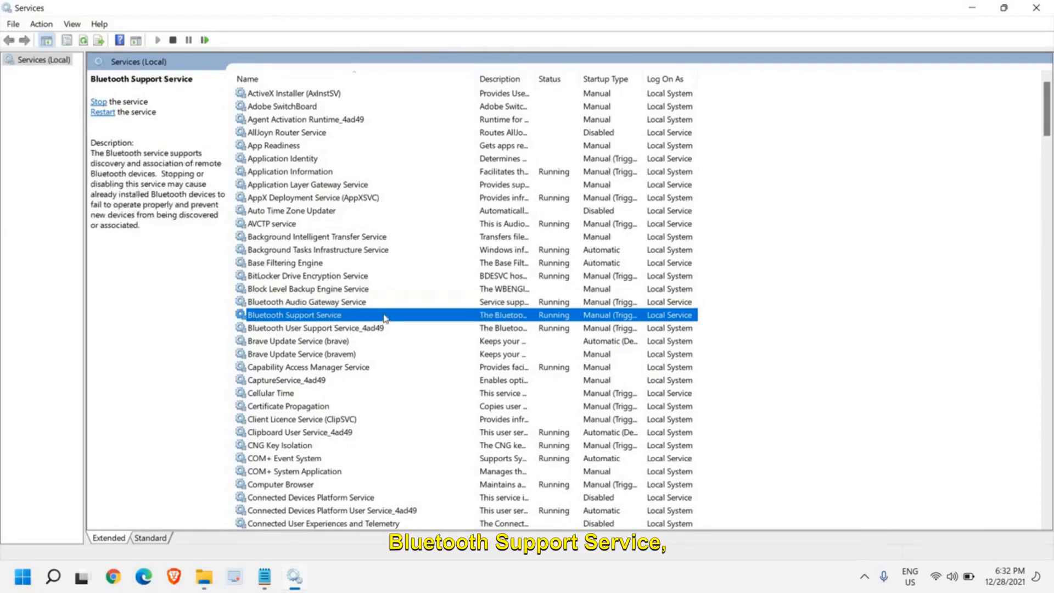
click(338, 328)
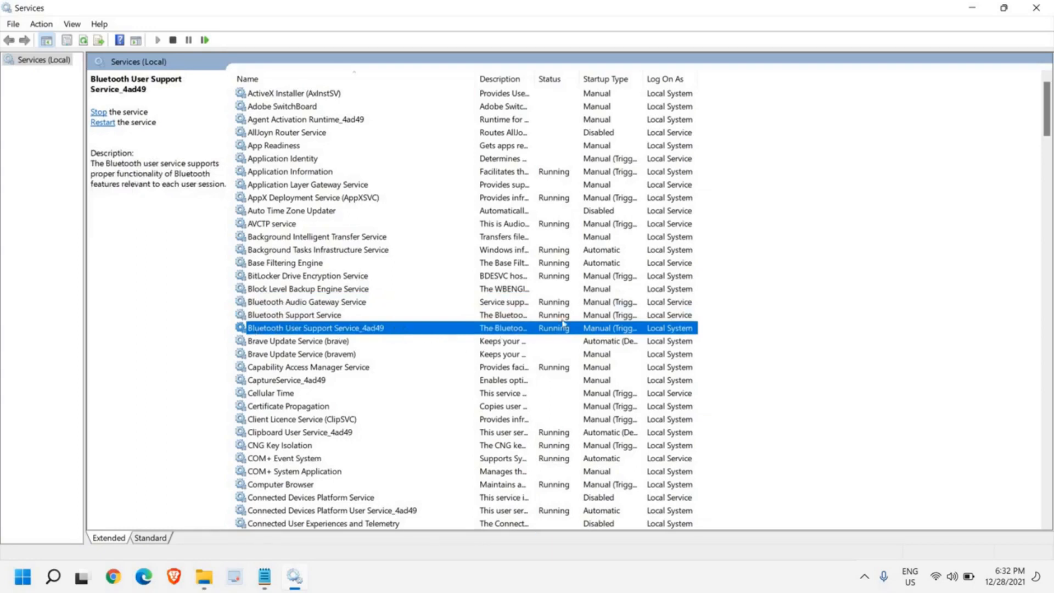
mouse_move(556, 305)
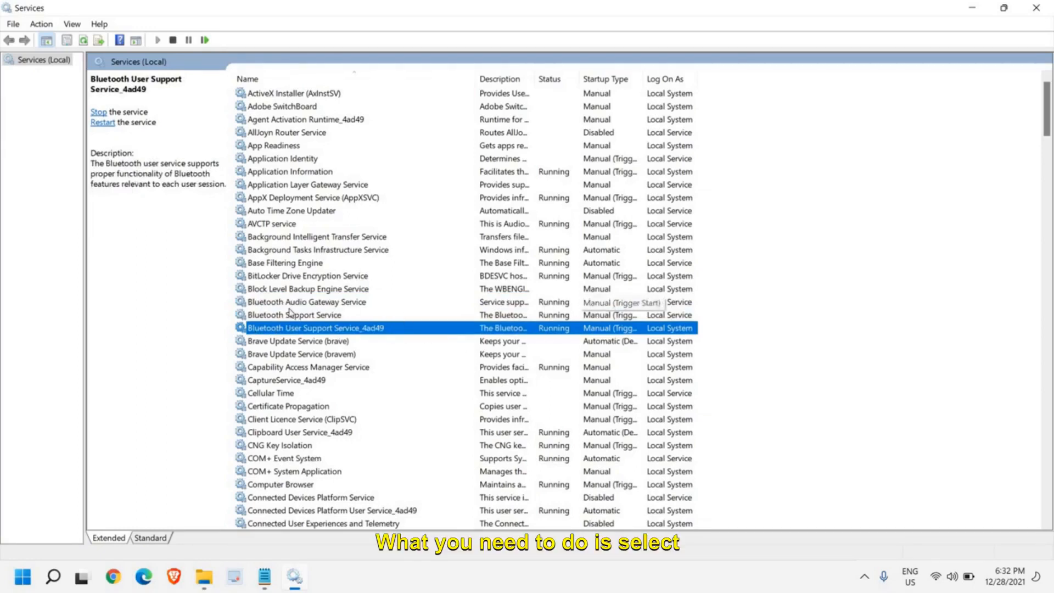
- Set Bluetooth Audio Gateway Service startup type to Automatic and apply
click(307, 302)
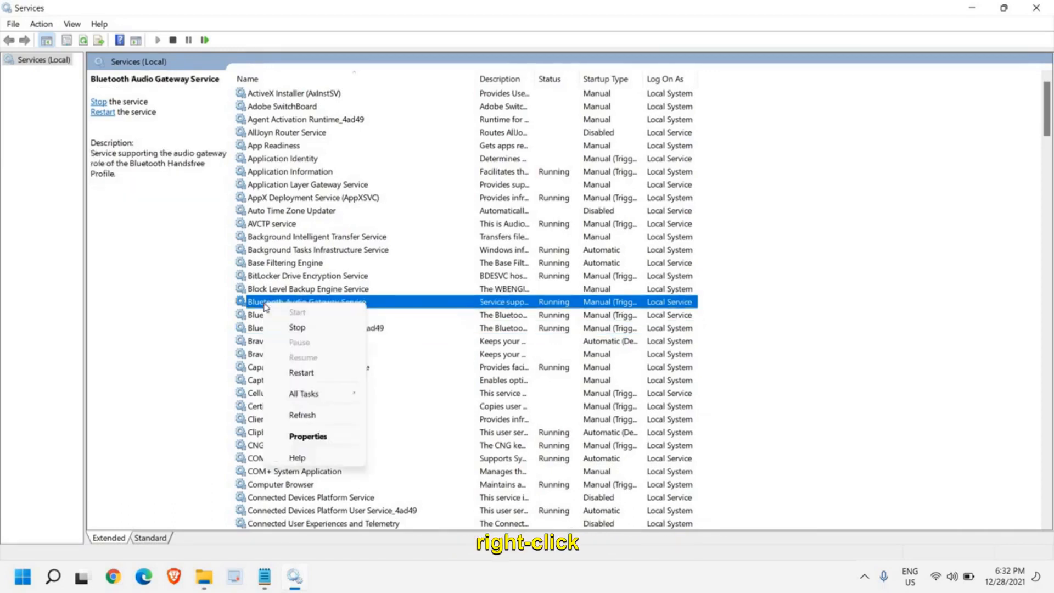
click(308, 437)
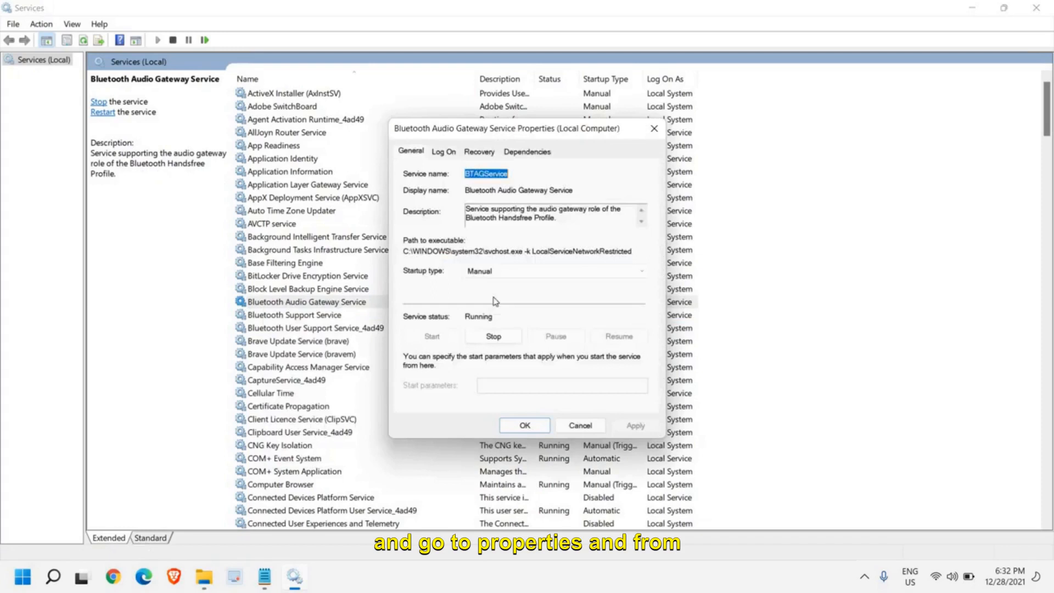
click(642, 272)
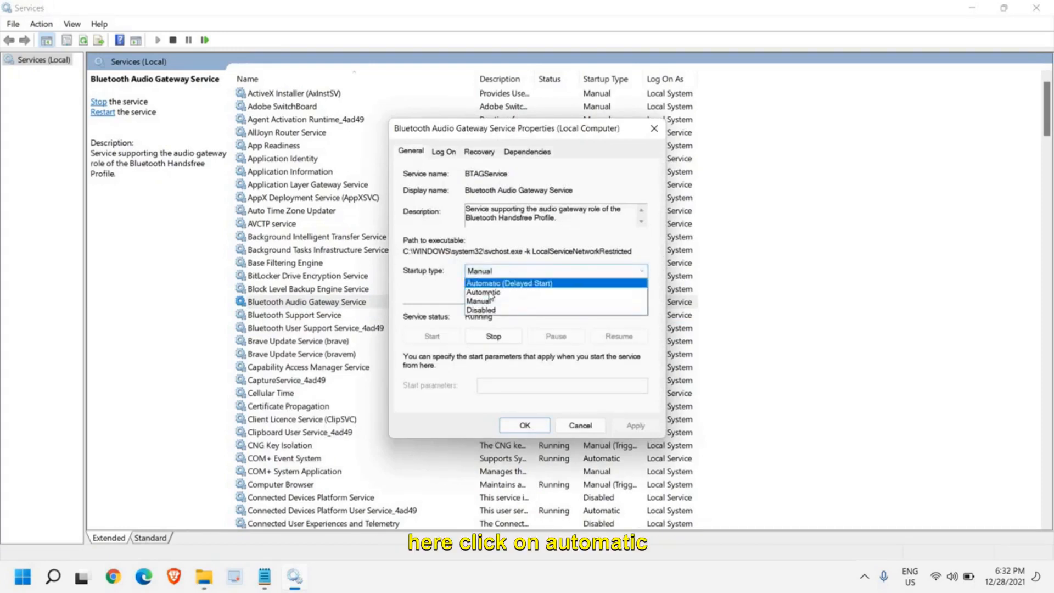
click(483, 292)
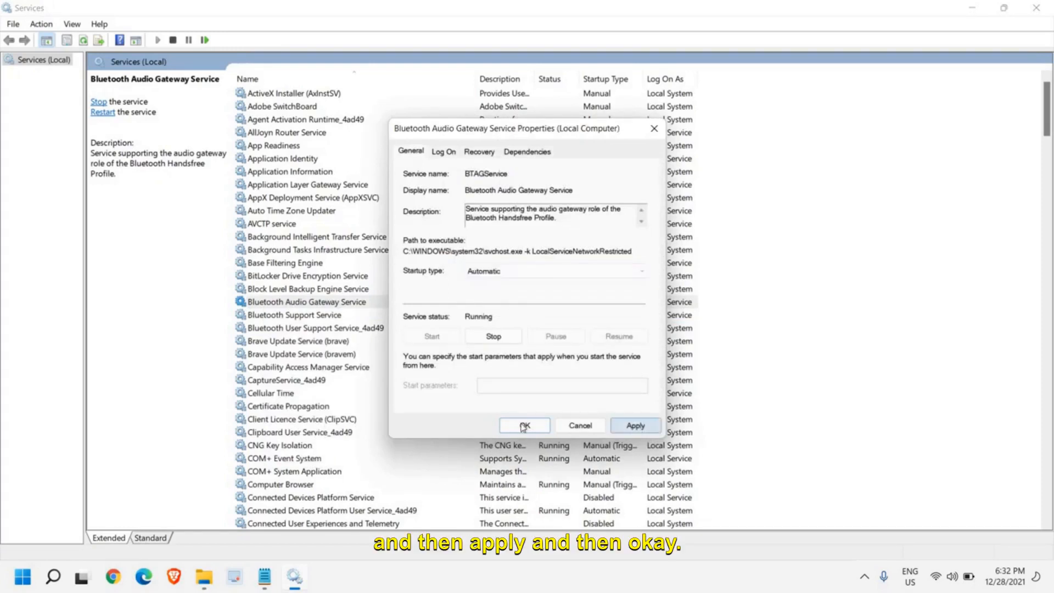
click(524, 425)
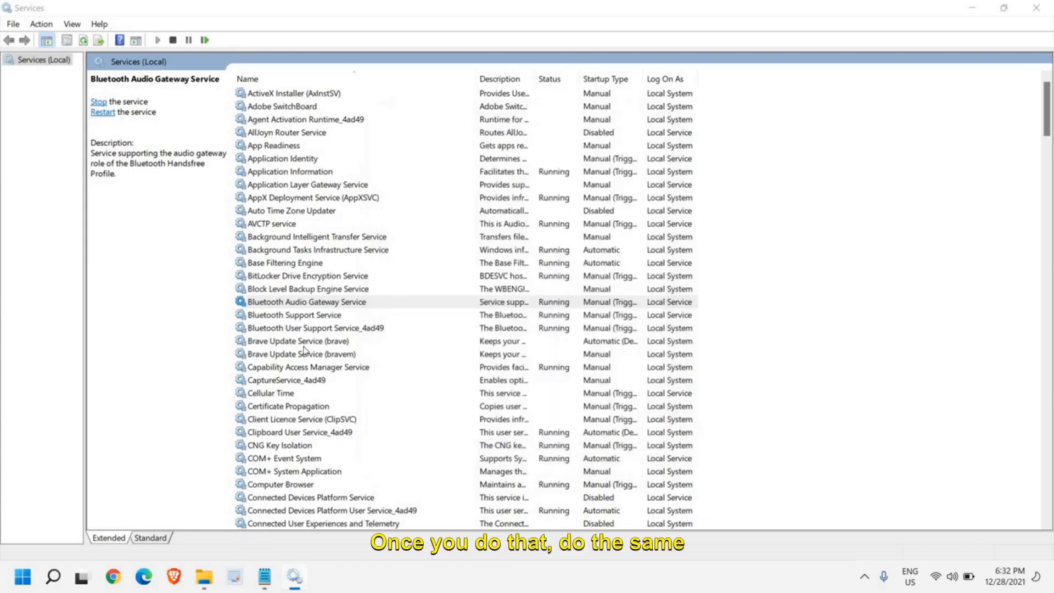
- Set Bluetooth Support Service startup type to Automatic and apply
right_click(305, 315)
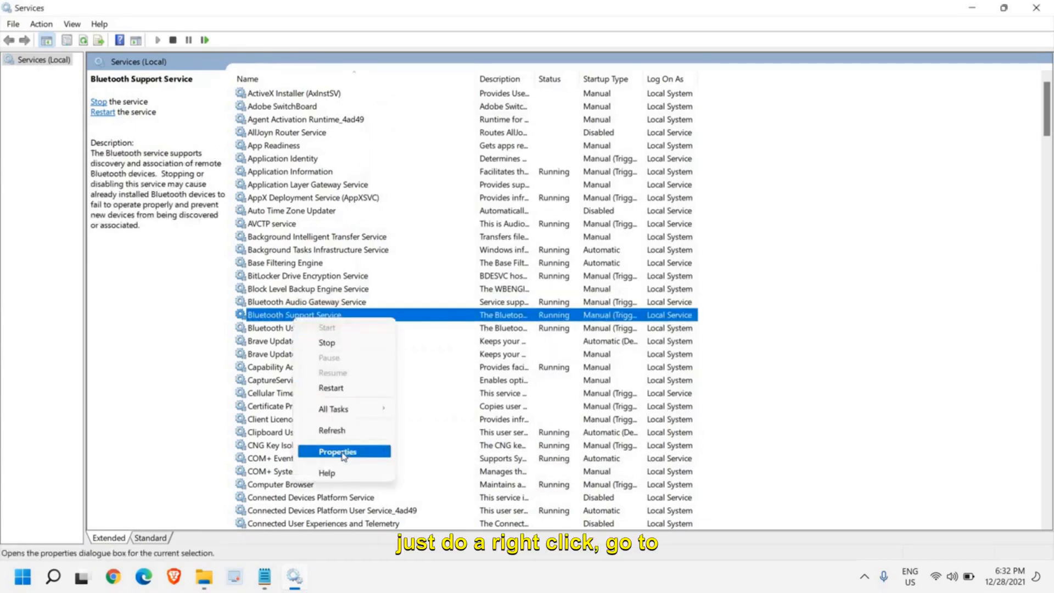
click(336, 452)
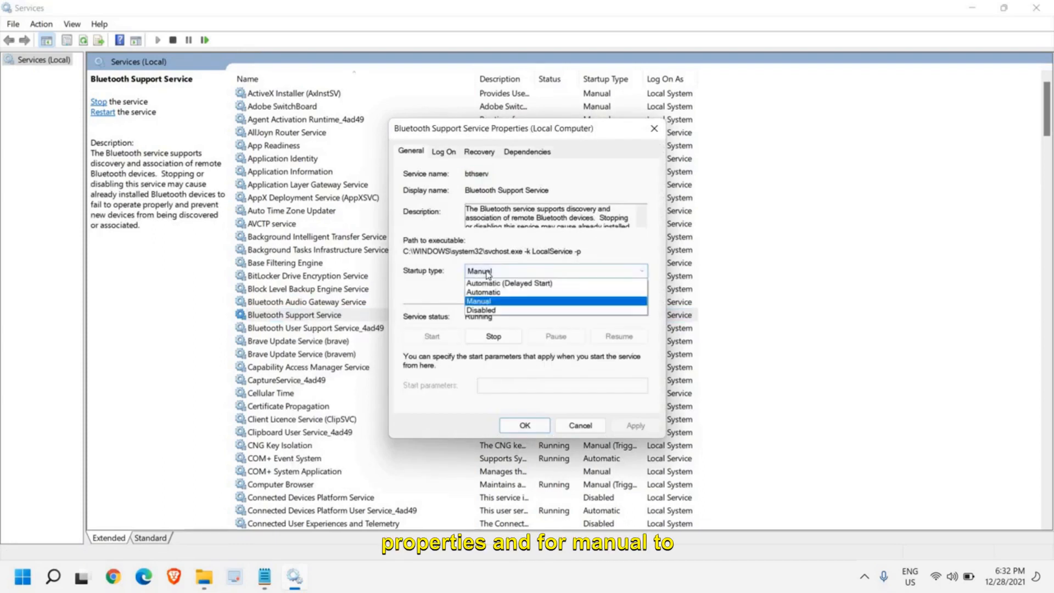
click(489, 292)
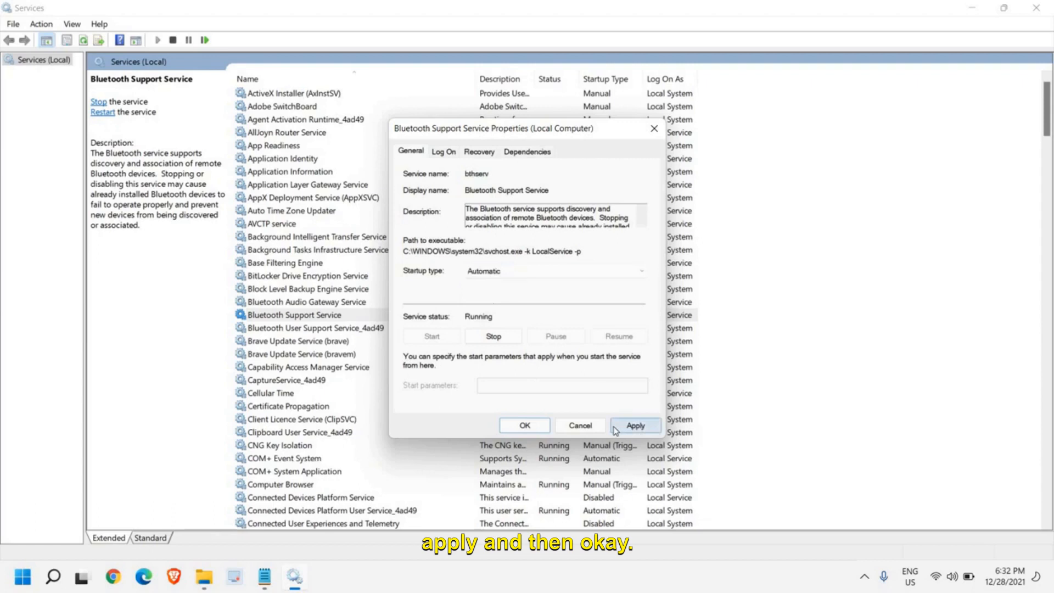
click(525, 425)
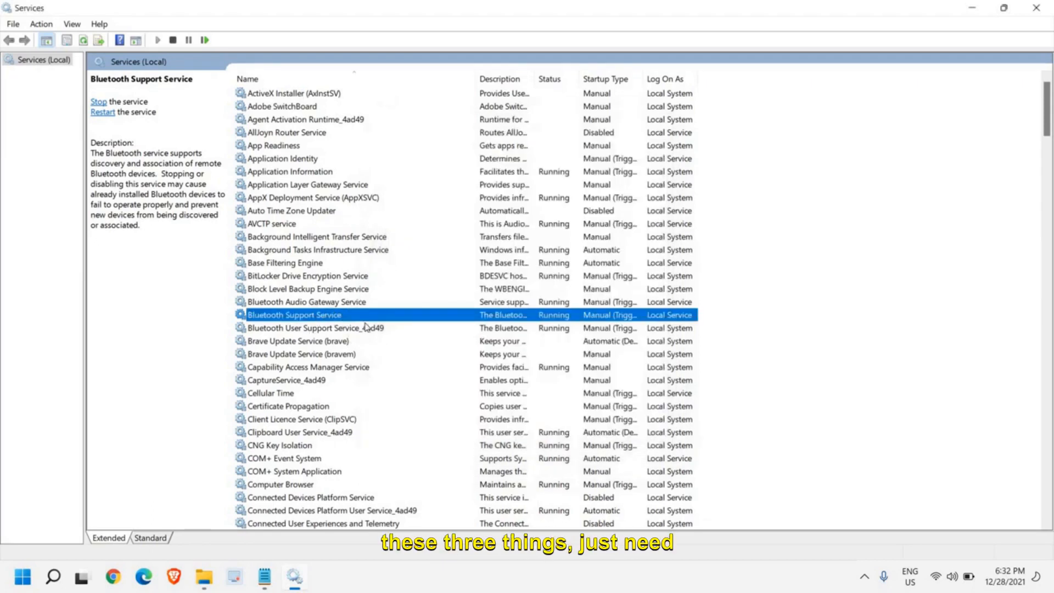
- Restart the Bluetooth Audio Gateway Service
click(318, 302)
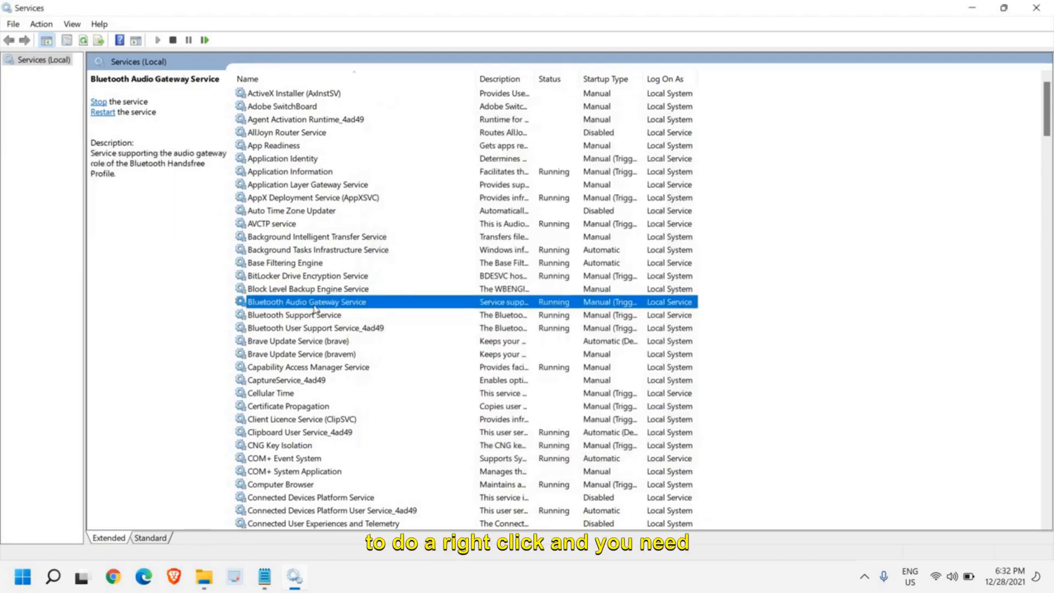
right_click(315, 302)
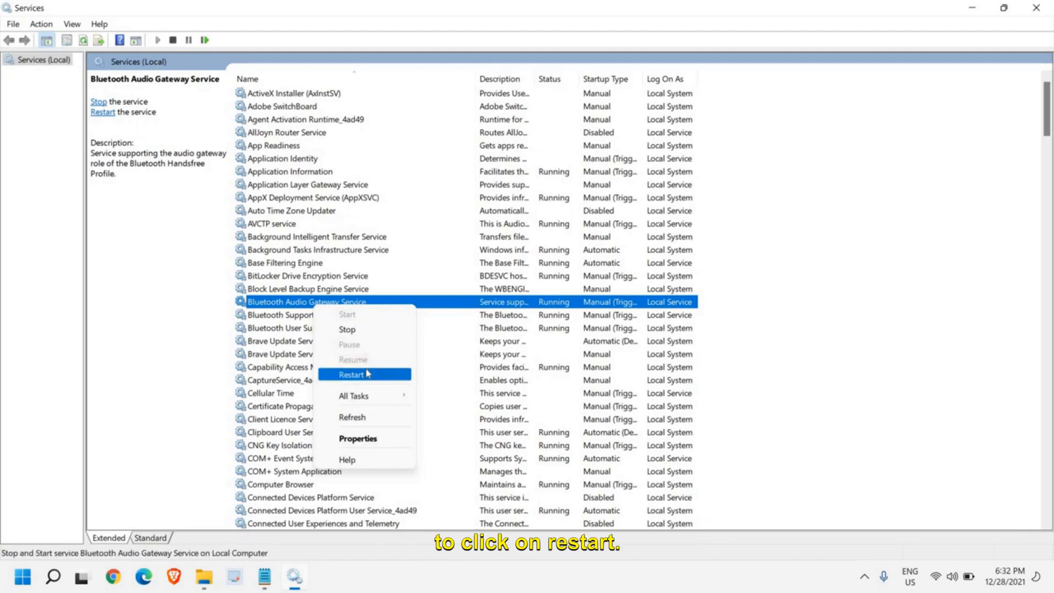
click(352, 374)
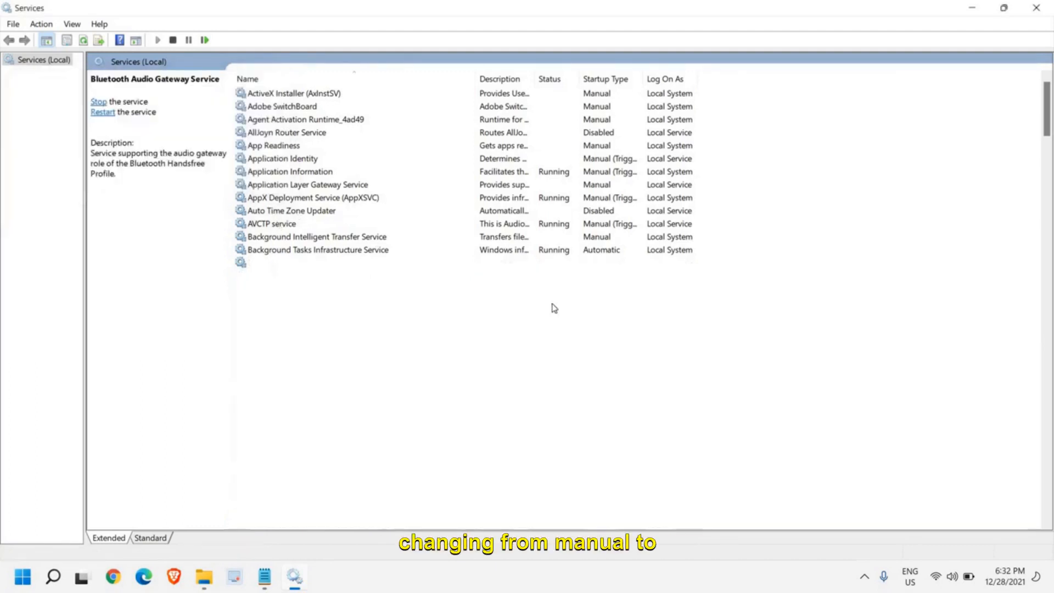
- Restart the Bluetooth Support Service and close the Services window
click(308, 302)
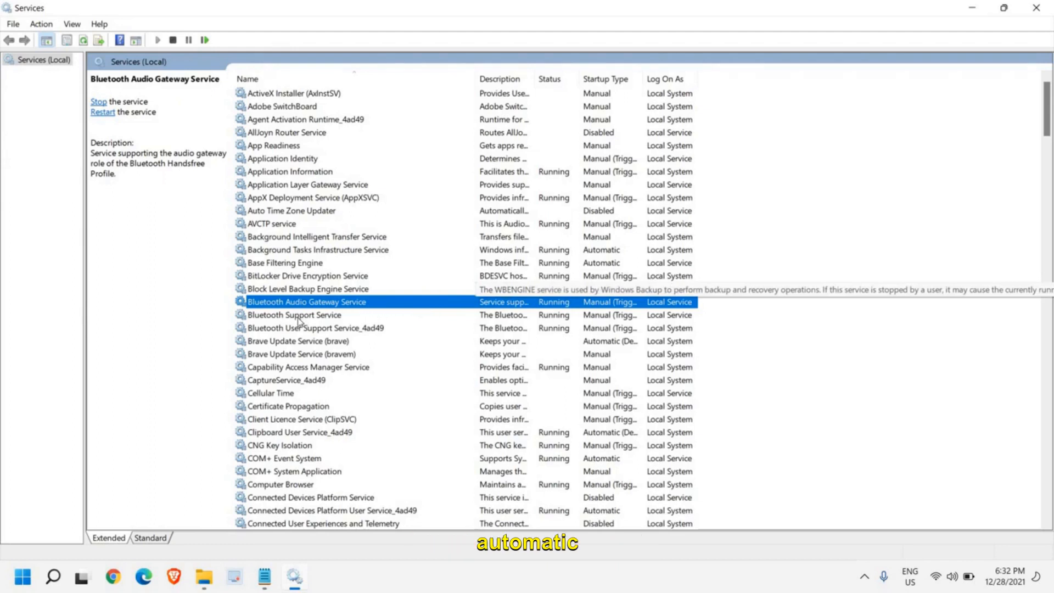
right_click(295, 314)
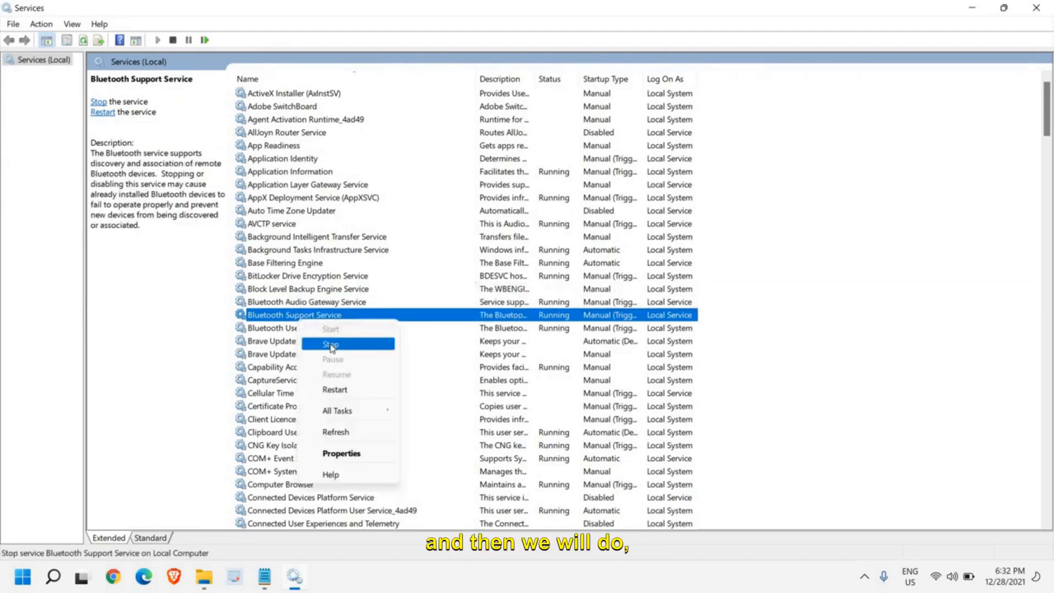
click(320, 354)
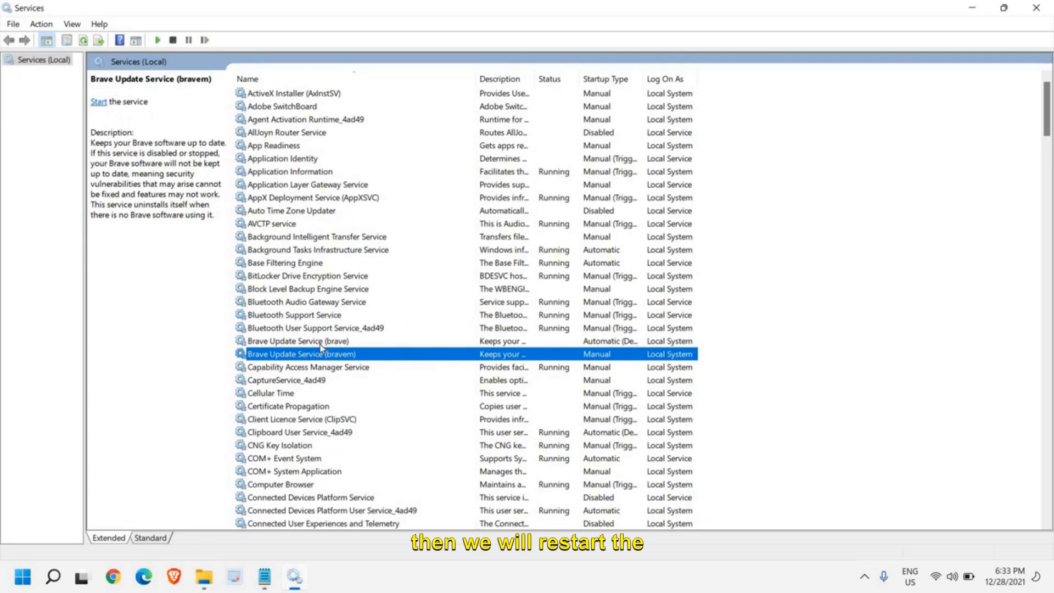
mouse_move(839, 474)
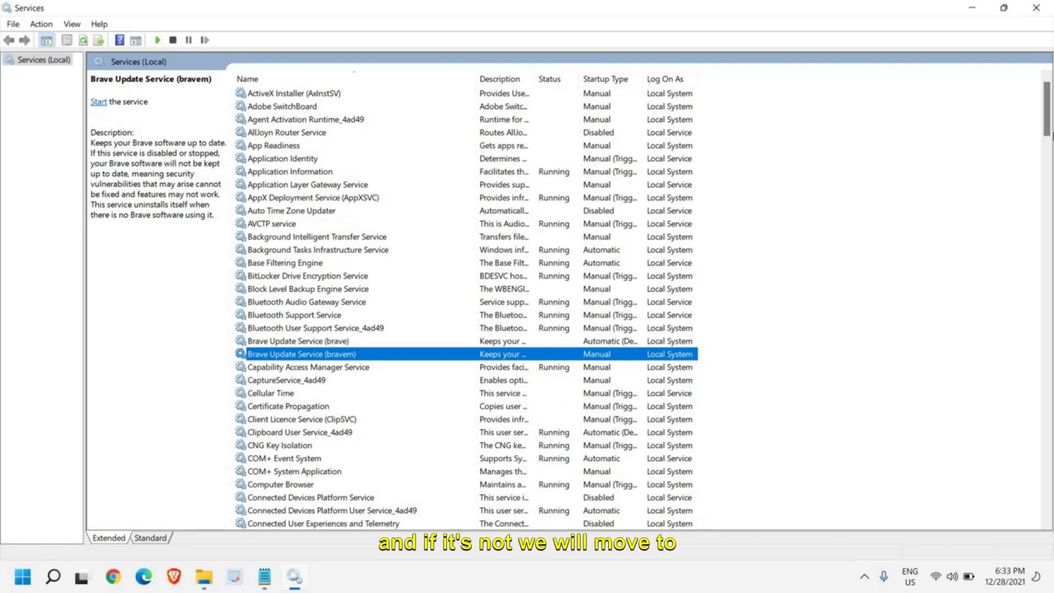
mouse_move(1036, 9)
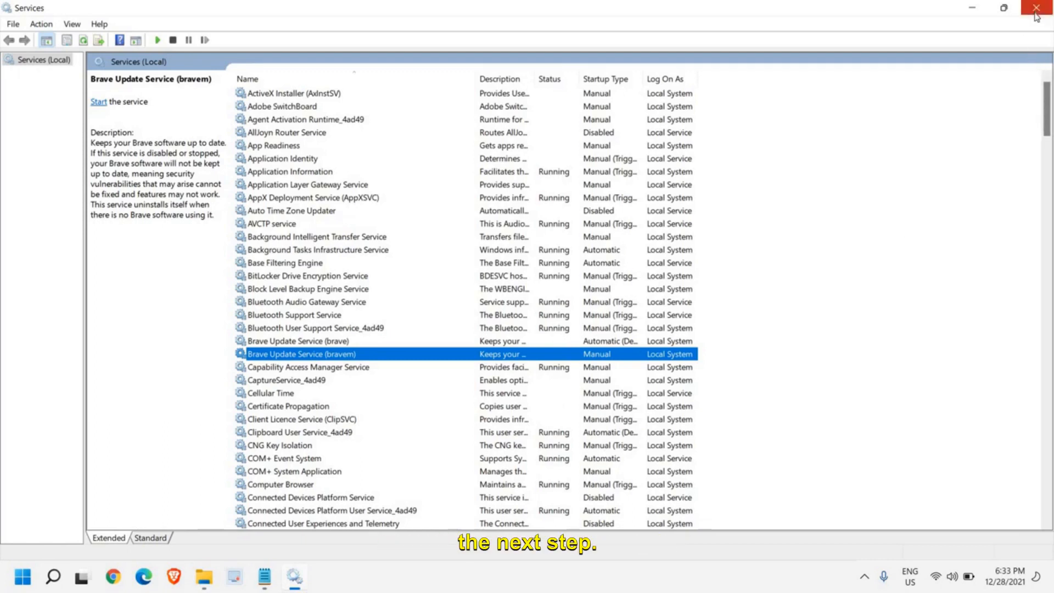
click(1031, 8)
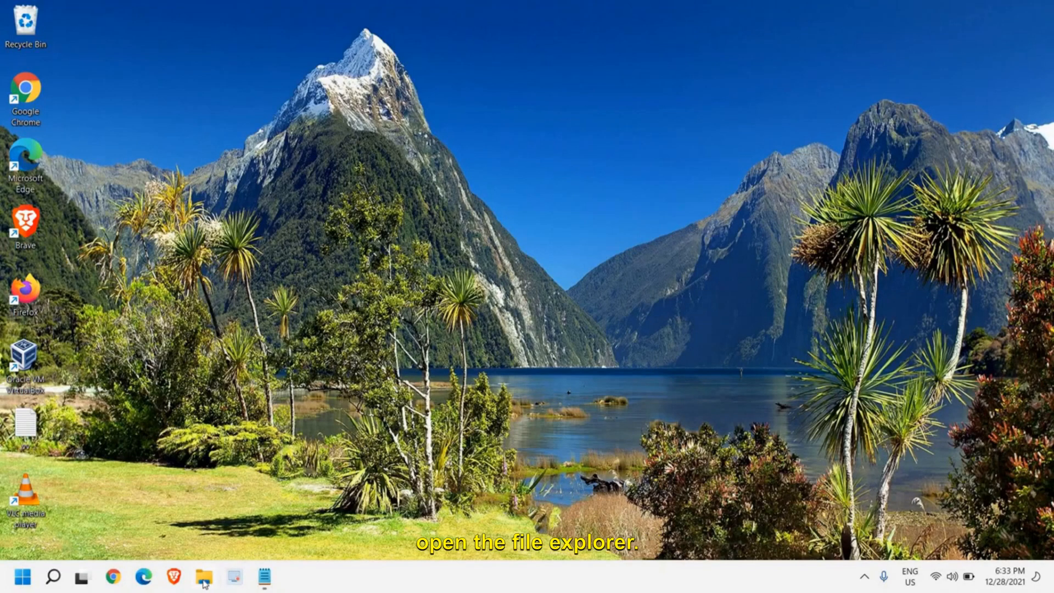
- Open File Explorer maximized and browse to C:\Windows\System32
click(218, 577)
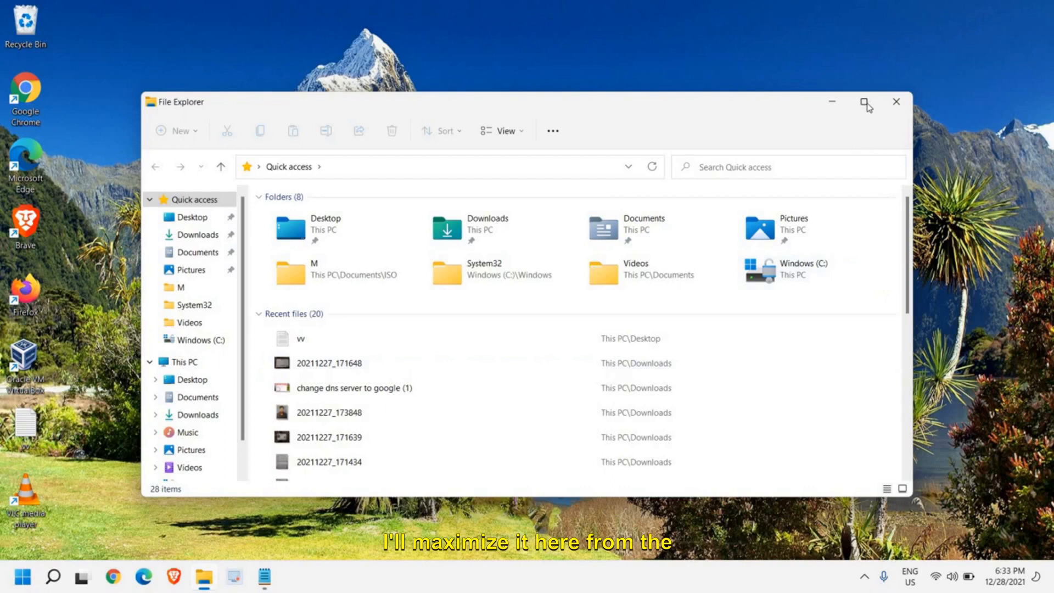
click(865, 103)
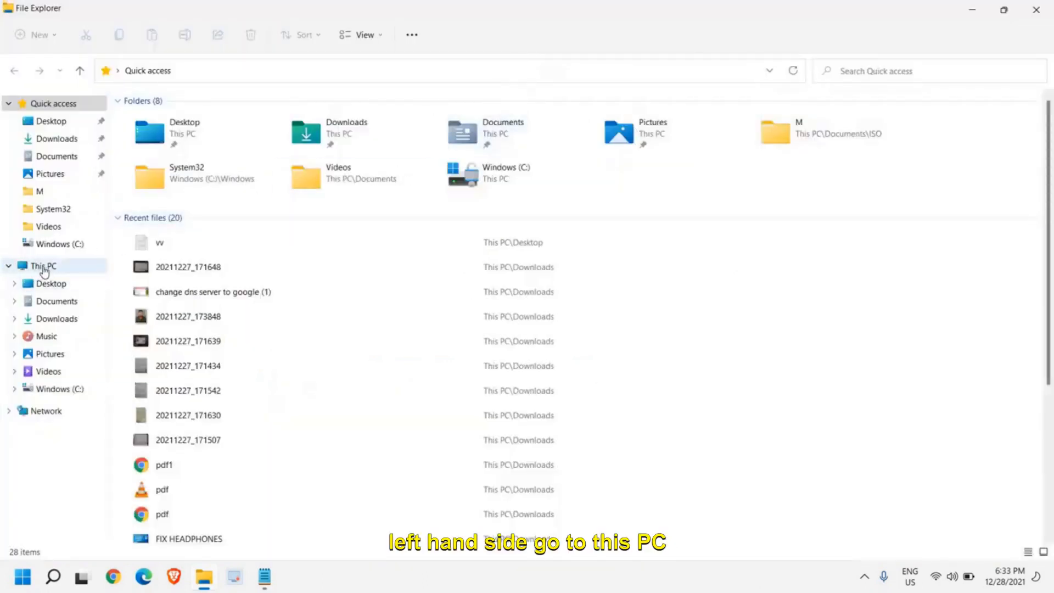
click(40, 267)
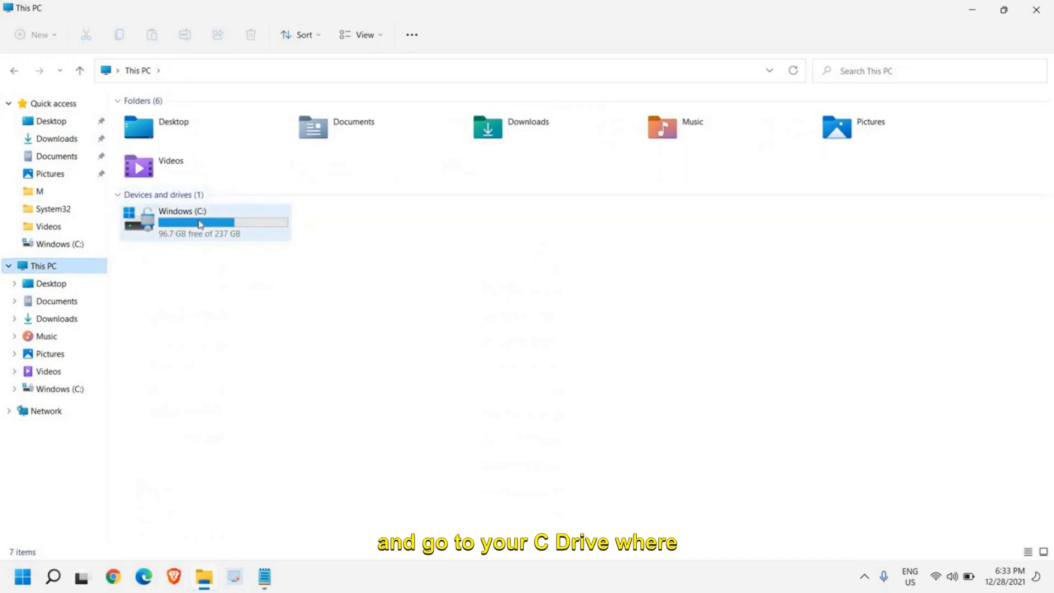
mouse_move(200, 224)
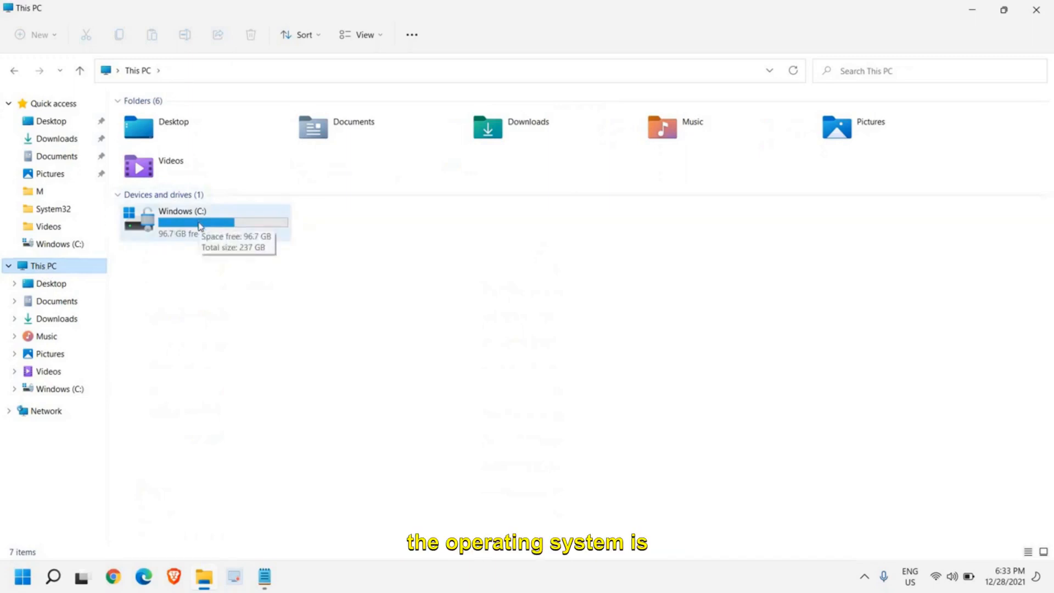
double_click(181, 220)
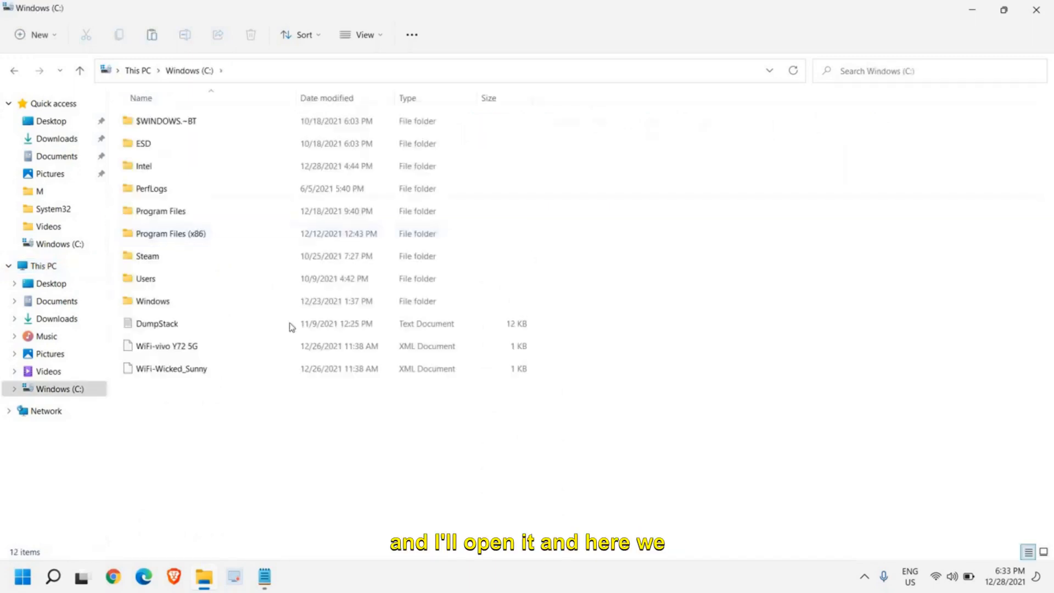
mouse_move(166, 309)
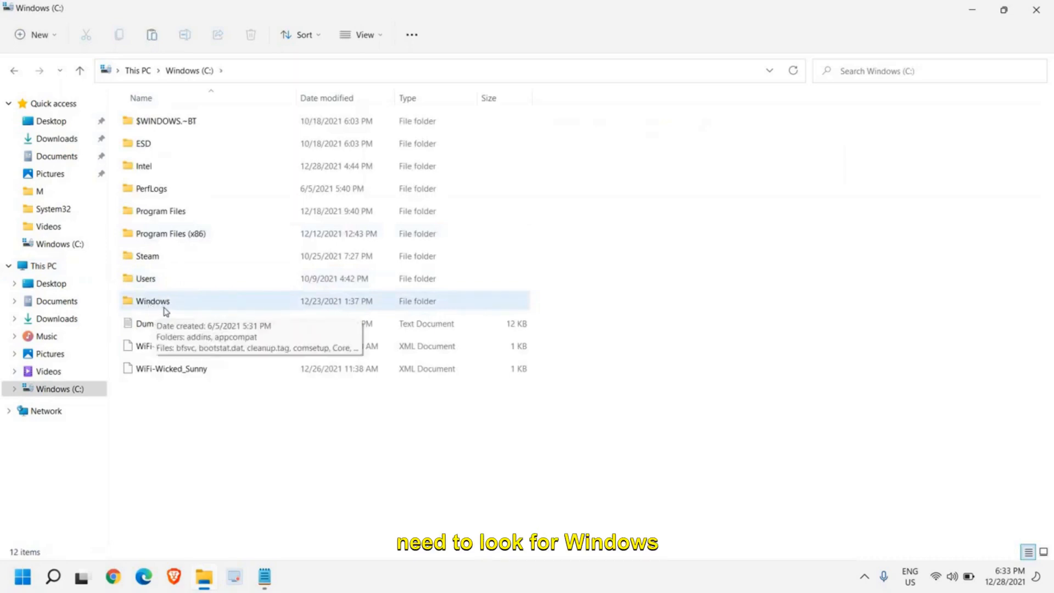
double_click(153, 301)
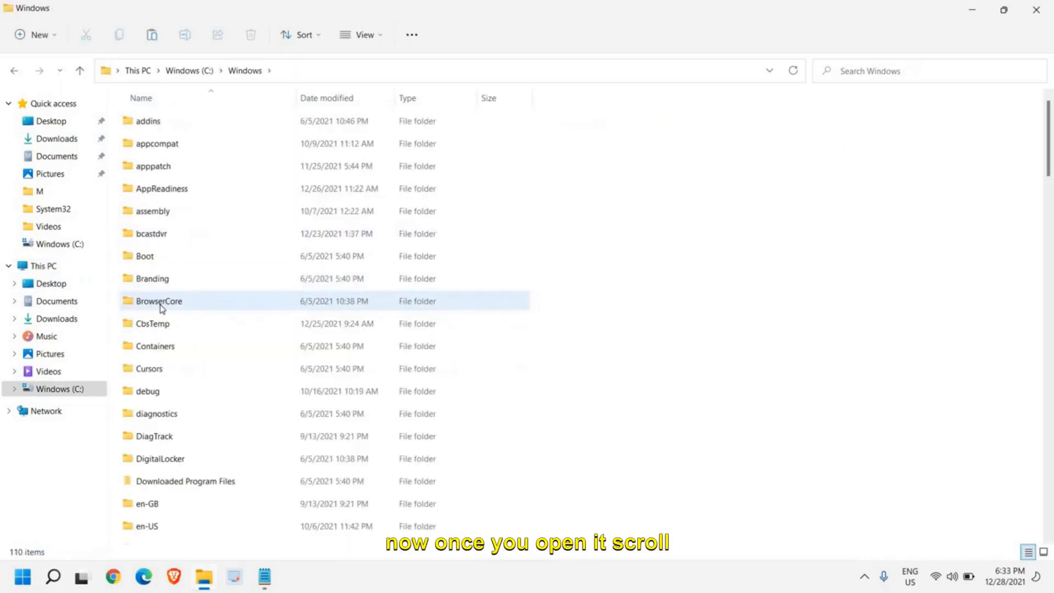
scroll(down, 3)
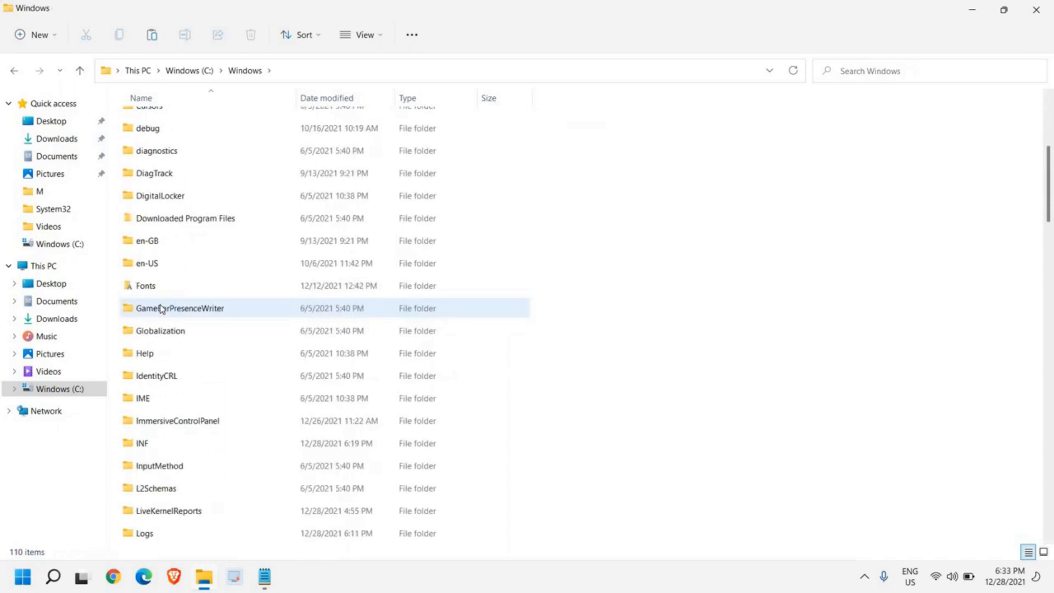
scroll(down, 3)
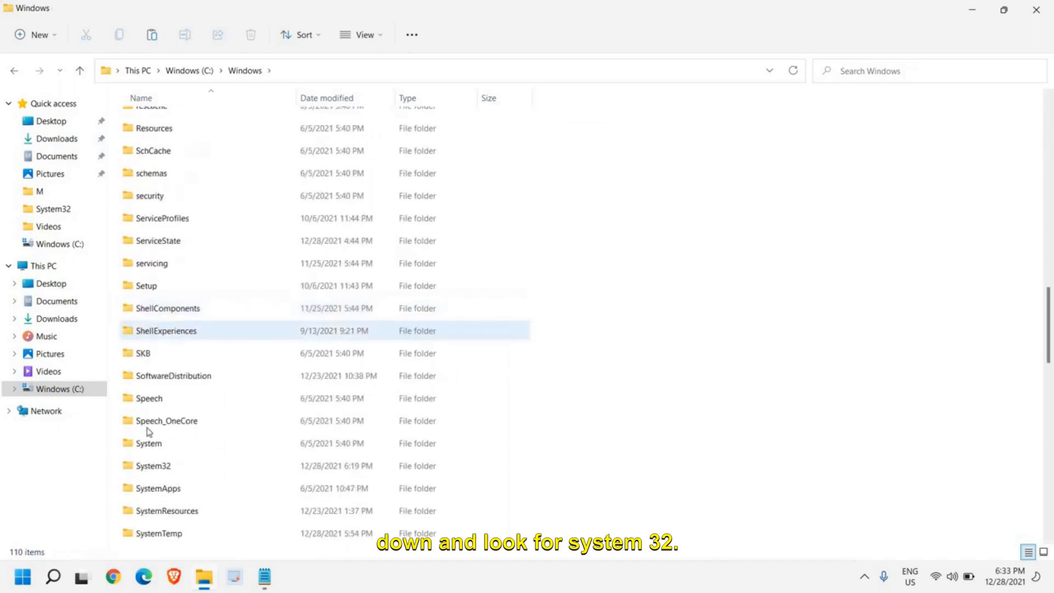
mouse_move(149, 468)
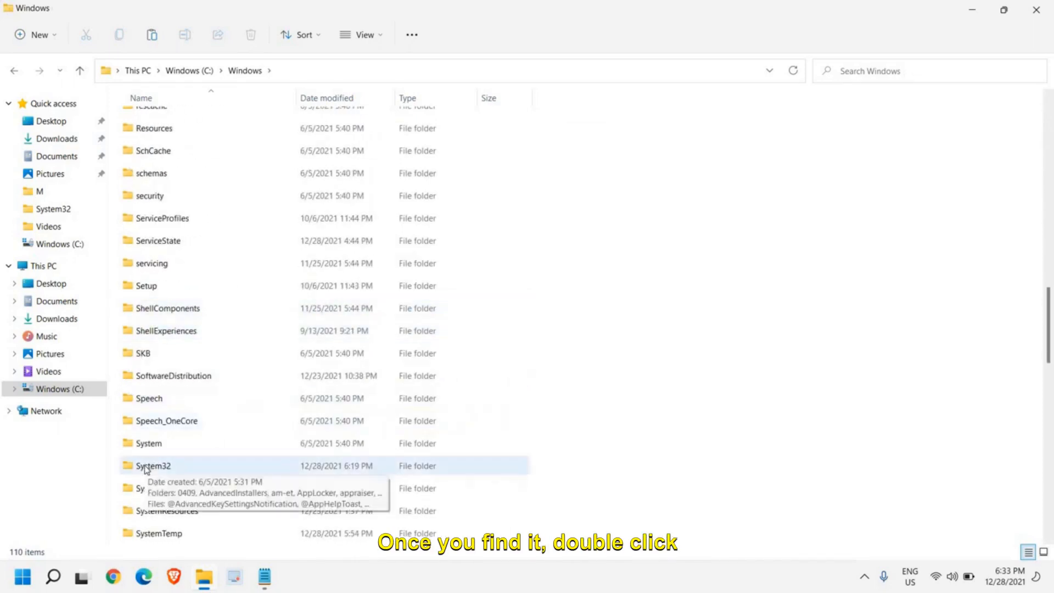
double_click(155, 466)
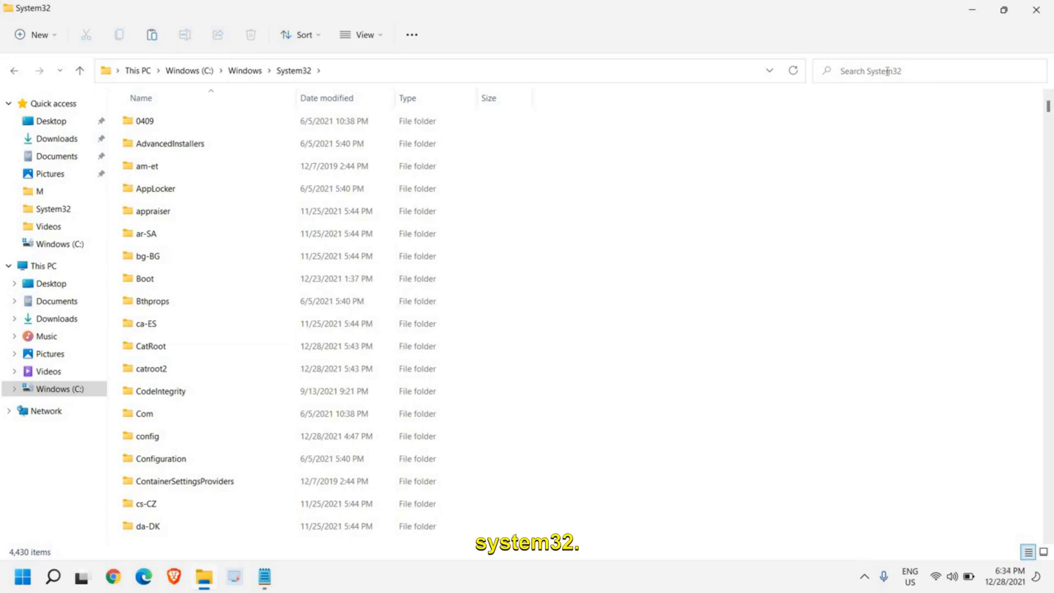
- Search System32 for 'fsqu' and copy the fsquirt application
click(876, 72)
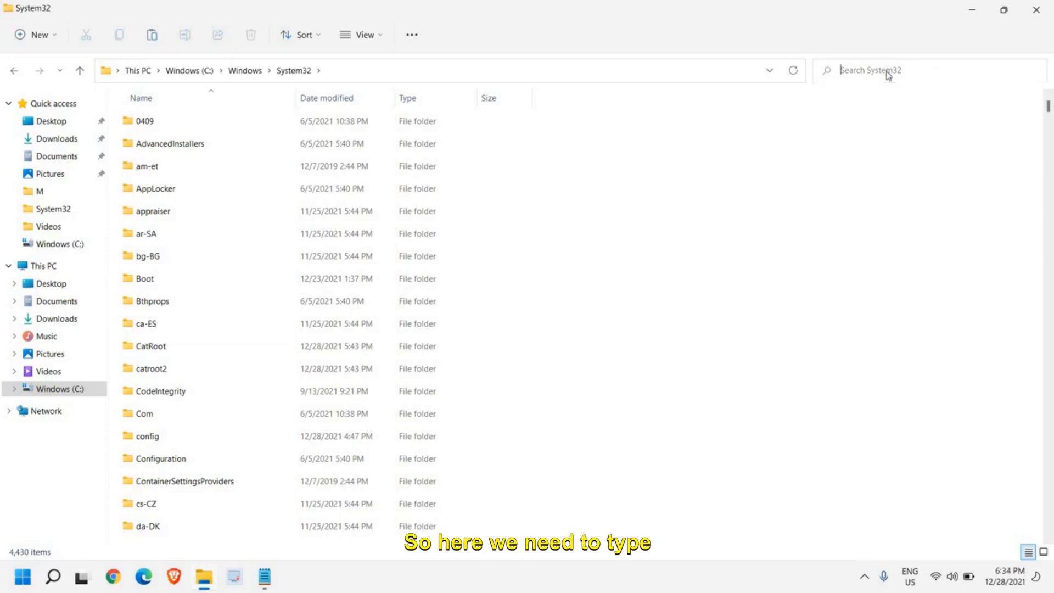
click(885, 70)
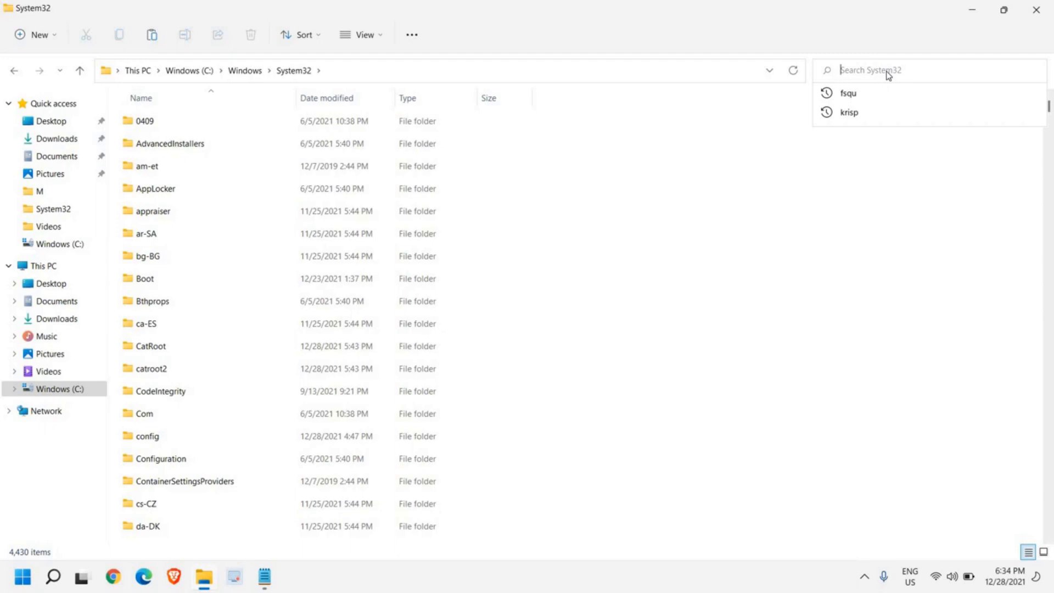
text(fsq)
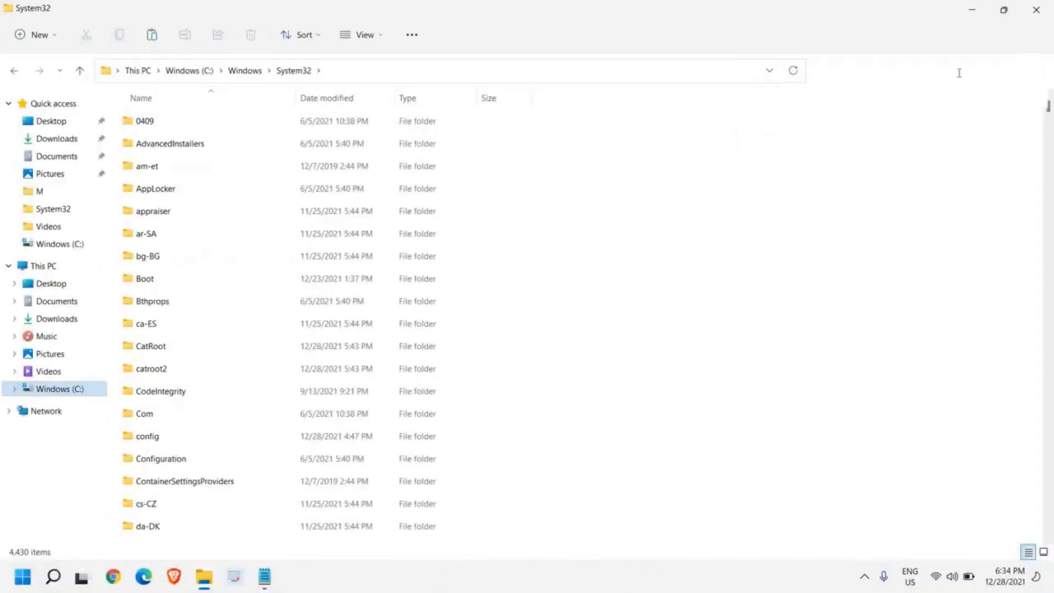
text(fsqu)
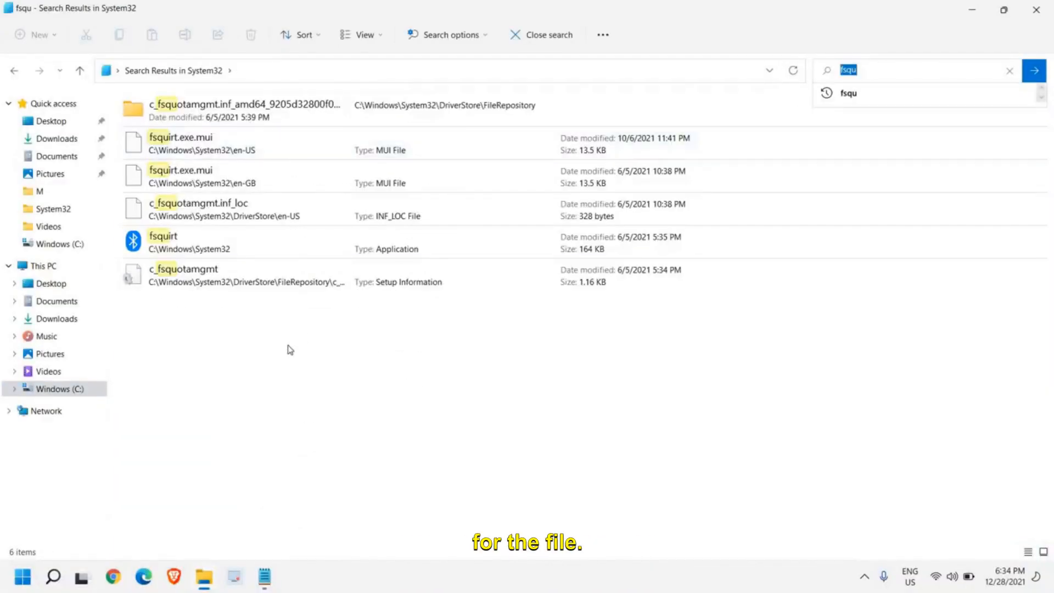
click(197, 241)
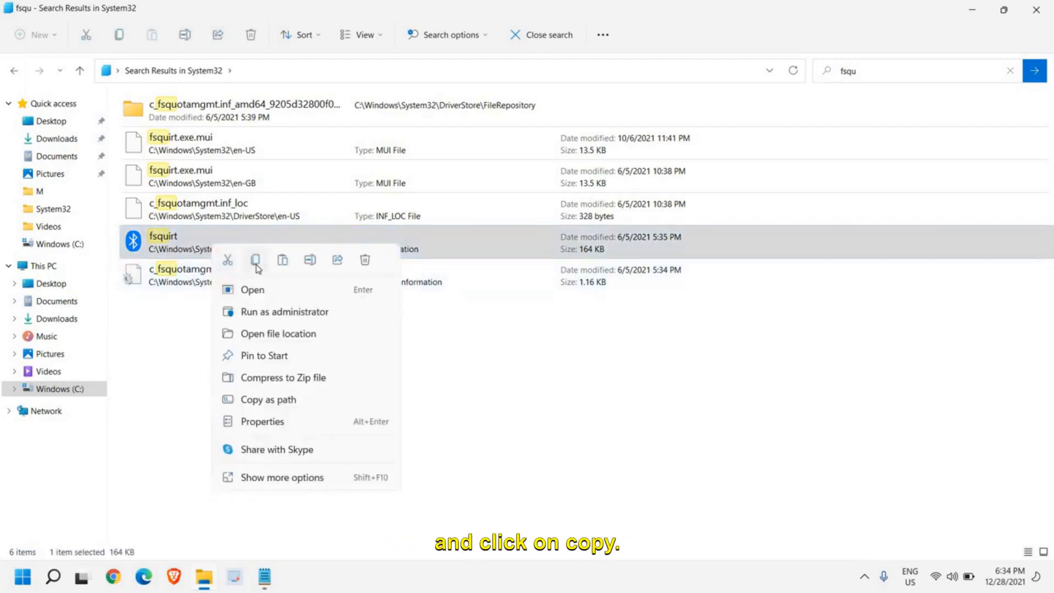
click(255, 260)
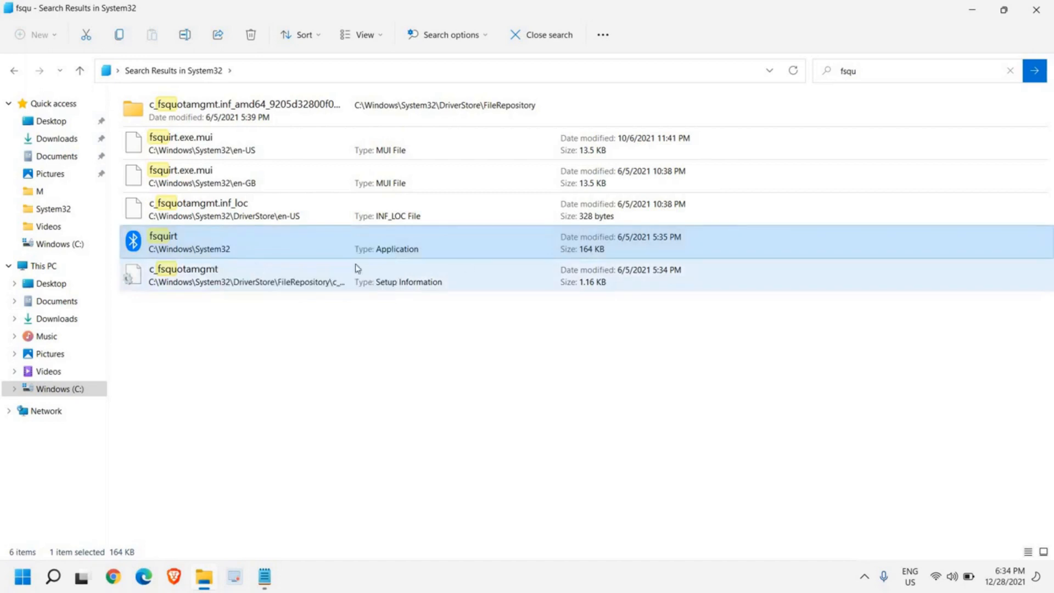
- Paste an fsquirt shortcut on the desktop, then test it and cancel Bluetooth File Transfer
click(971, 13)
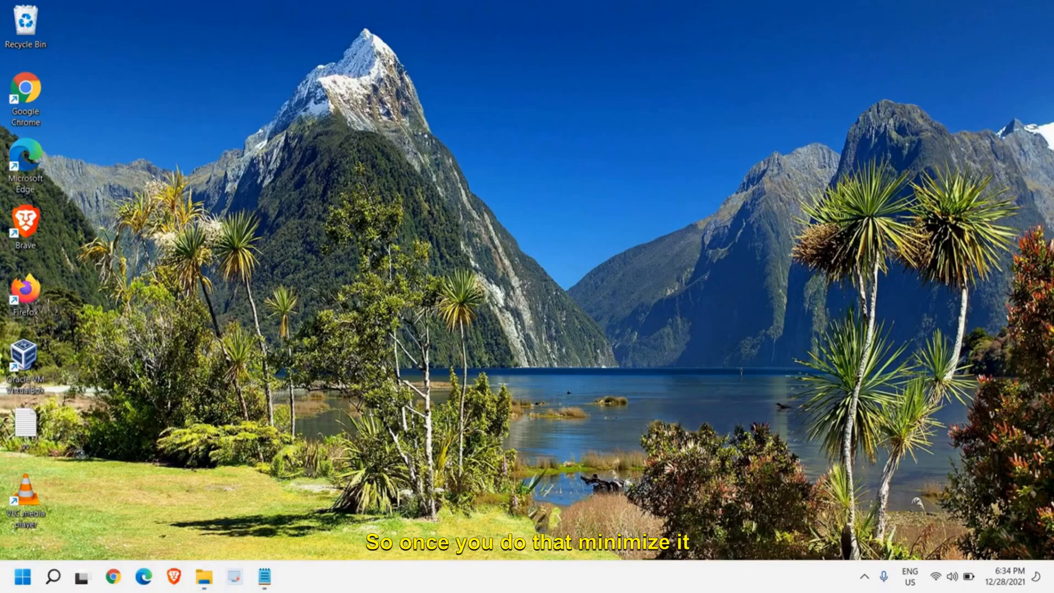
right_click(96, 48)
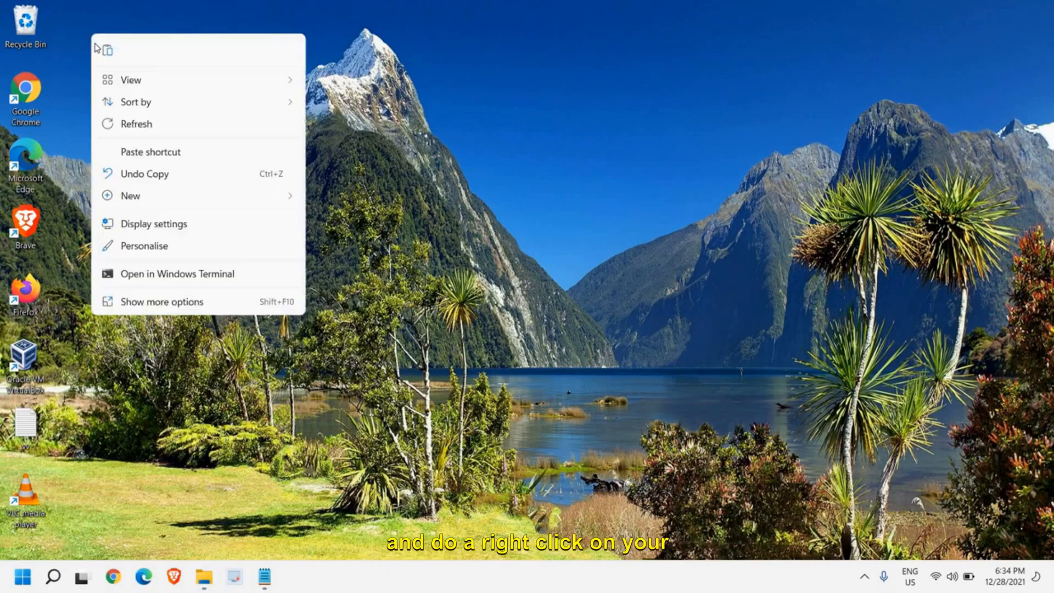
mouse_move(109, 72)
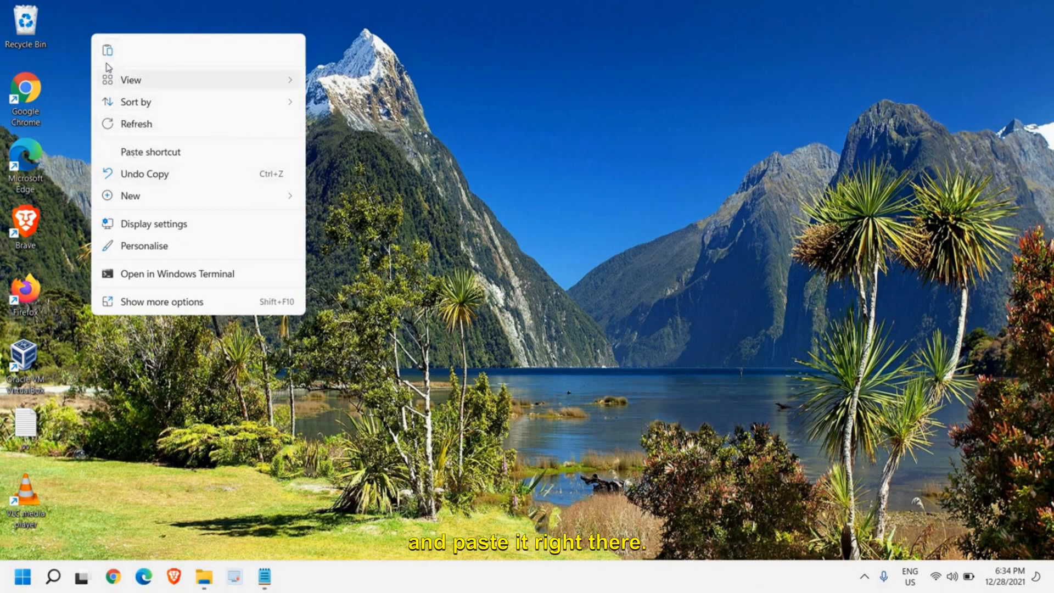
click(150, 152)
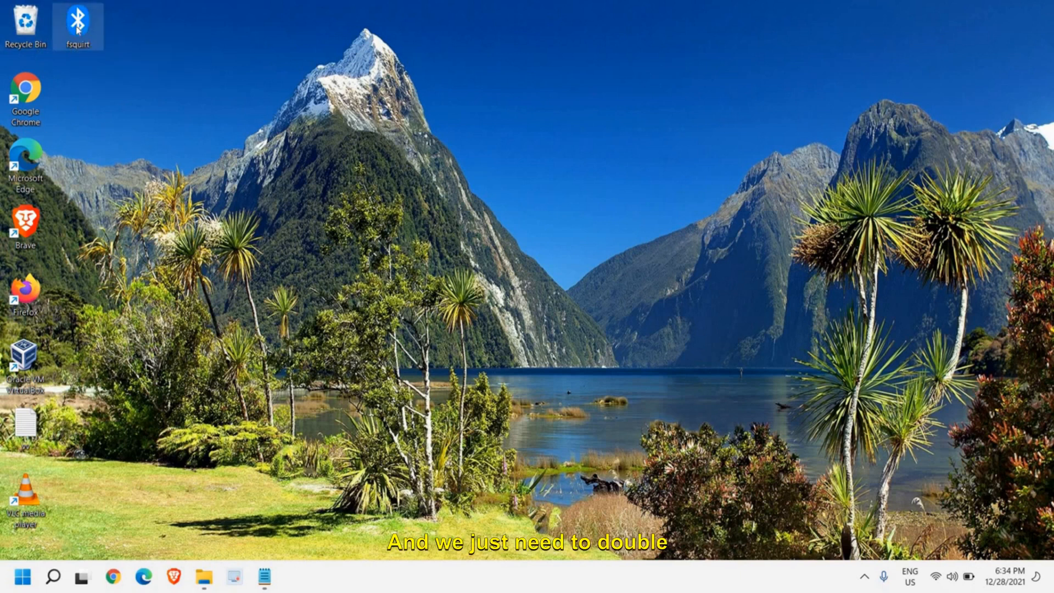
double_click(76, 22)
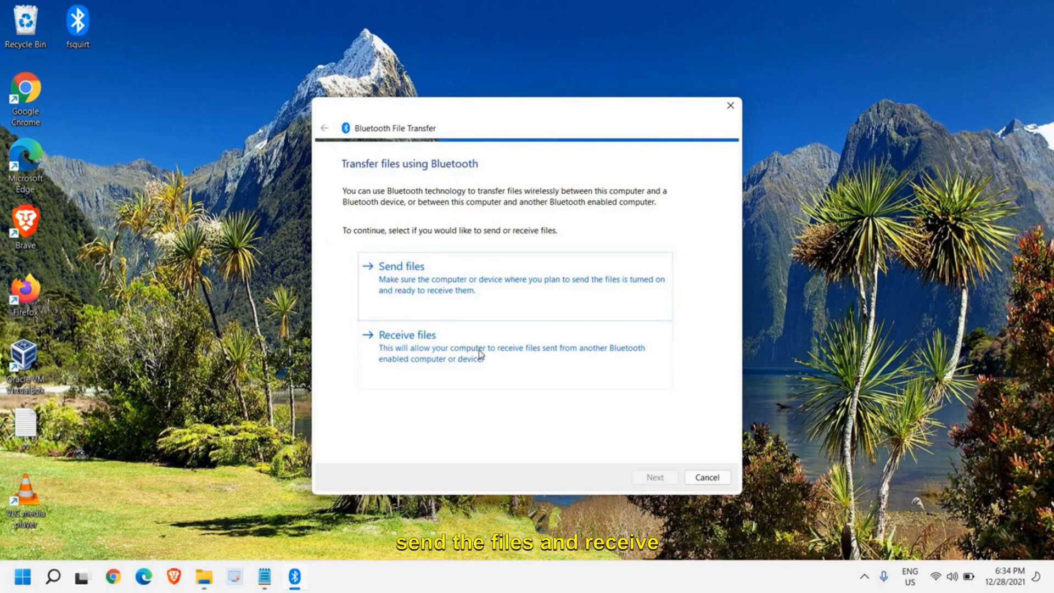
click(708, 477)
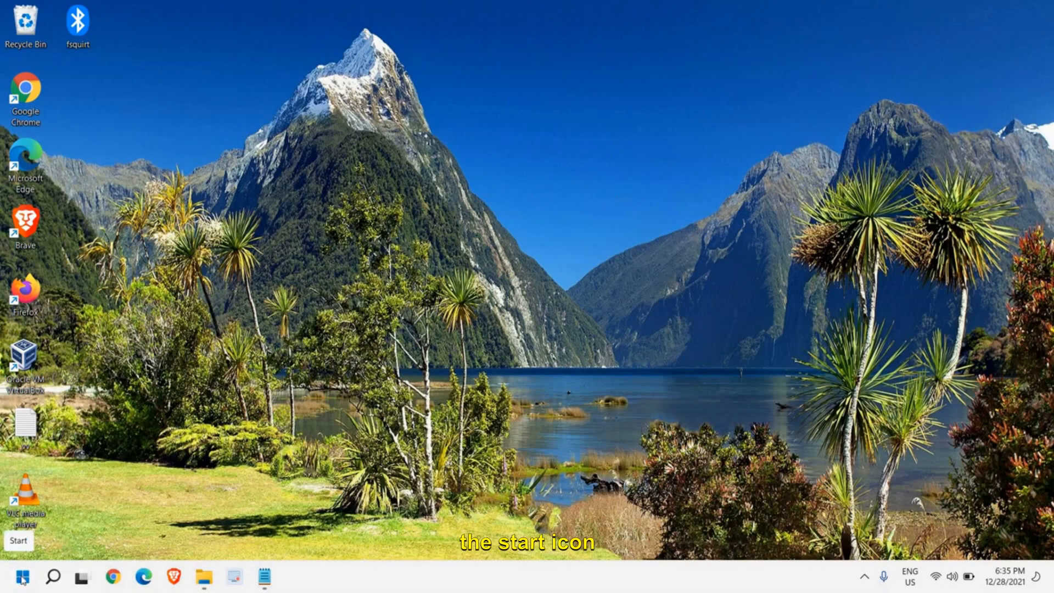
- Open Device Manager full-screen, collapse Bluetooth, and scan for hardware changes
right_click(24, 575)
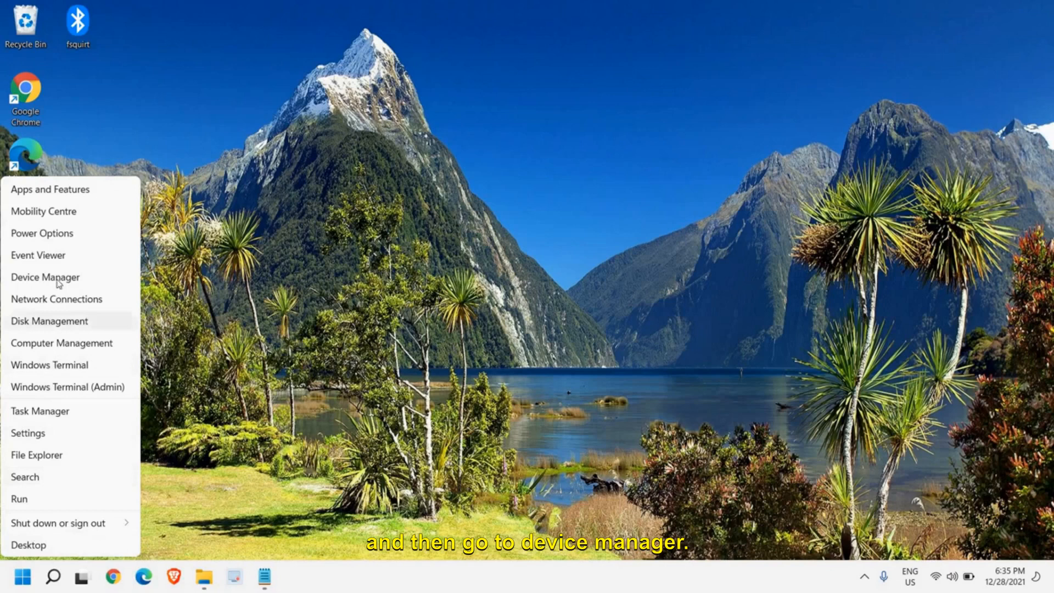
click(46, 277)
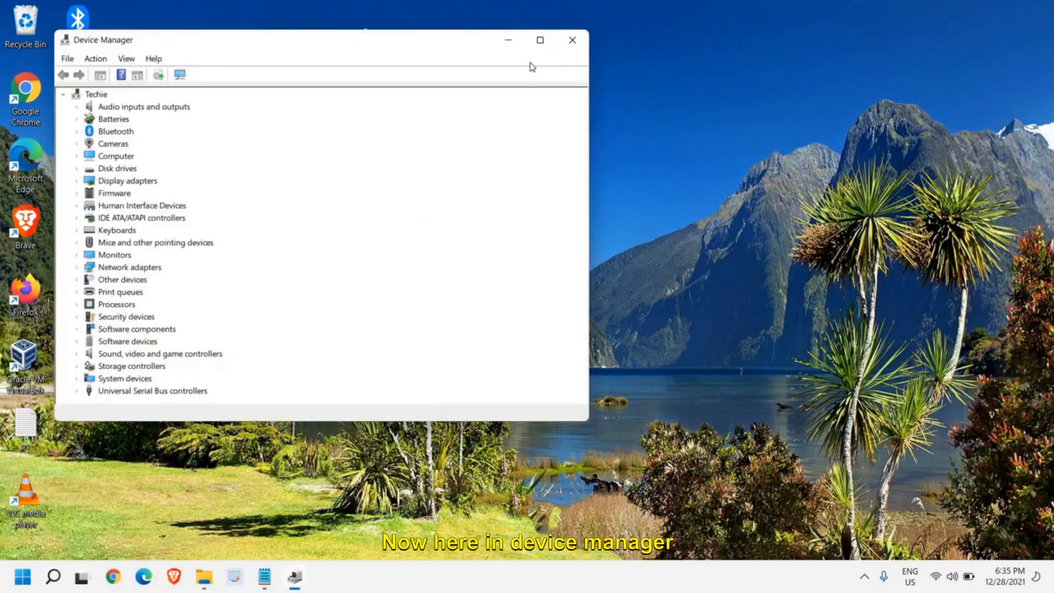
click(539, 40)
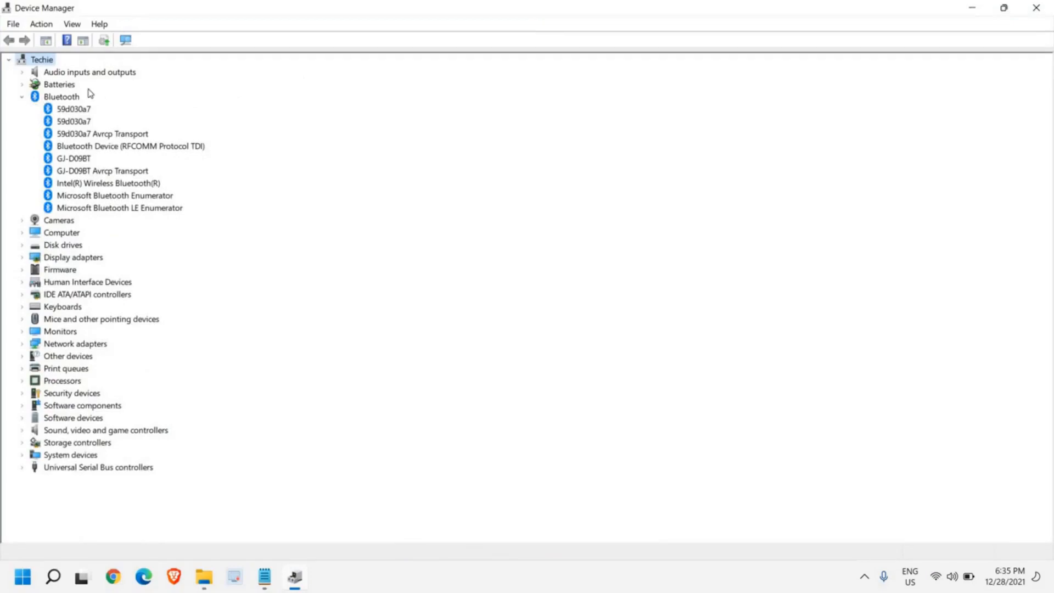
click(20, 96)
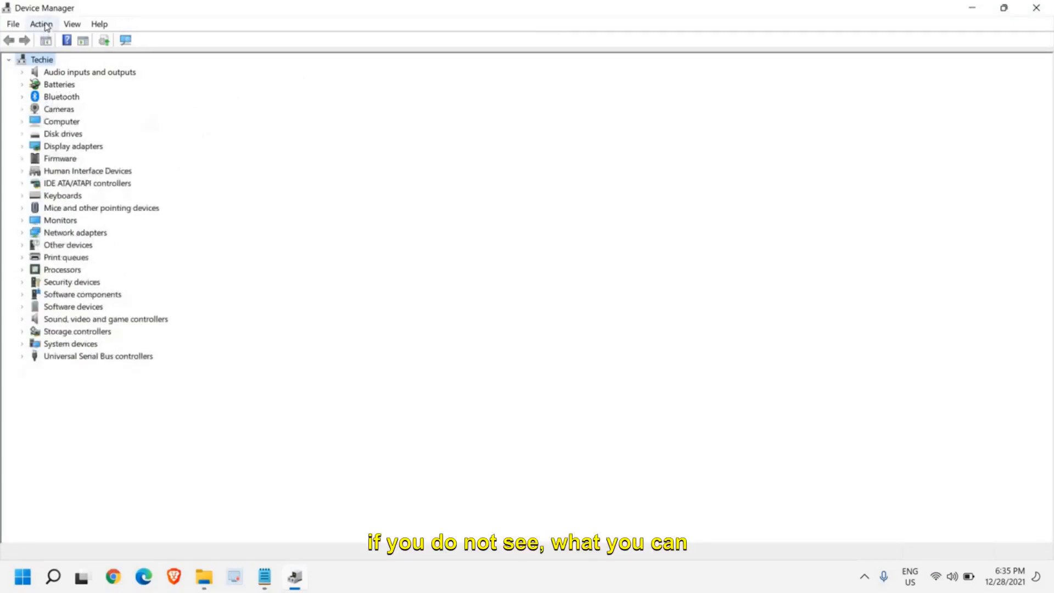
click(39, 24)
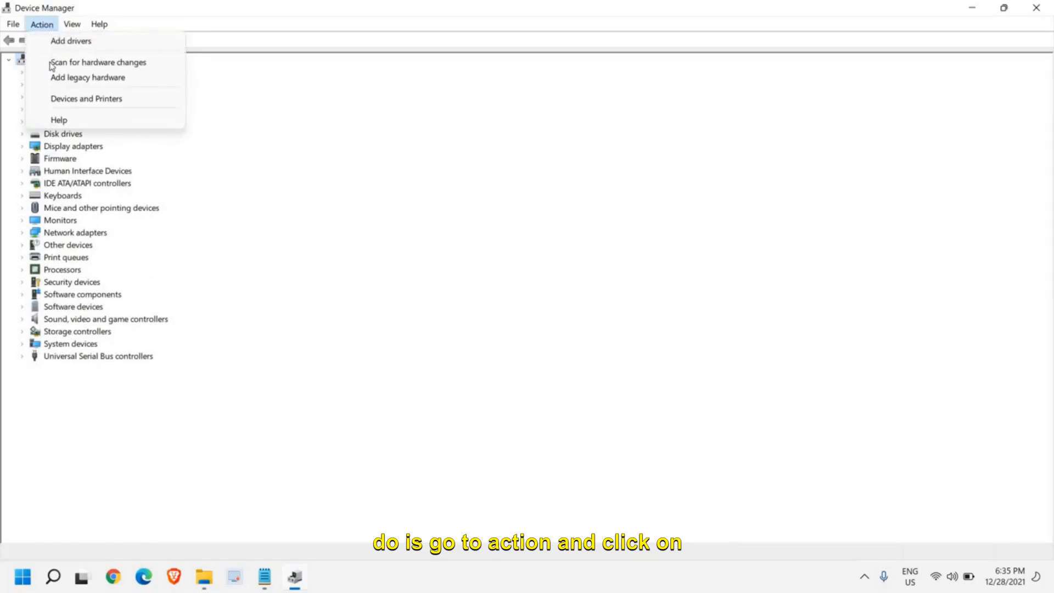
click(88, 62)
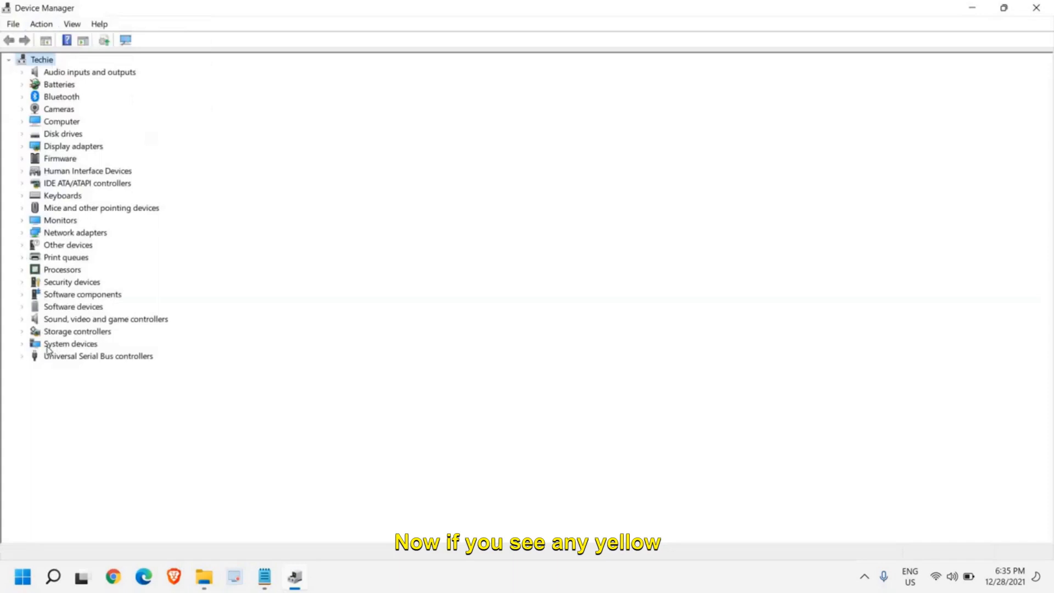
mouse_move(54, 376)
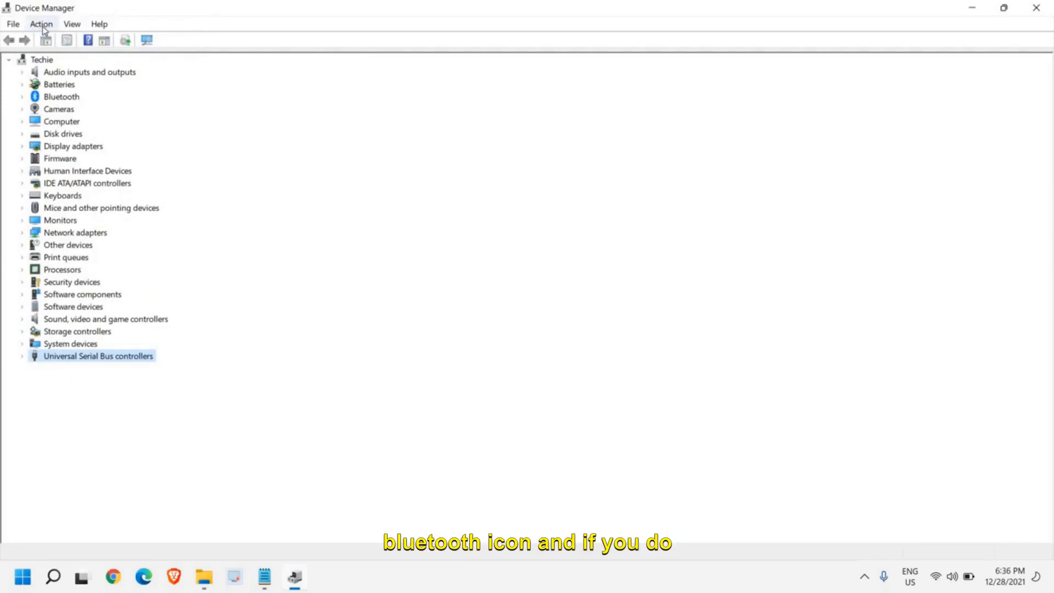
- Start the Add legacy hardware wizard and choose to pick hardware manually from a list
click(43, 24)
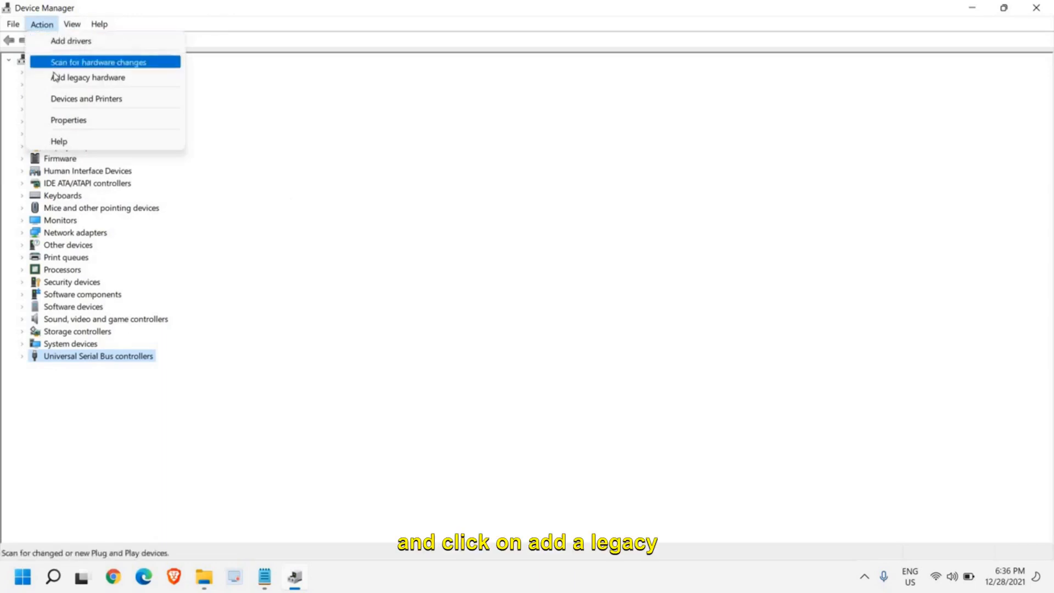
mouse_move(101, 79)
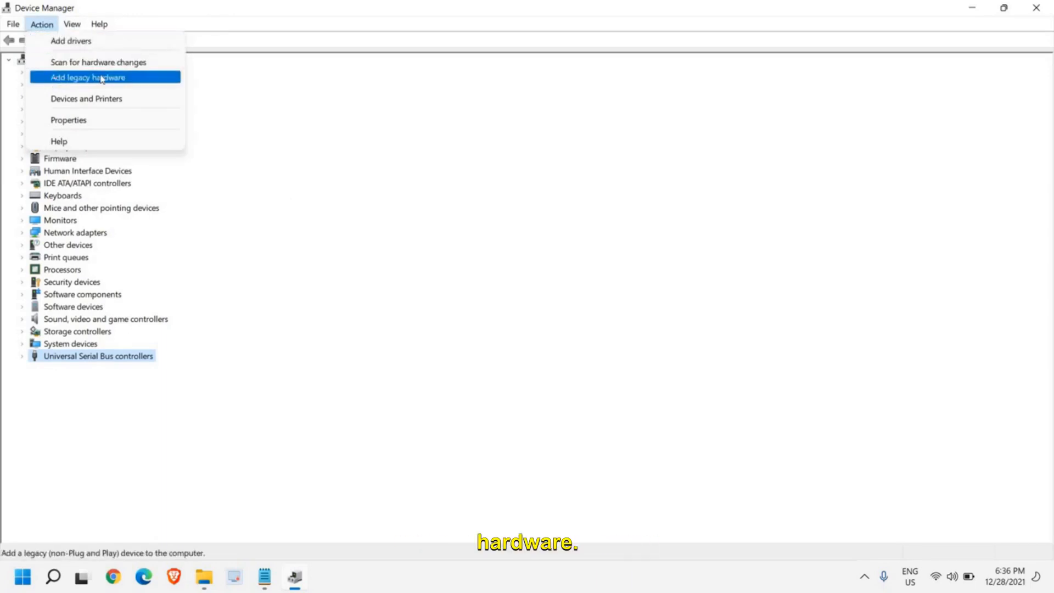
click(88, 77)
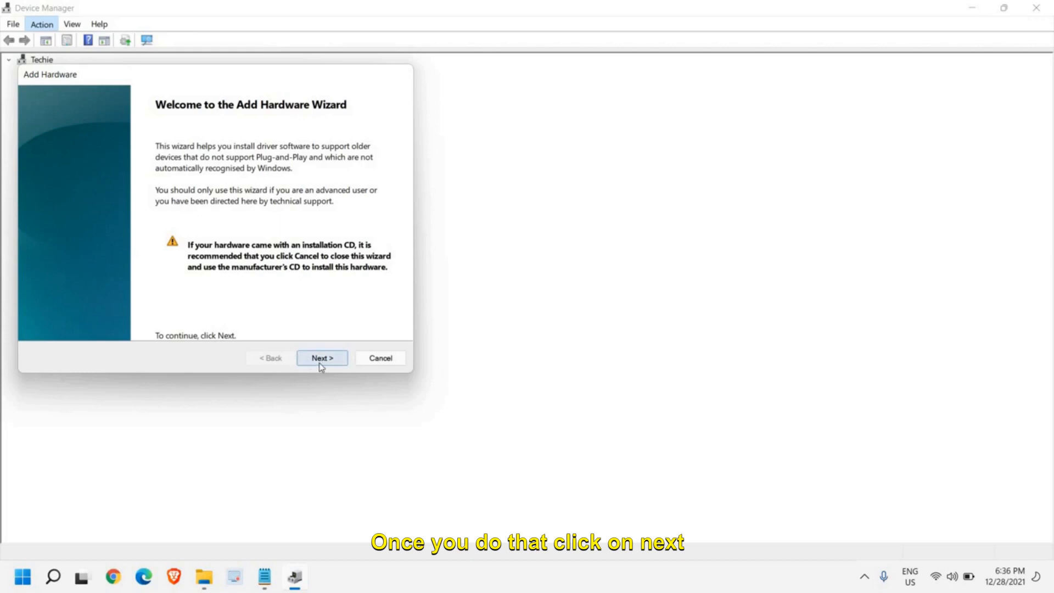
click(322, 358)
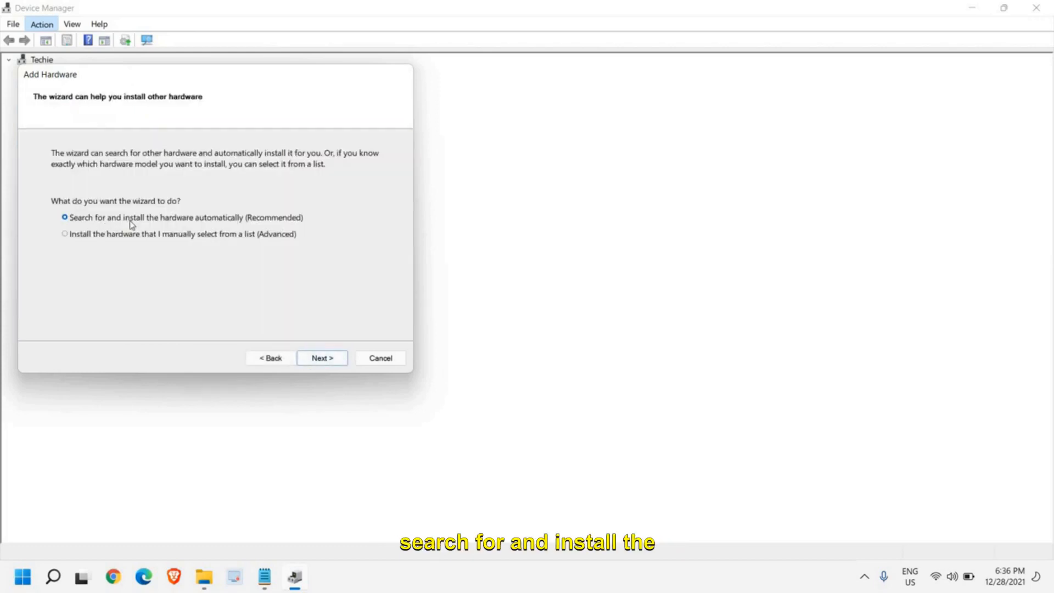
mouse_move(226, 224)
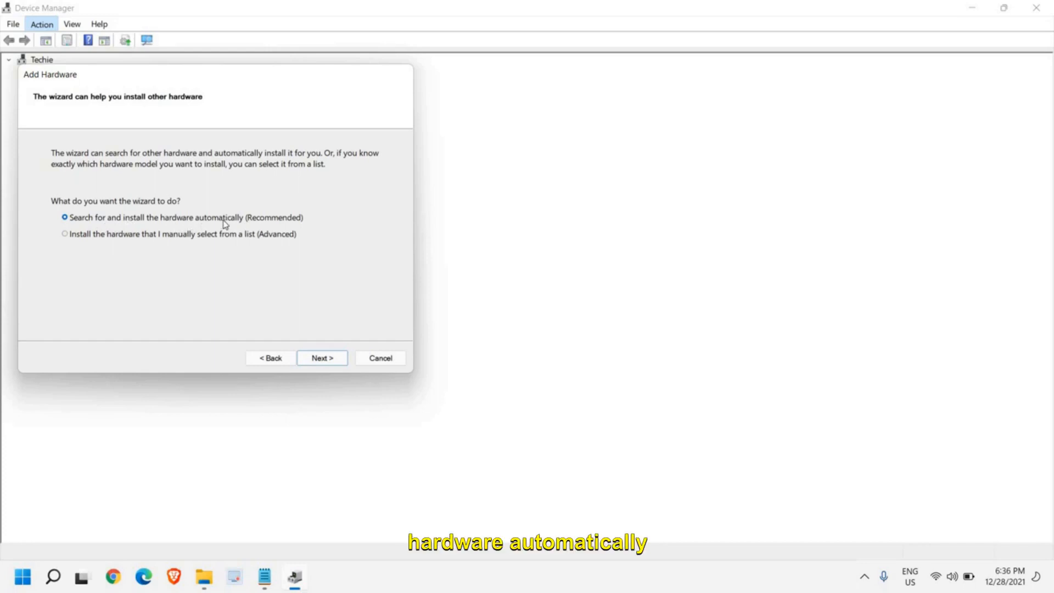
mouse_move(113, 246)
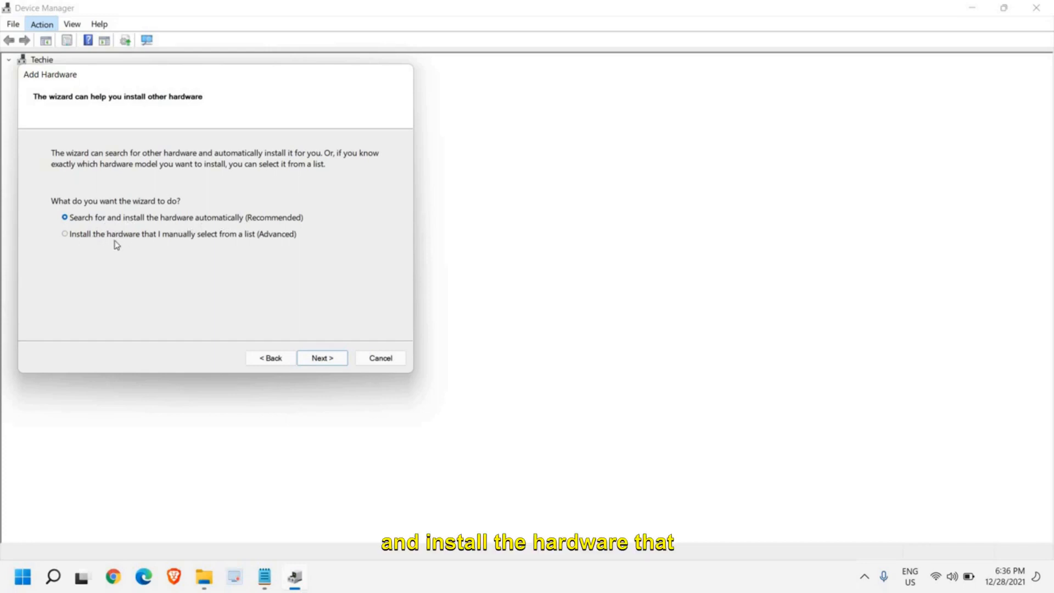
mouse_move(173, 244)
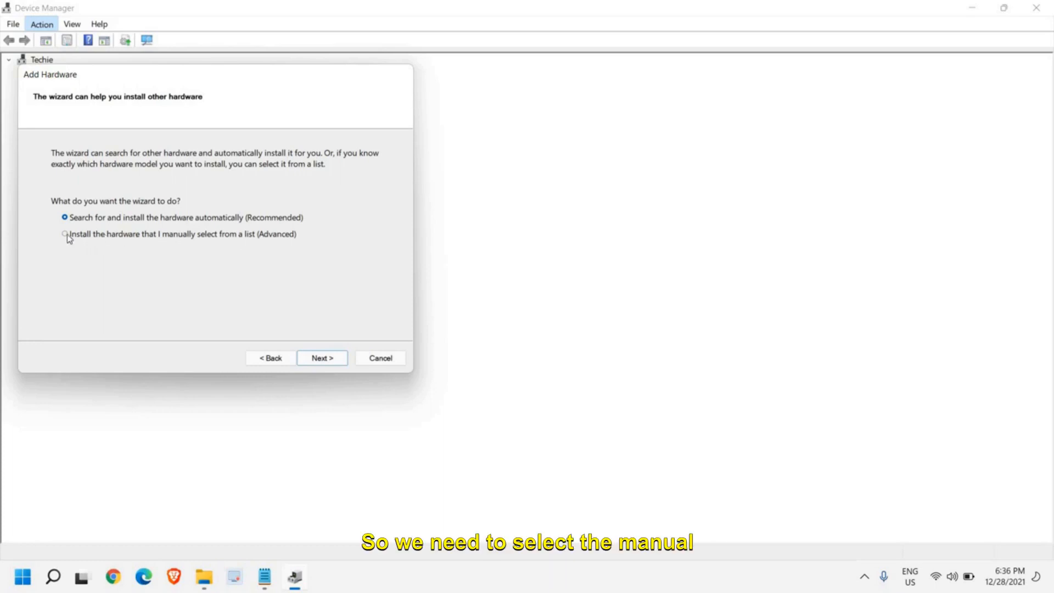
click(62, 233)
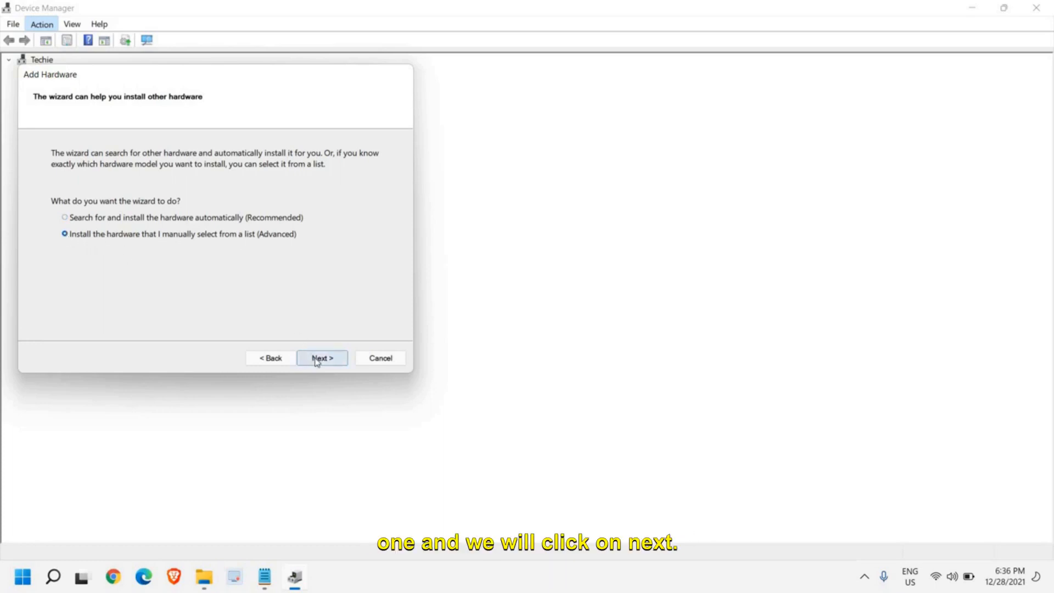
click(322, 358)
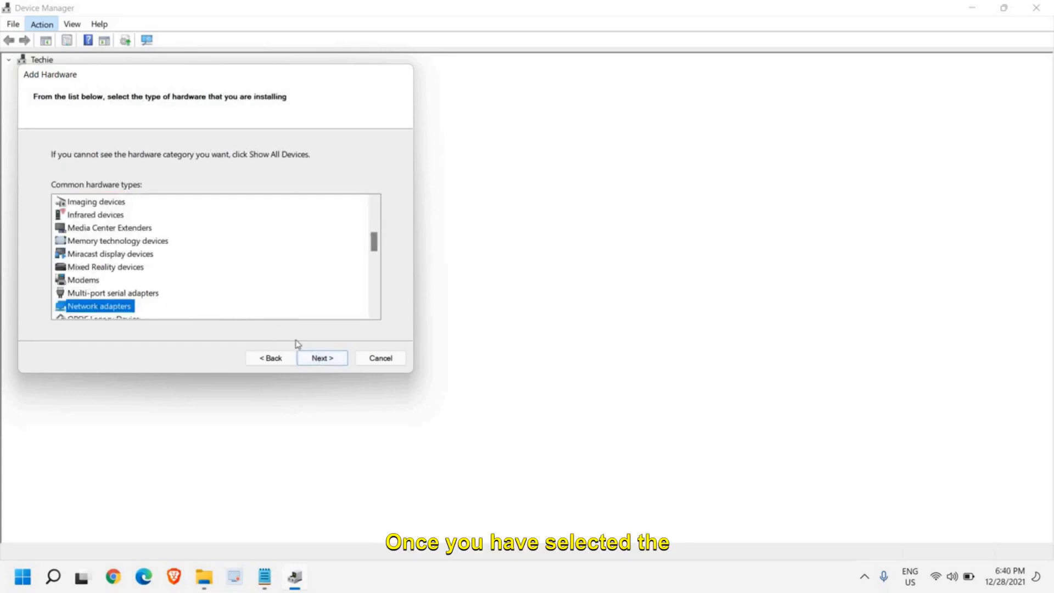
- Browse Network adapters to Microsoft Corporation's USB4(TM) P2P Network Adapter, then close the wizard
click(322, 358)
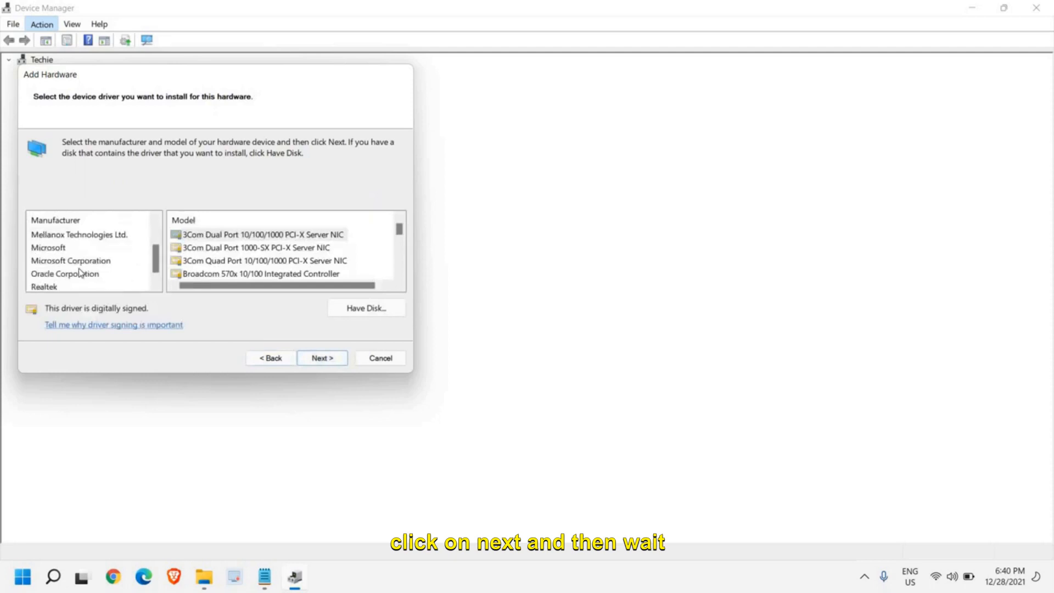
click(49, 247)
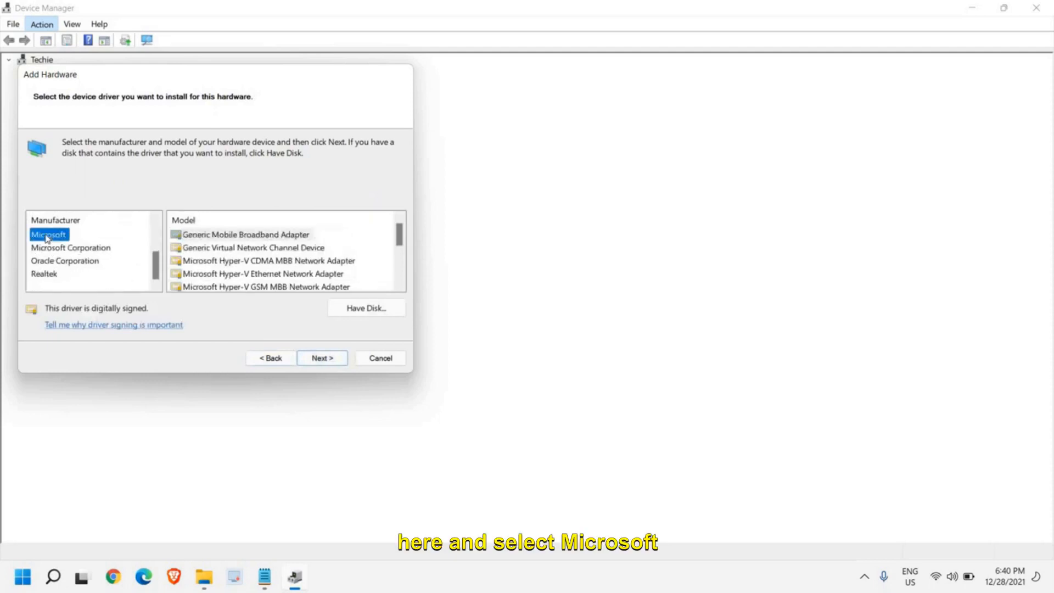
mouse_move(252, 234)
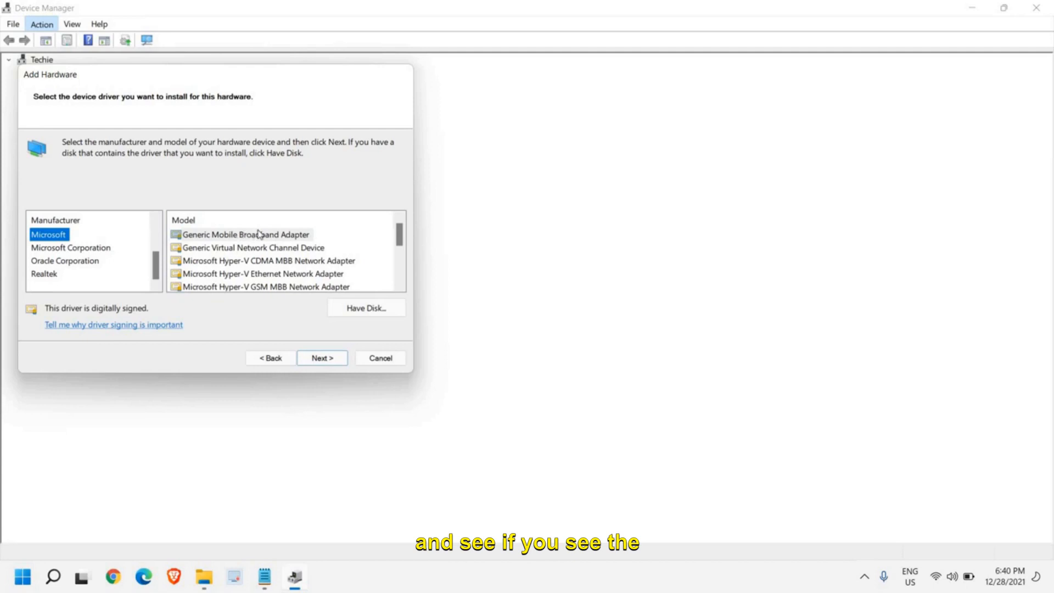
click(242, 234)
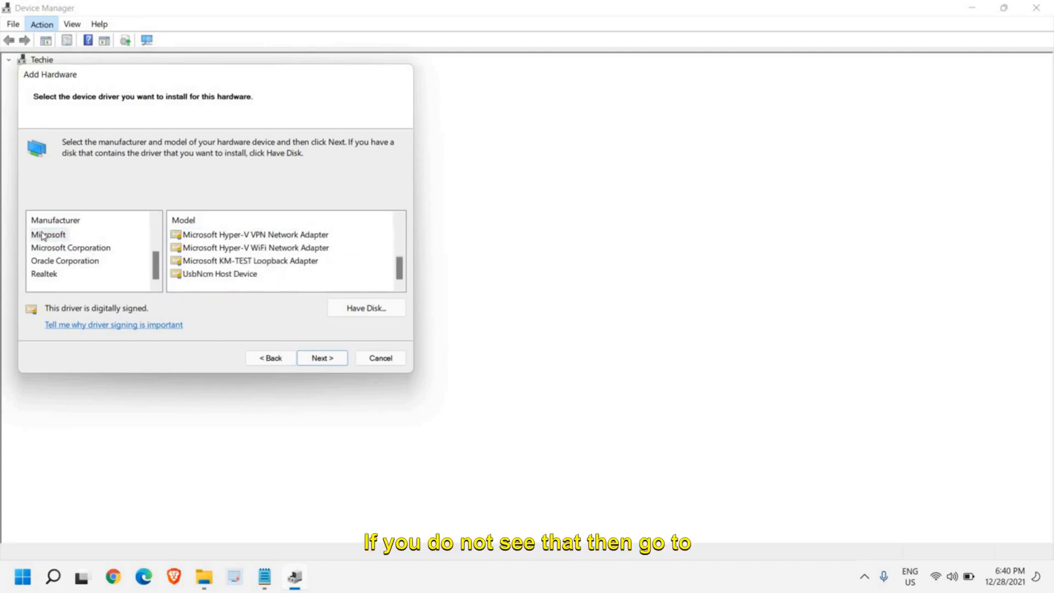
click(64, 247)
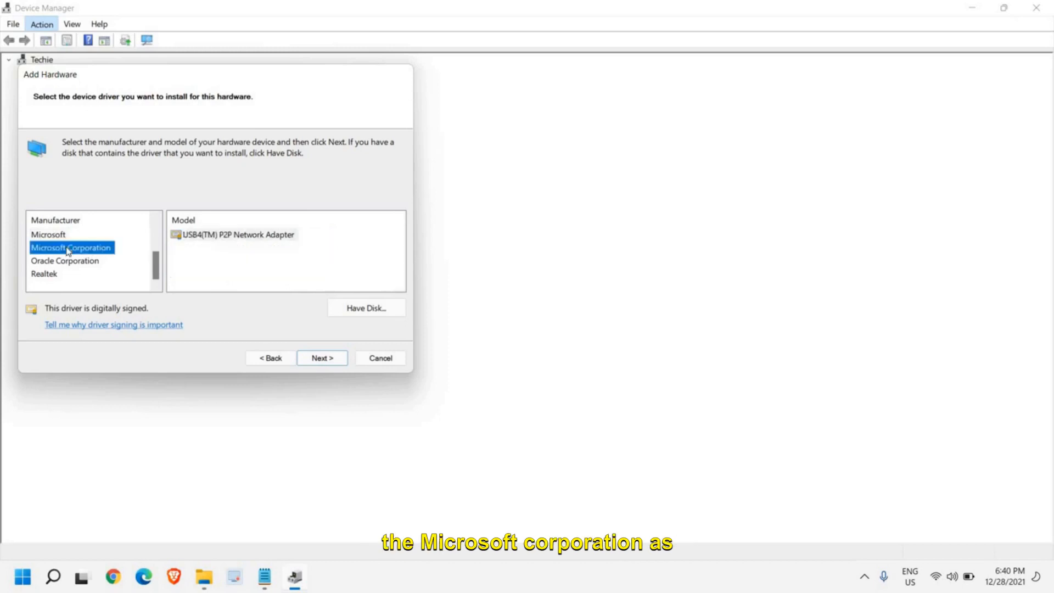
click(237, 235)
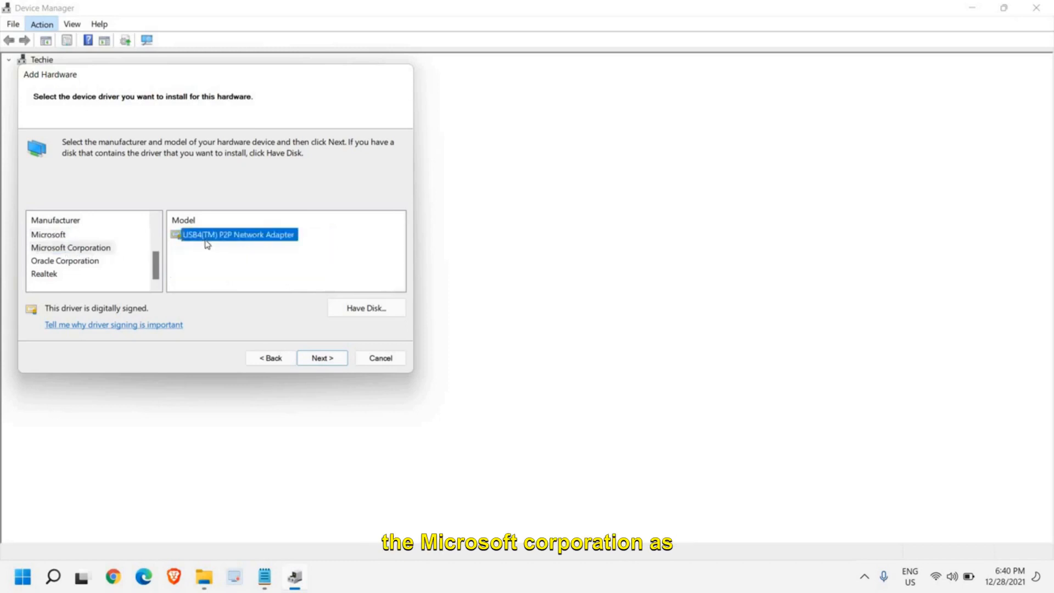
mouse_move(207, 280)
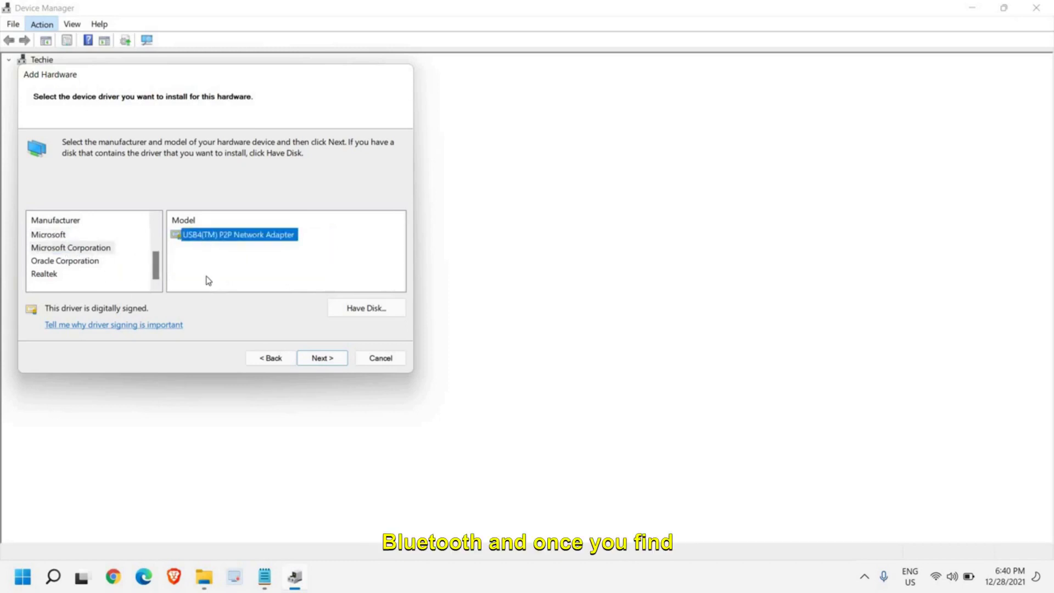
click(49, 234)
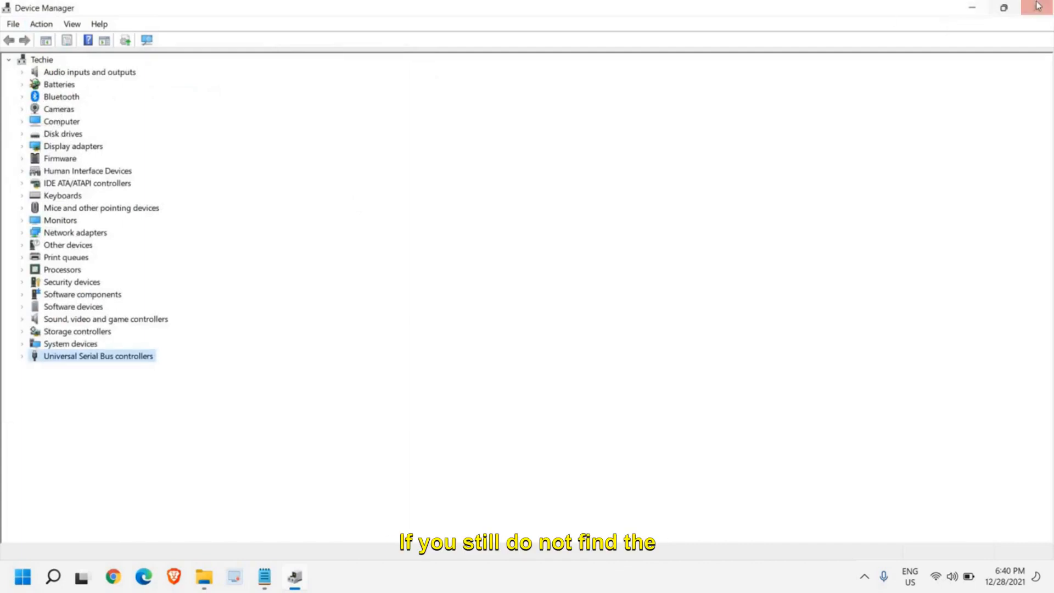
- Close Device Manager and search Chrome for 'intel bluetooth driver'
click(1037, 7)
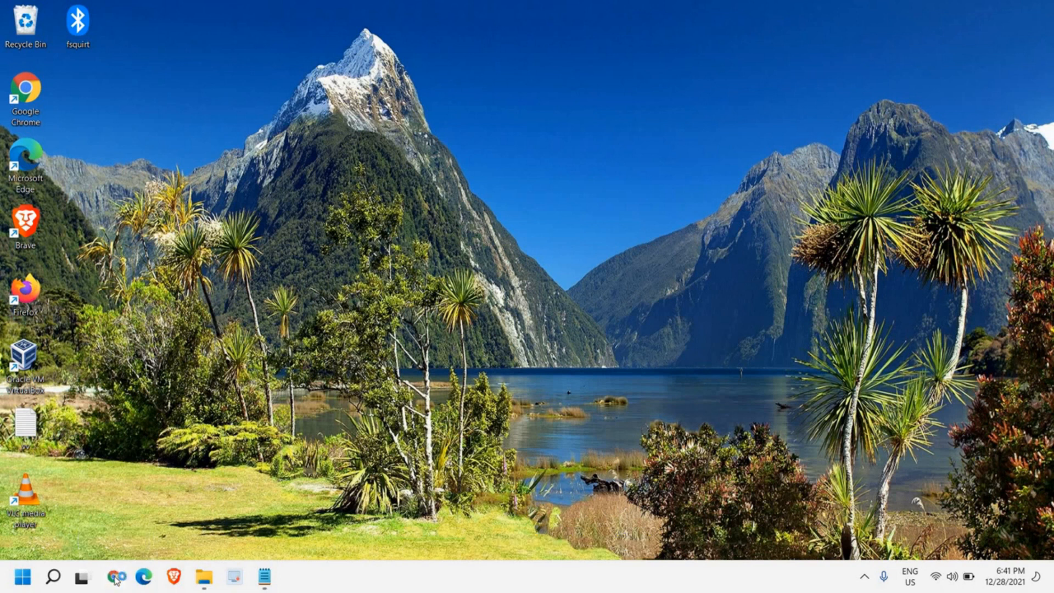
click(104, 574)
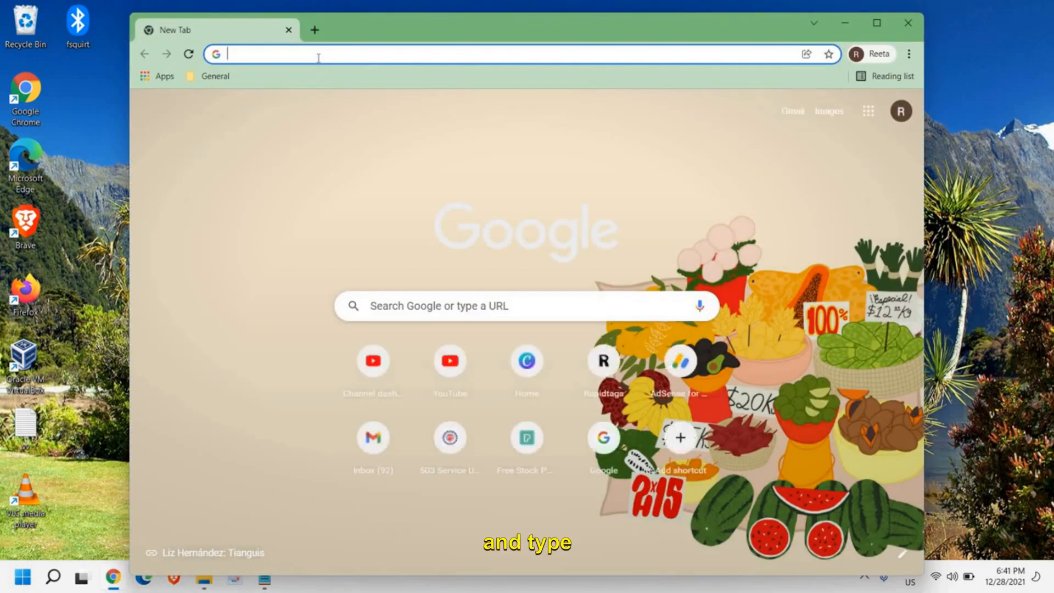
text(intel bluetooth driver)
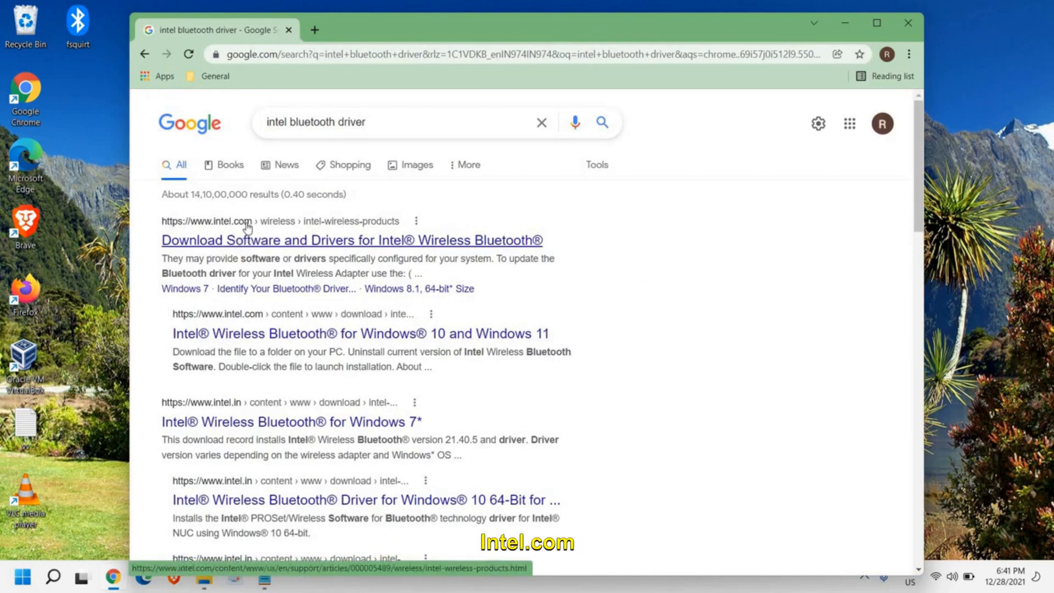
mouse_move(331, 232)
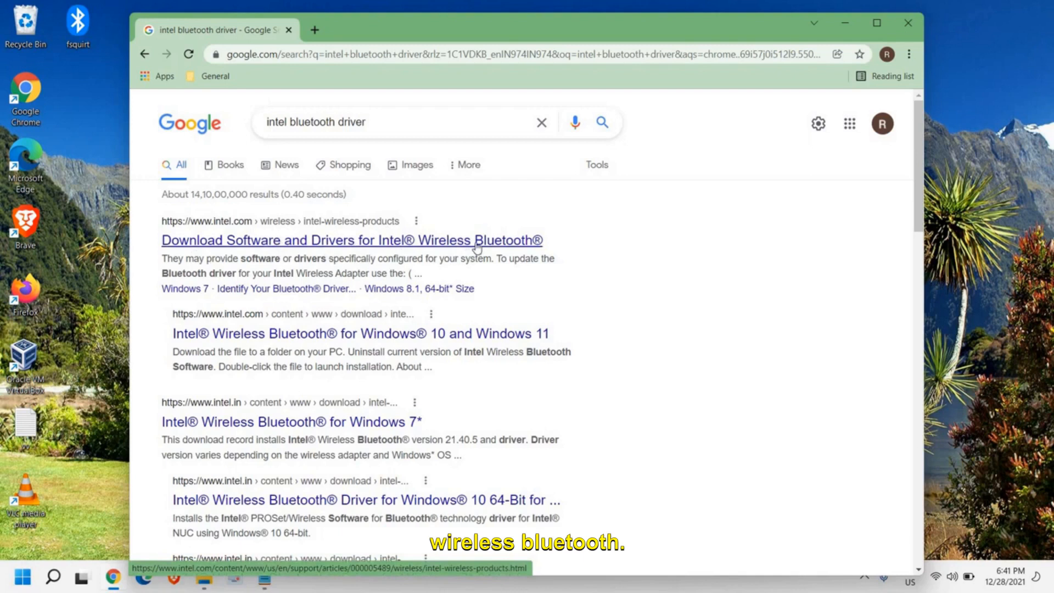
- Open Intel's Wireless Bluetooth driver page in a maximized Chrome window and scroll down
click(353, 241)
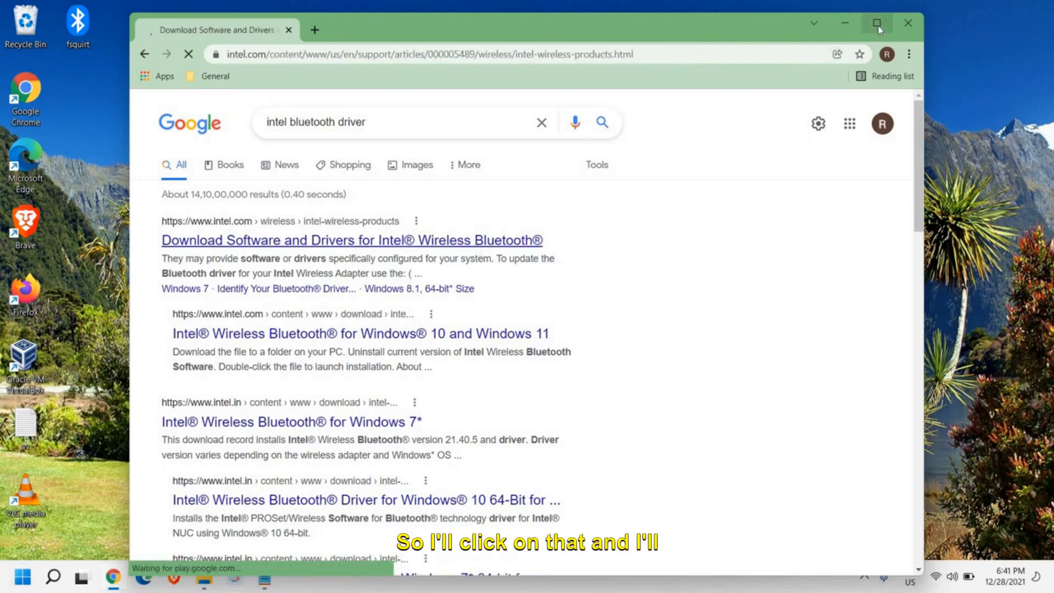
click(874, 23)
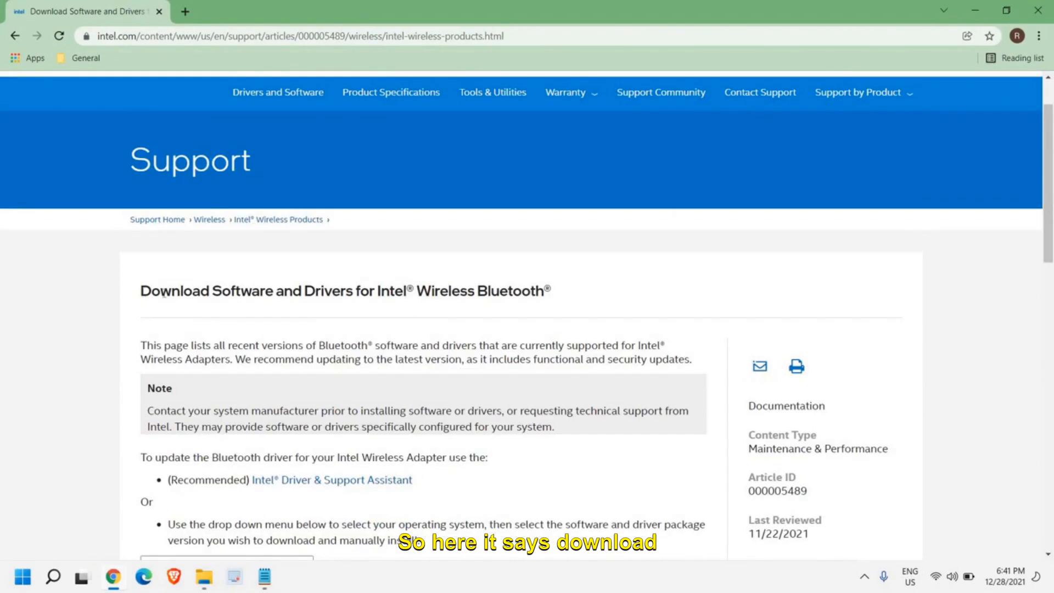
drag(141, 291, 546, 291)
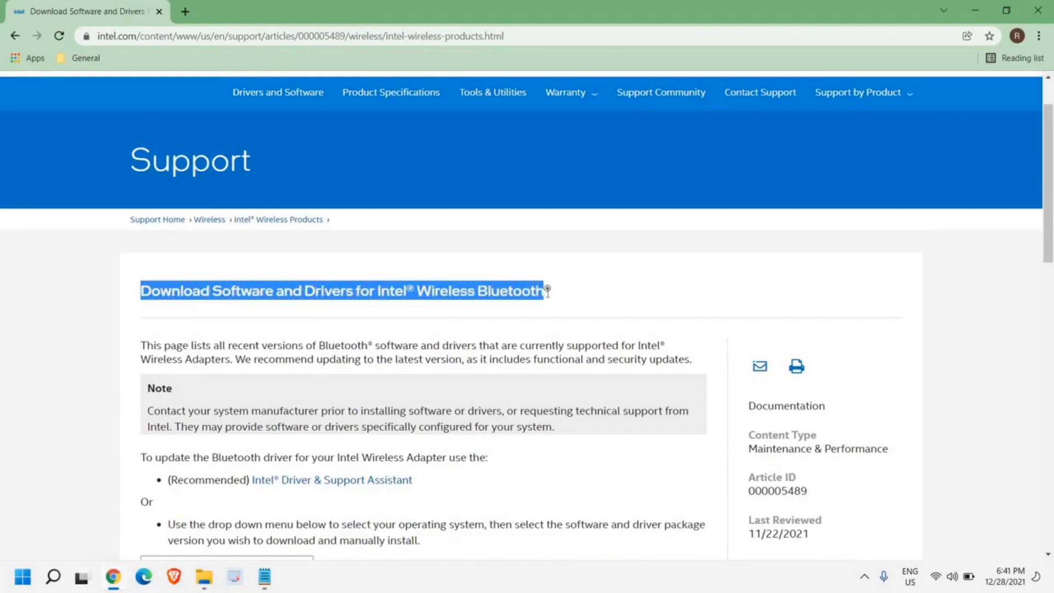
scroll(down, 3)
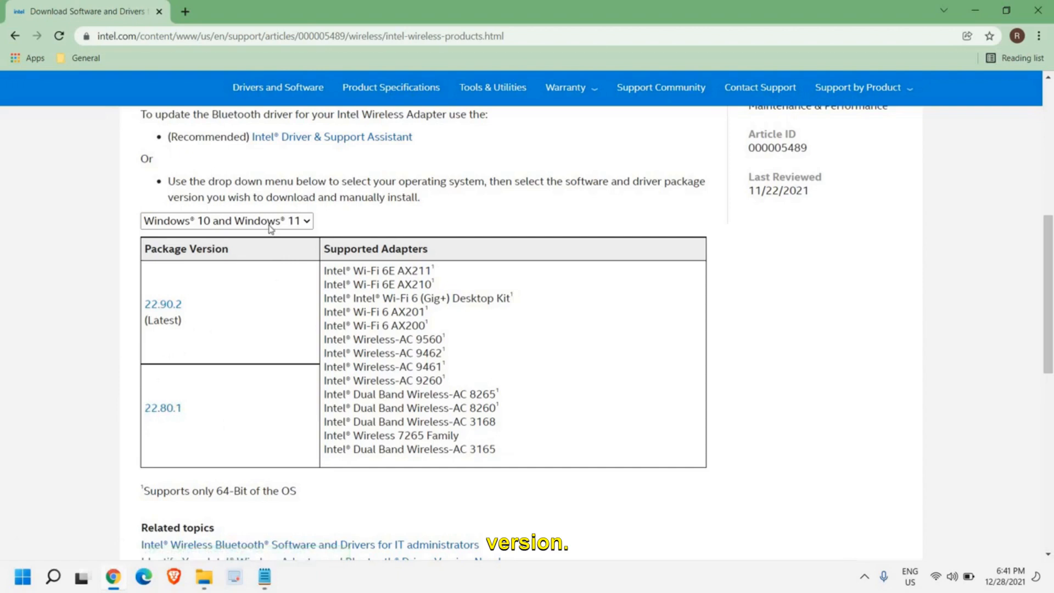
- Filter the driver packages by Windows 8.1, then by Windows 7
click(227, 221)
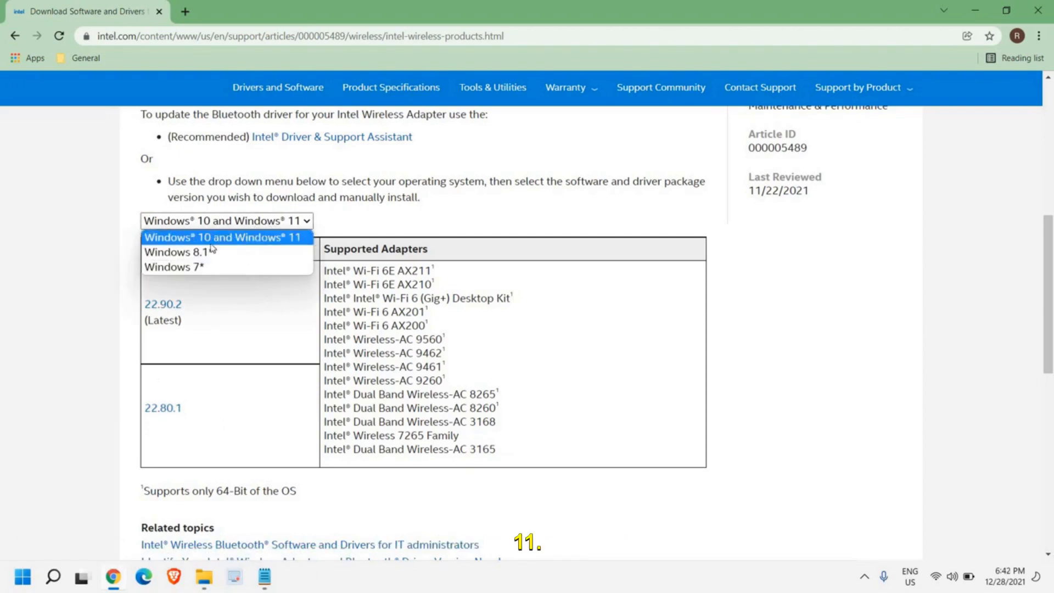
click(175, 252)
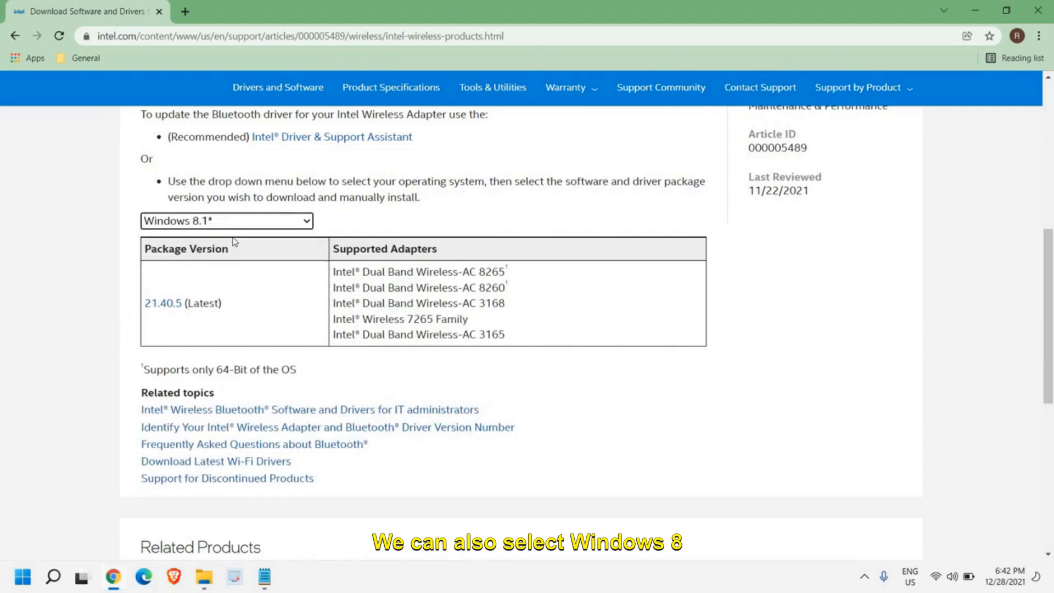
click(227, 220)
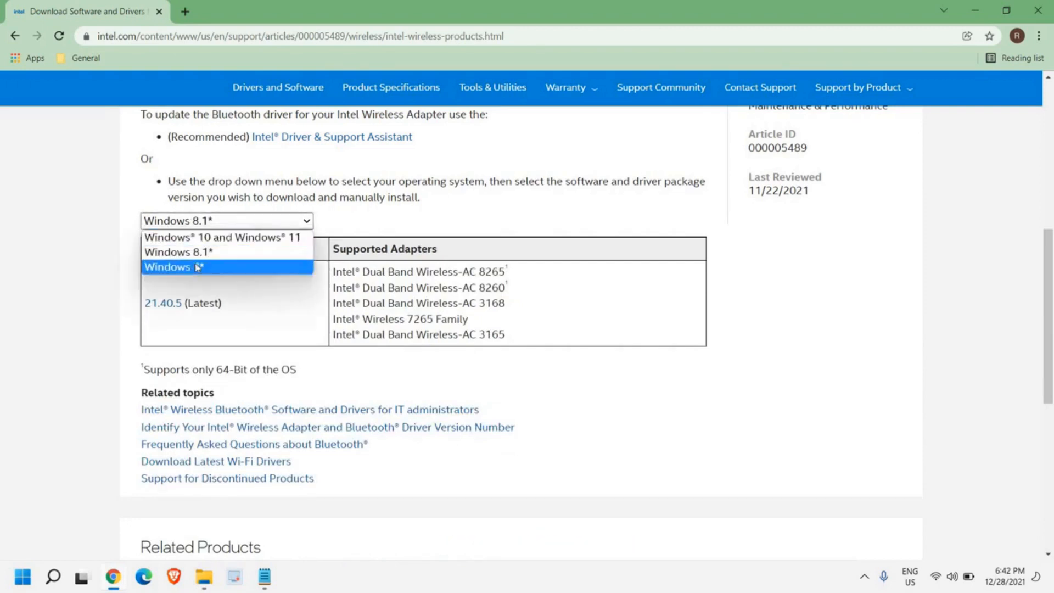
click(176, 267)
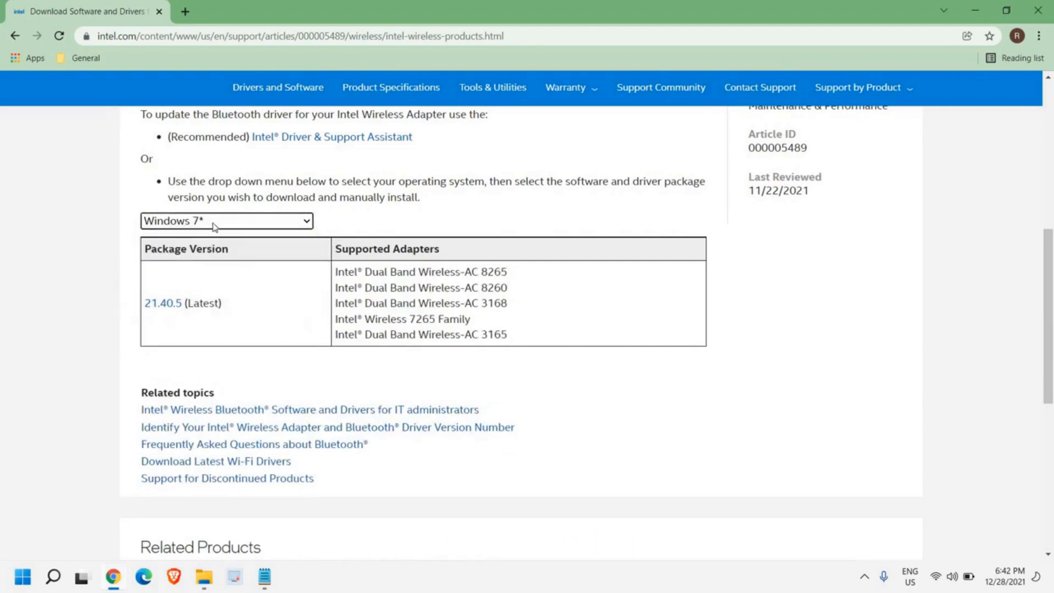
click(226, 220)
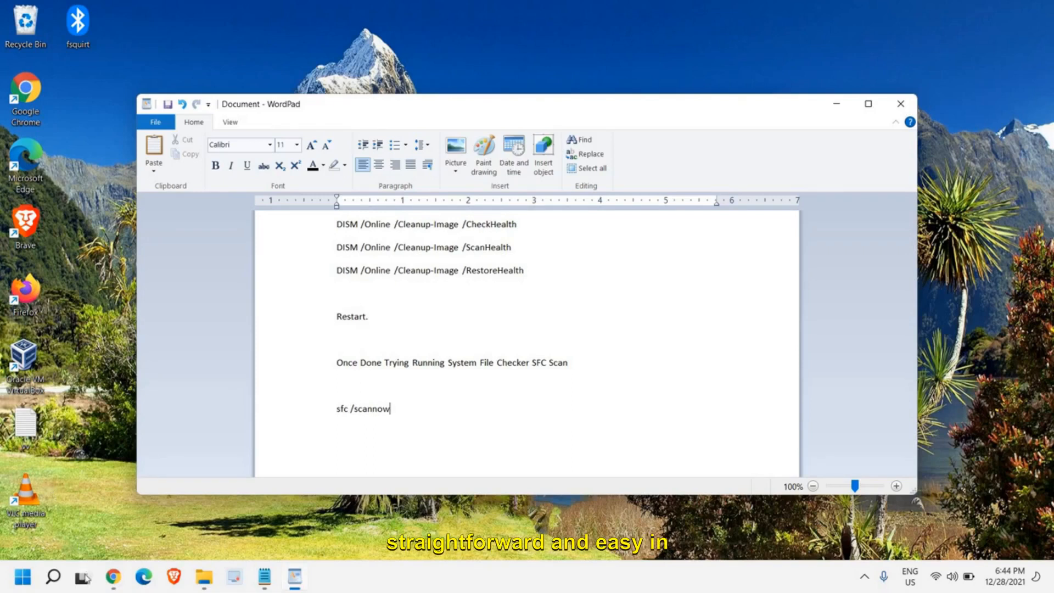
- Search for cmd and launch Command Prompt as administrator
click(53, 576)
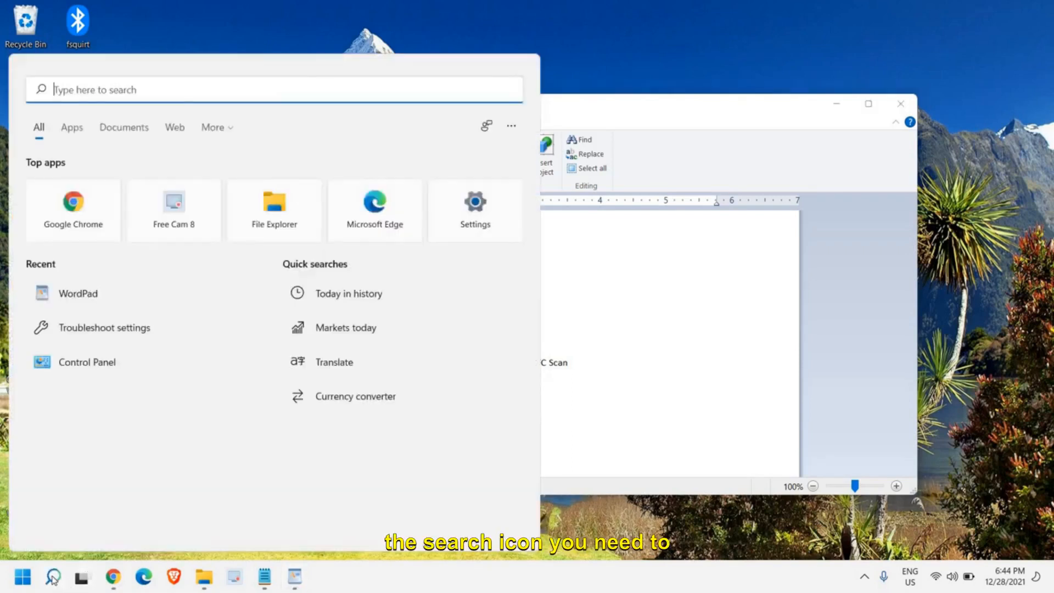
text(cmd)
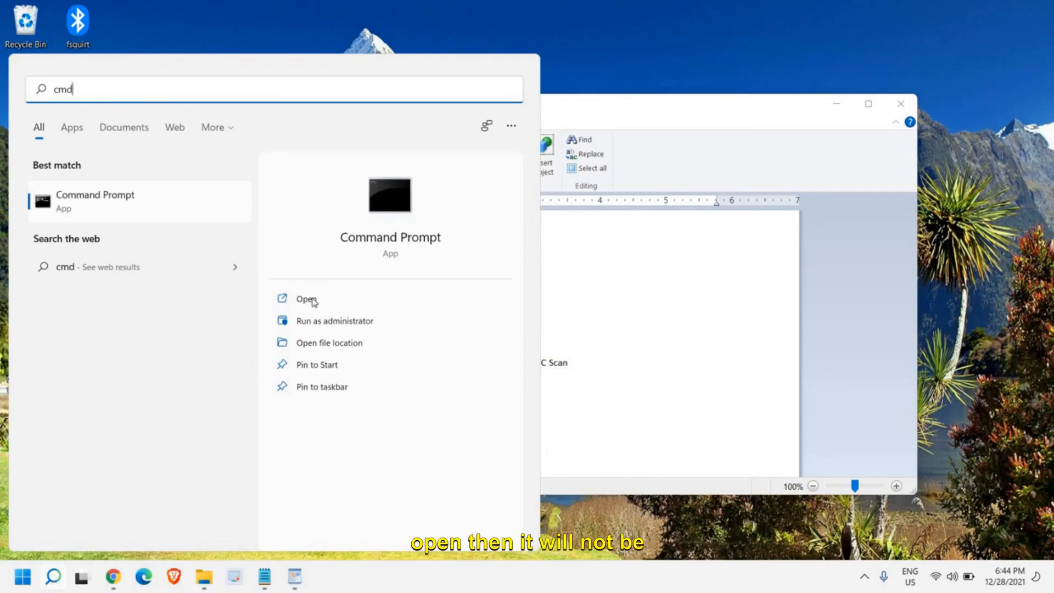
mouse_move(342, 327)
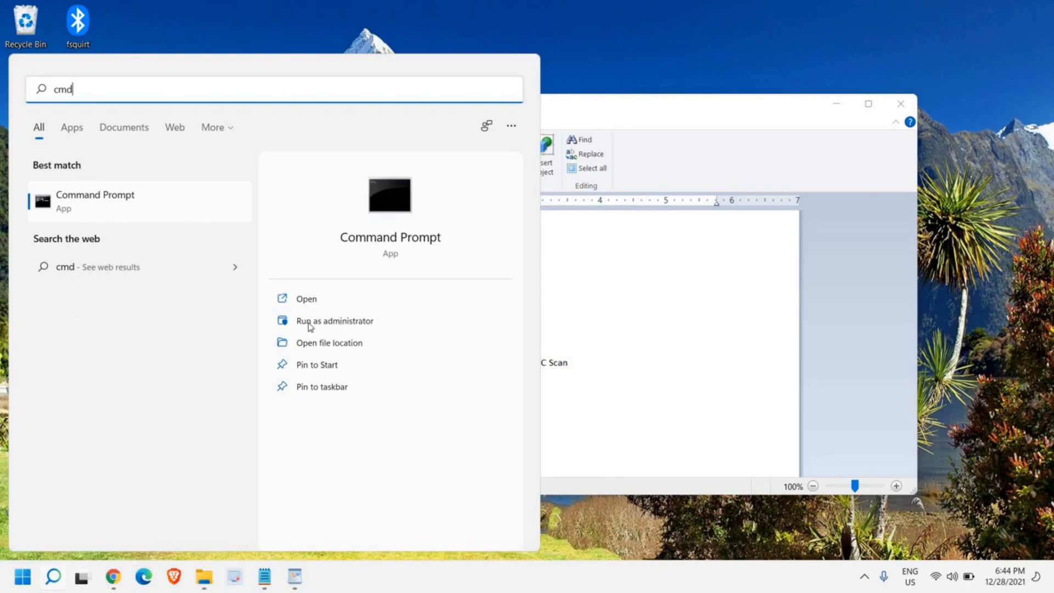
click(335, 320)
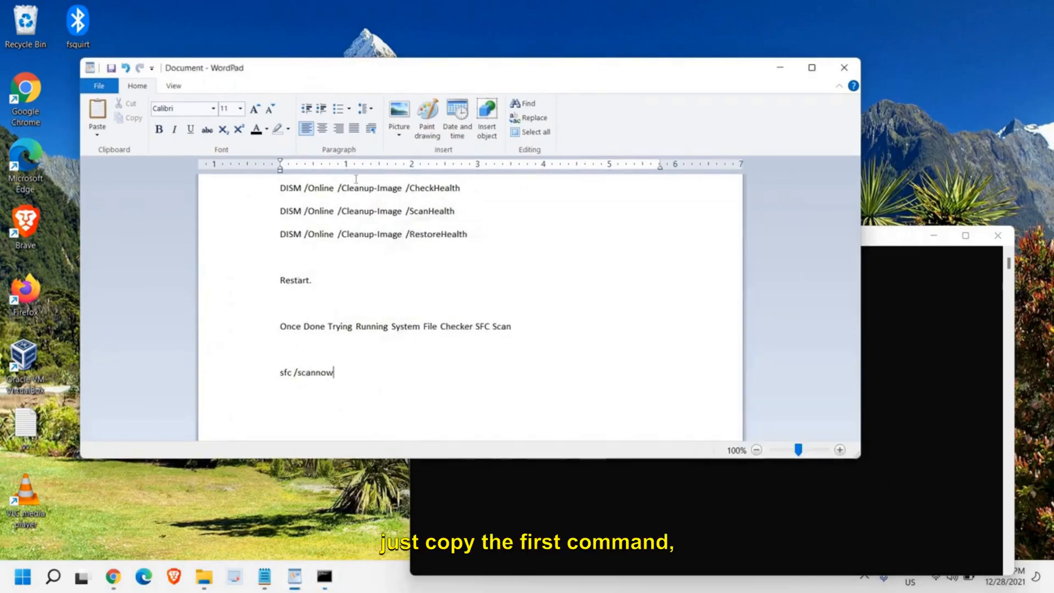
- Select the first DISM CheckHealth command in the WordPad note
drag(278, 188, 461, 188)
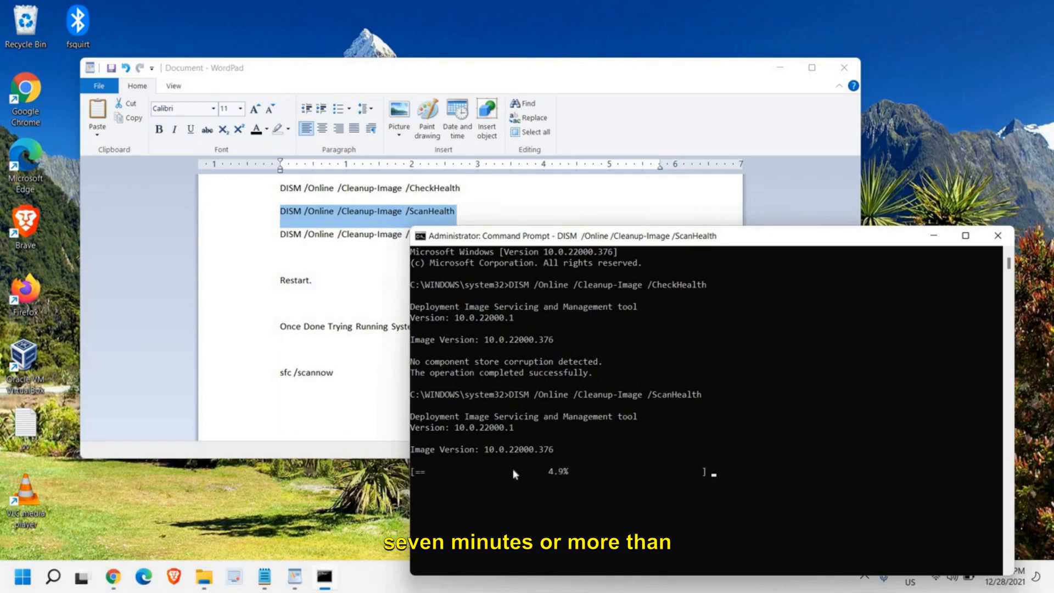
mouse_move(626, 461)
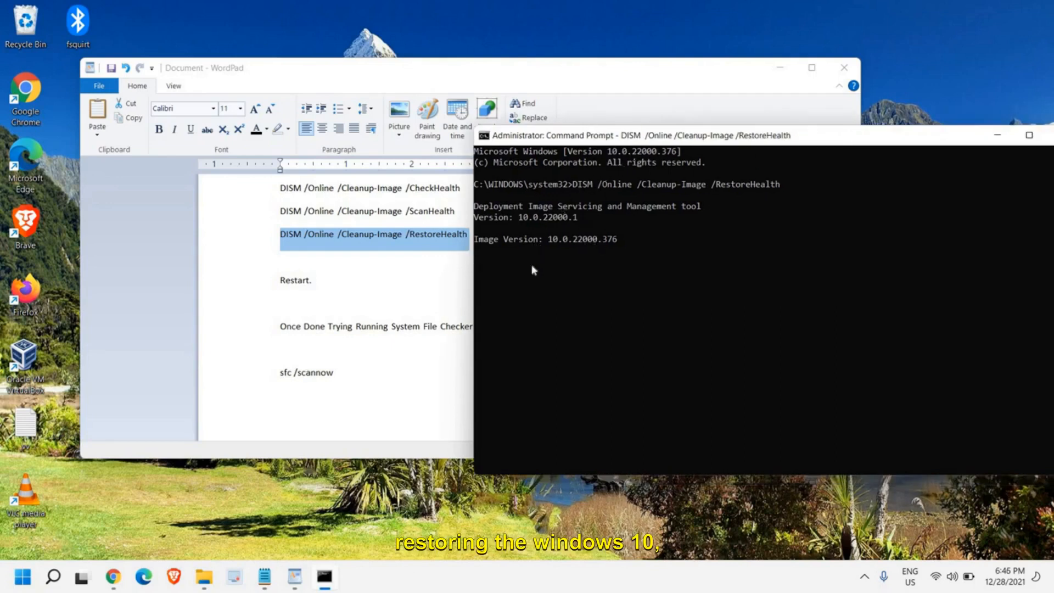
mouse_move(584, 313)
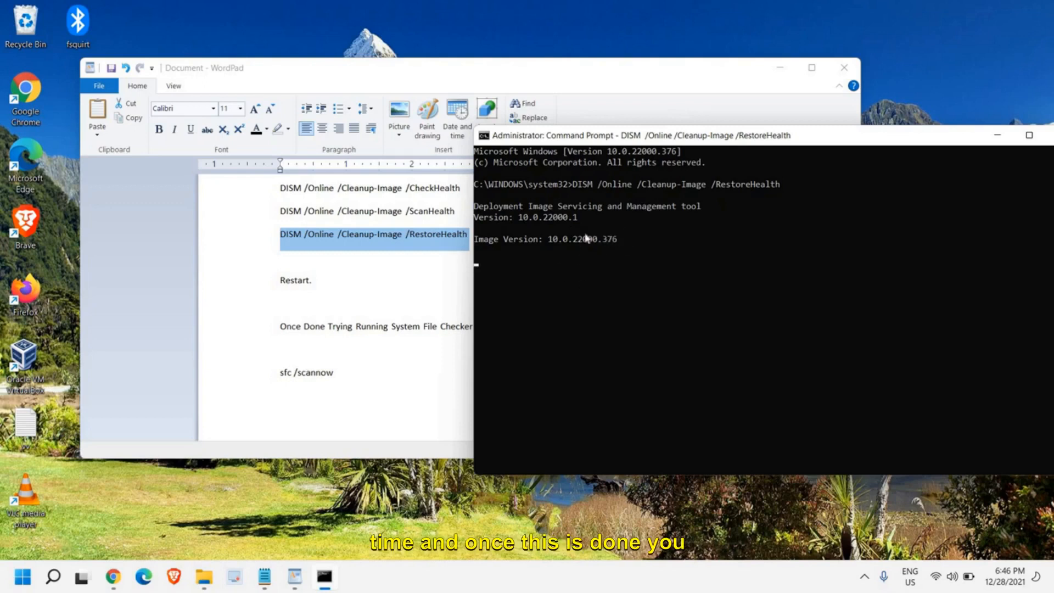
mouse_move(631, 310)
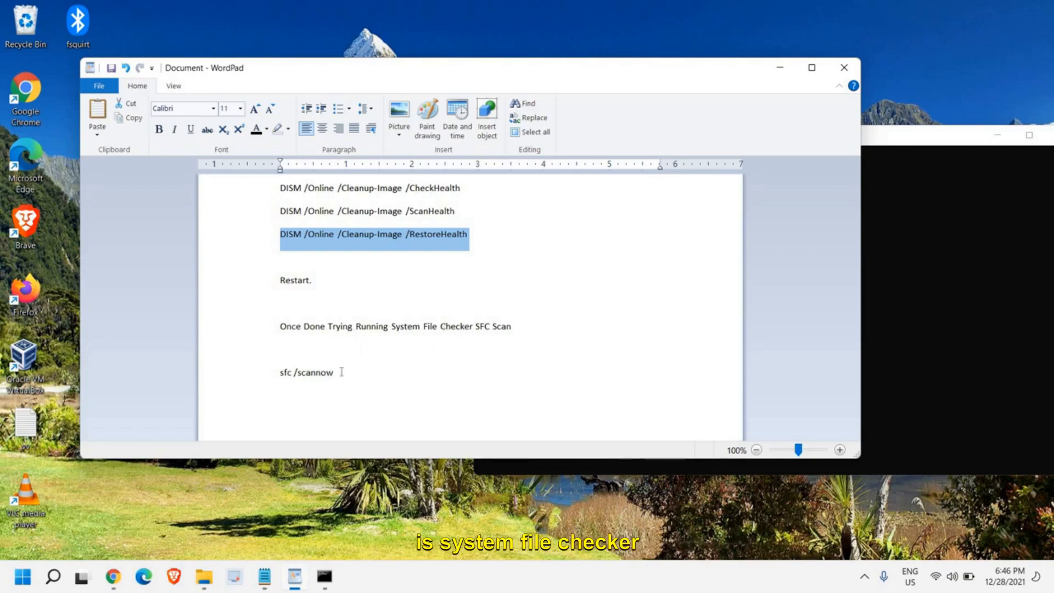
- Copy 'sfc /scannow' from WordPad and run it in the admin Command Prompt
double_click(314, 373)
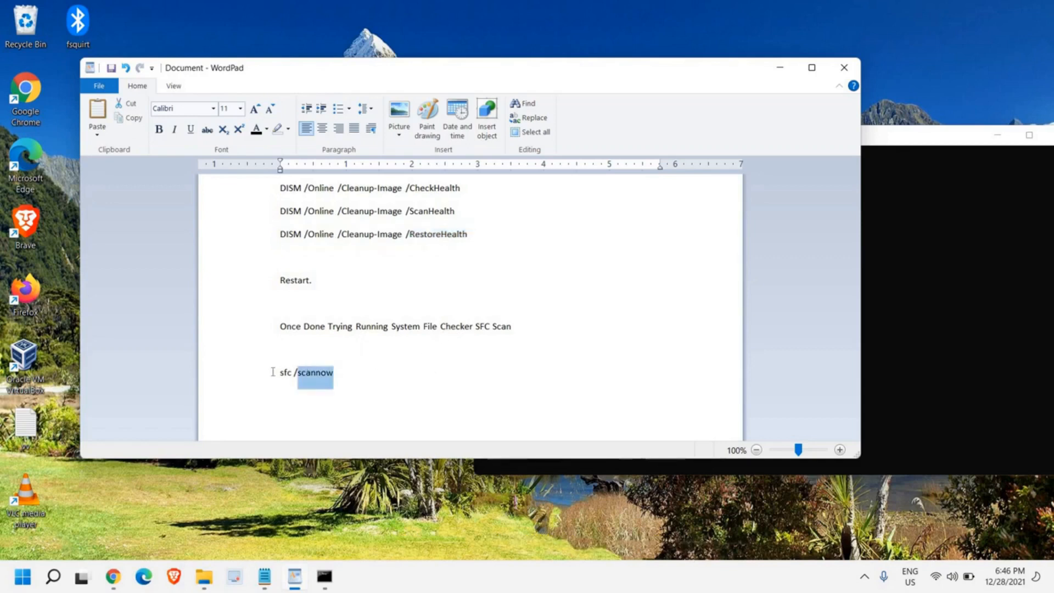
right_click(314, 373)
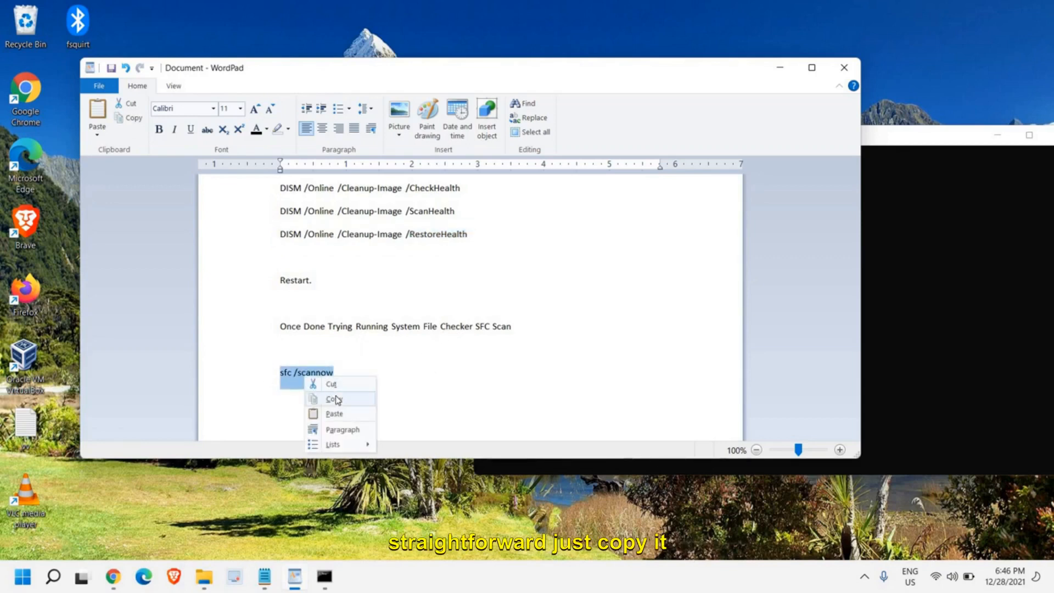
click(334, 399)
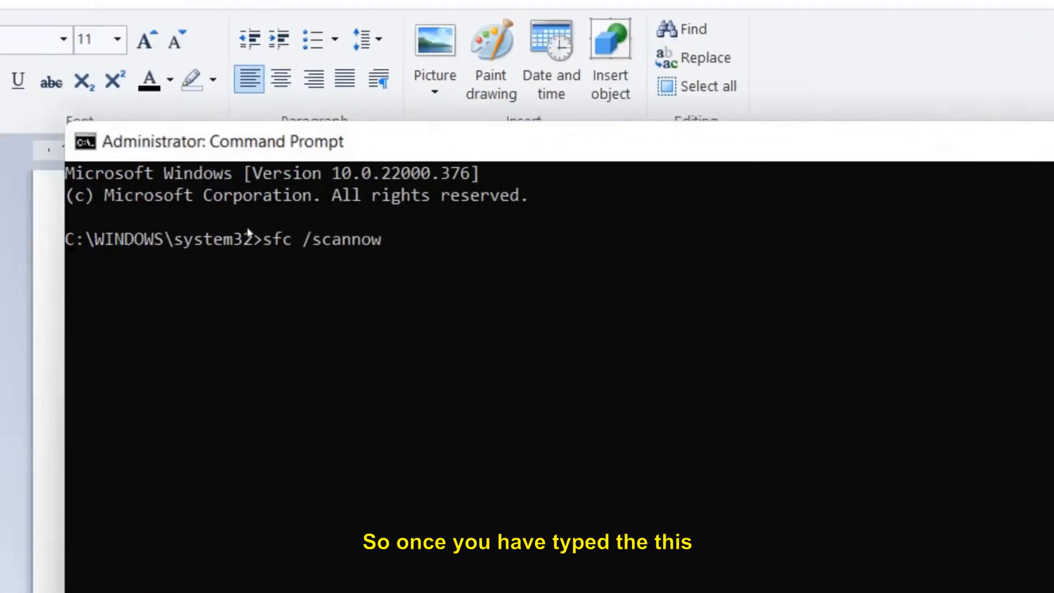
key(enter)
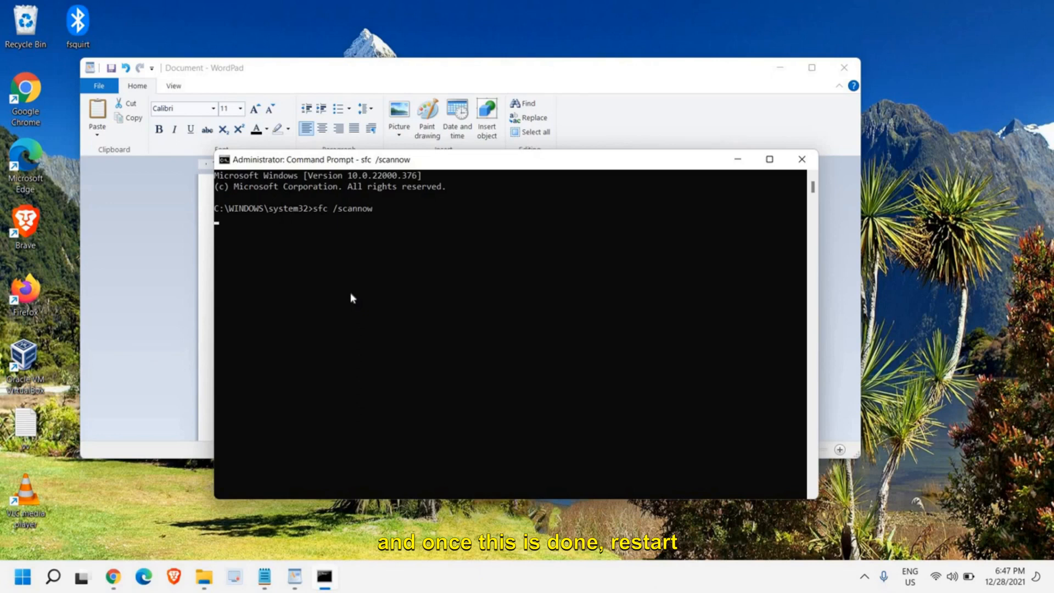
mouse_move(371, 250)
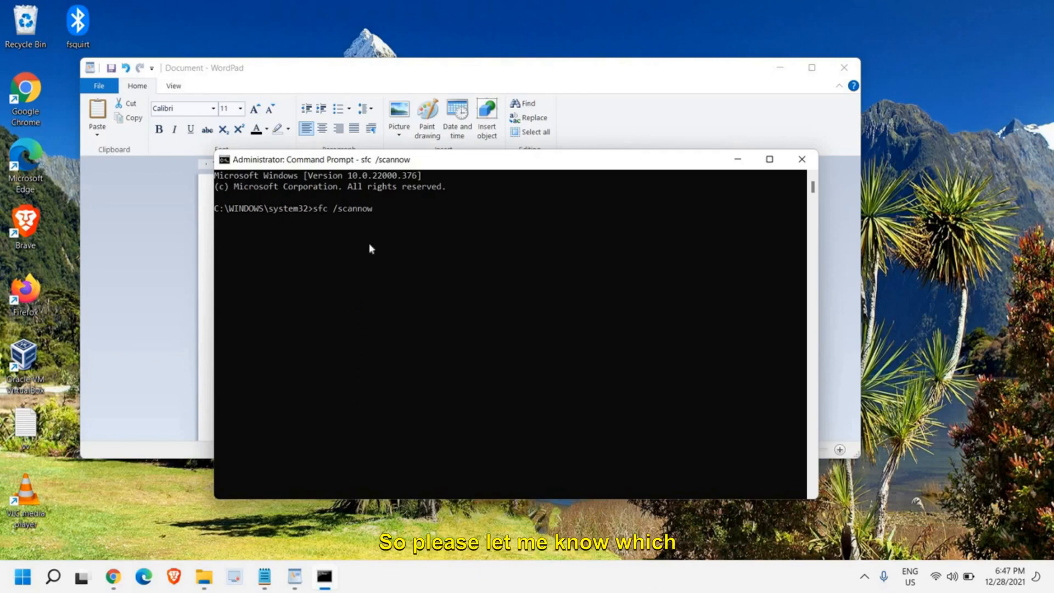